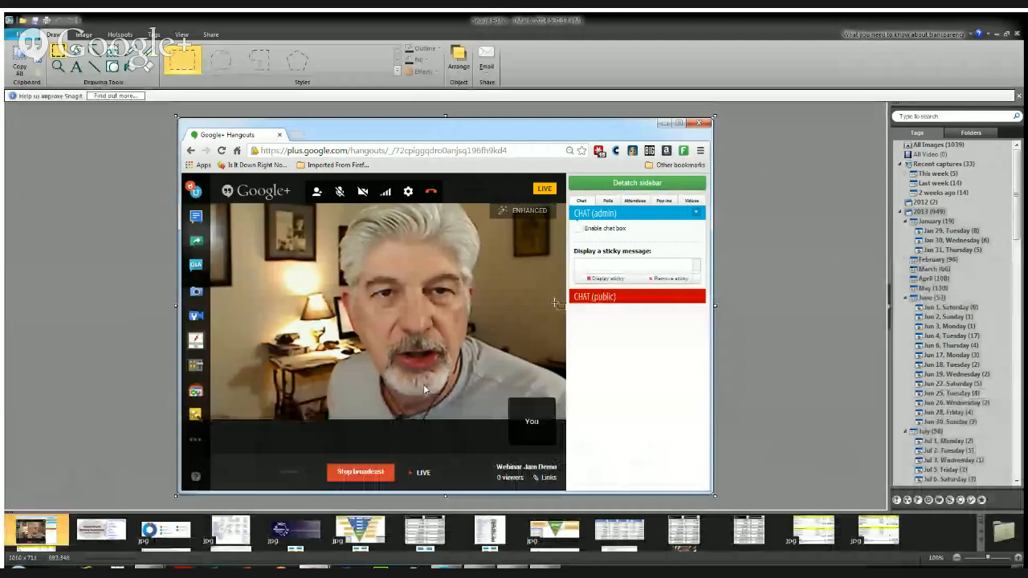
{"action": "mouse_move", "coordinate": [813, 225]}
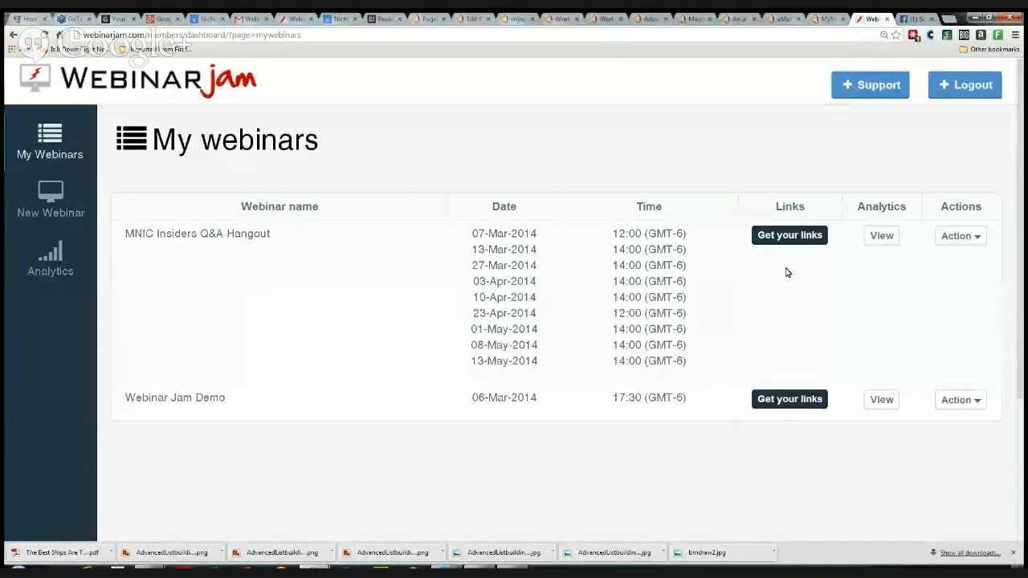
{"action": "mouse_move", "coordinate": [100, 186]}
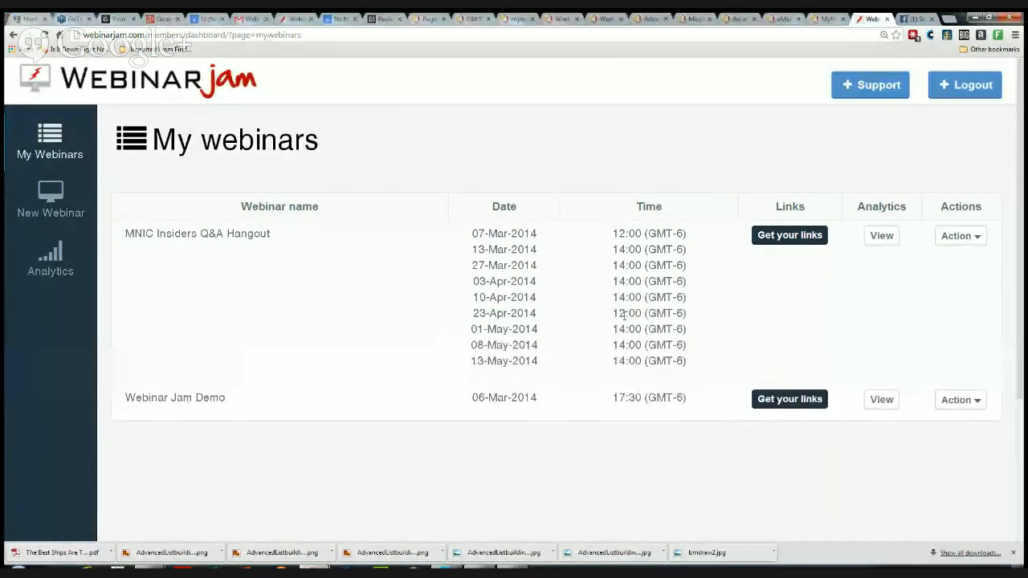
{"action": "mouse_move", "coordinate": [520, 226]}
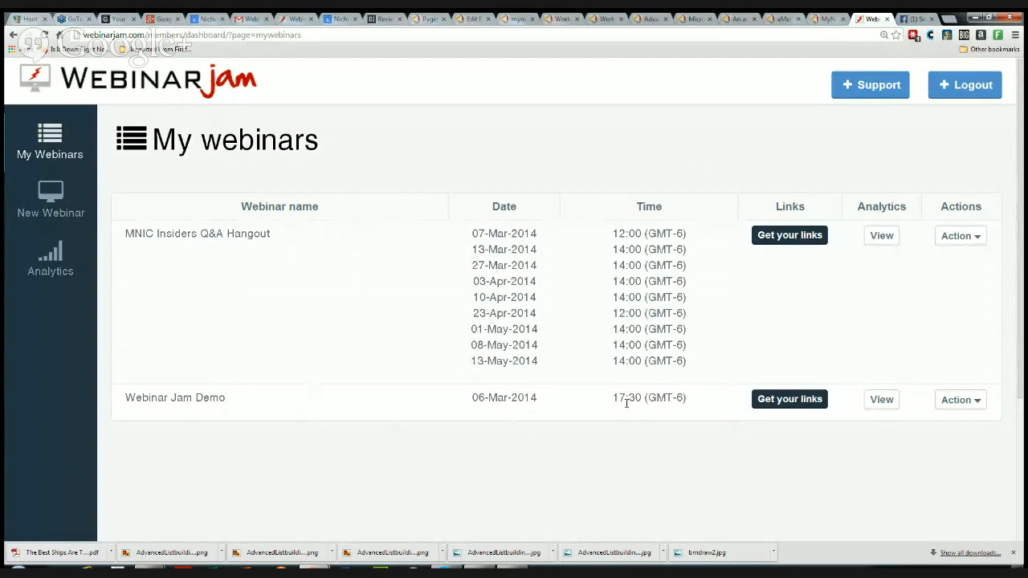
{"action": "mouse_move", "coordinate": [585, 399]}
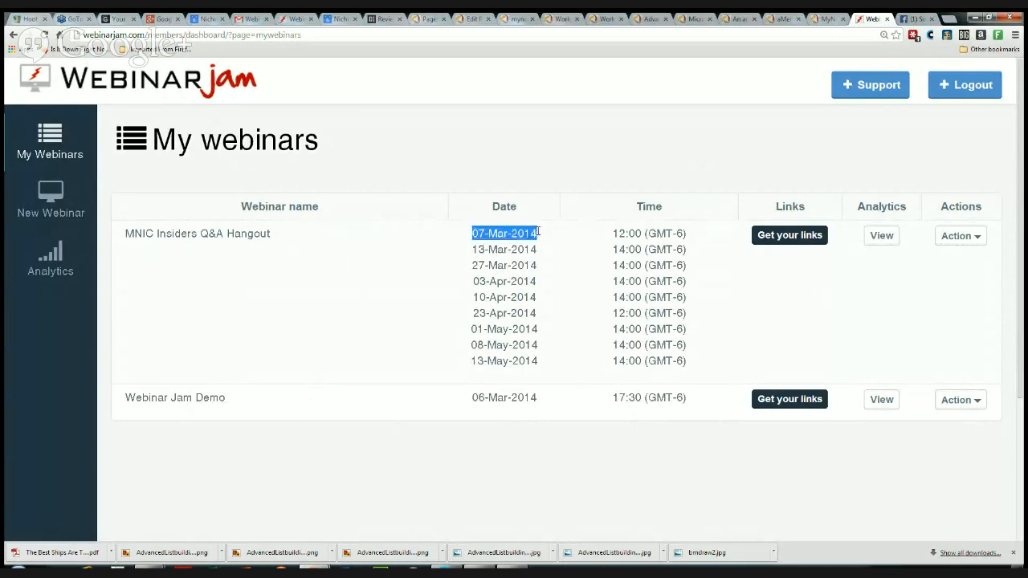
{"action": "mouse_move", "coordinate": [617, 235]}
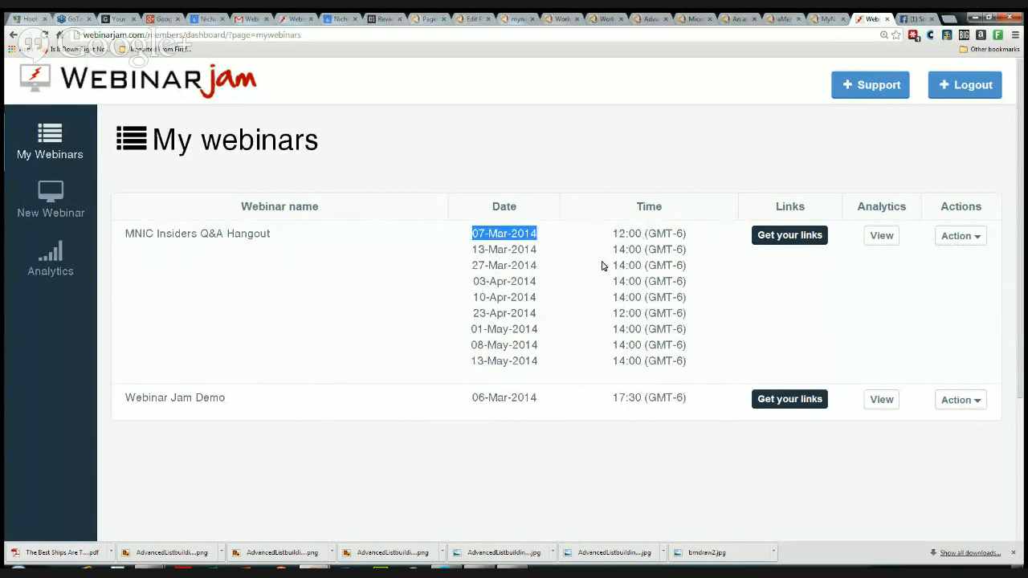
{"action": "mouse_move", "coordinate": [971, 258]}
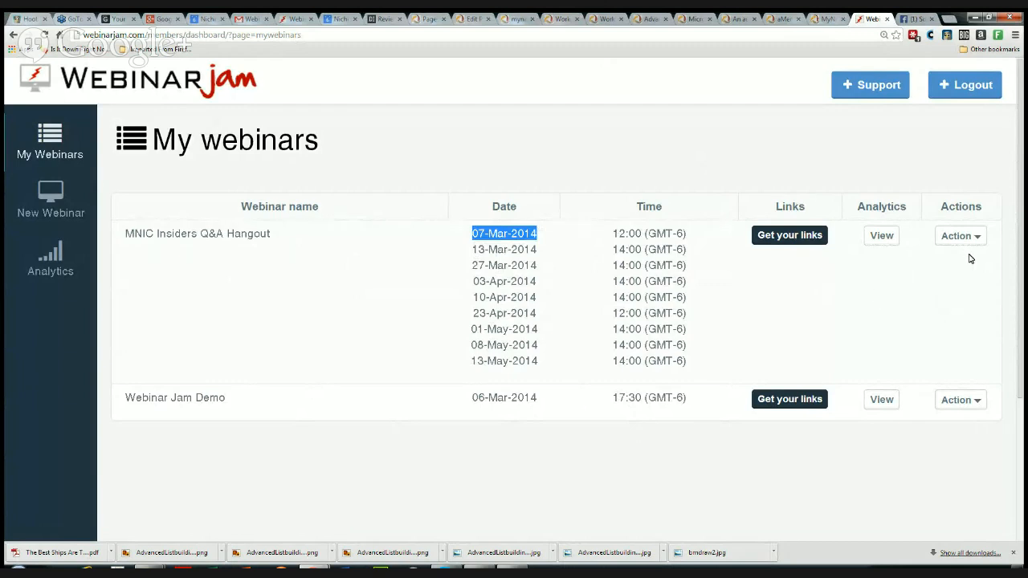
{"action": "mouse_move", "coordinate": [983, 242]}
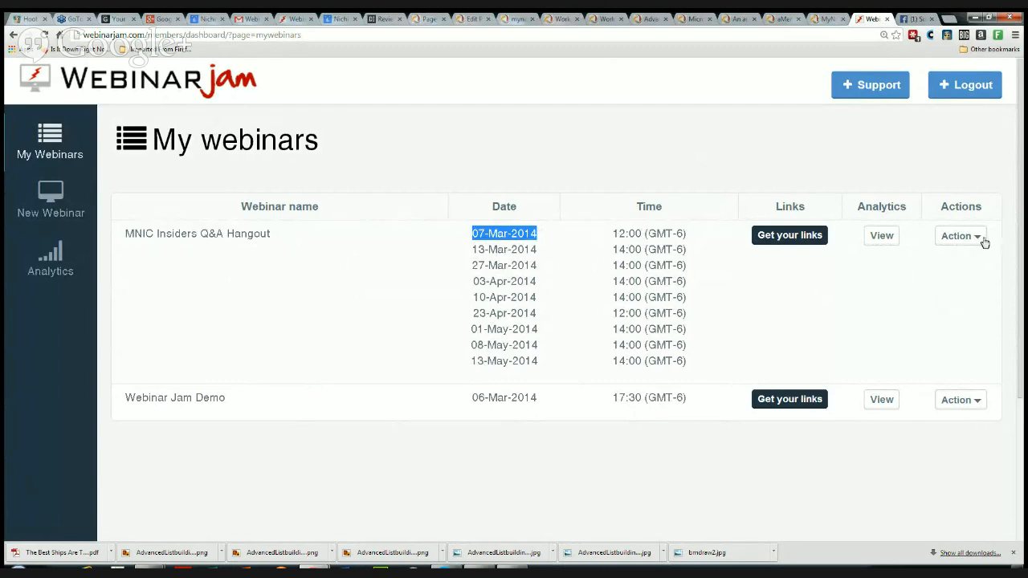
Show the Action options for the MNIC Insiders Q&A Hangout webinar.
{"action": "left_click", "coordinate": [960, 235]}
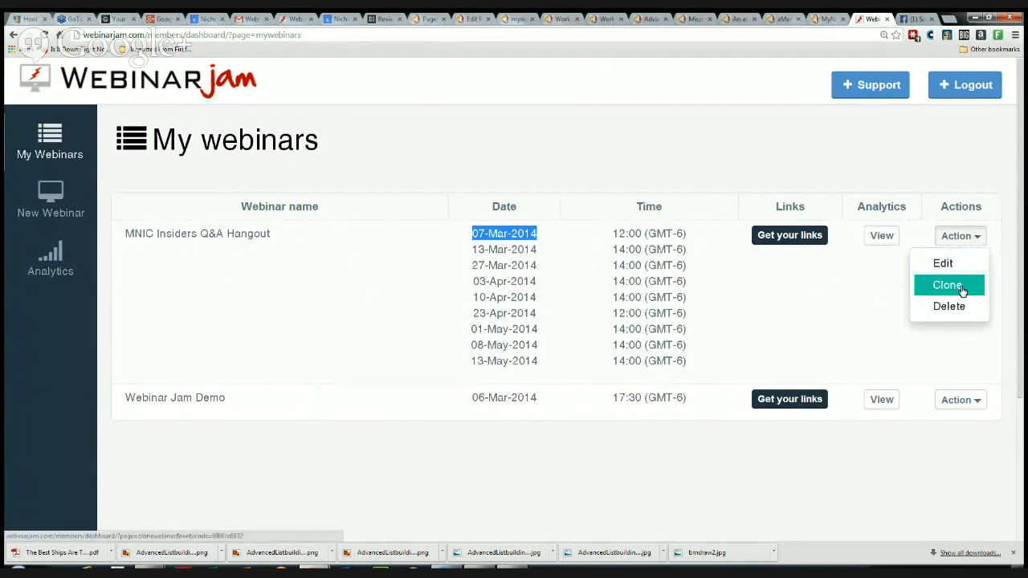
{"action": "mouse_move", "coordinate": [962, 289]}
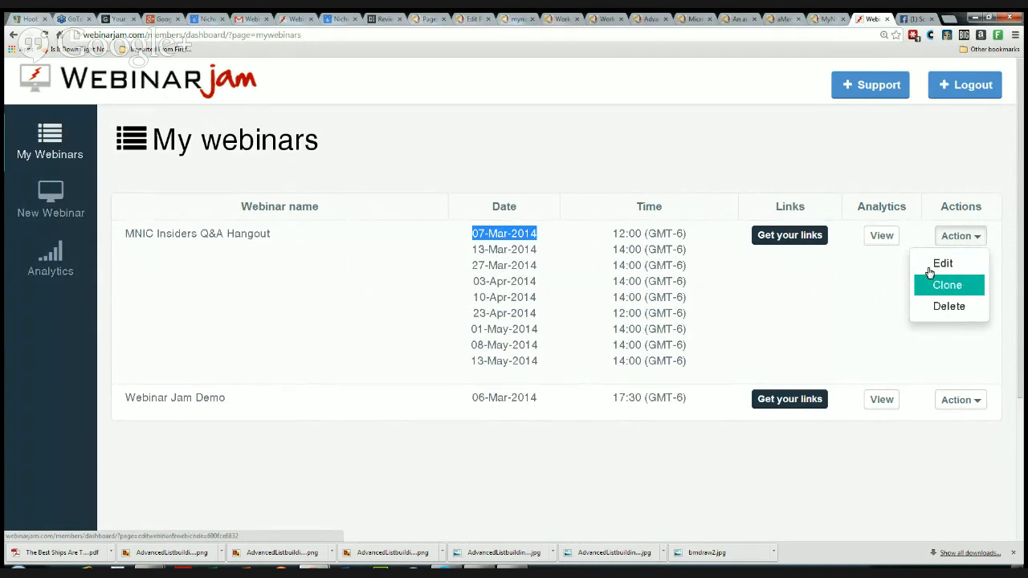
{"action": "mouse_move", "coordinate": [942, 264]}
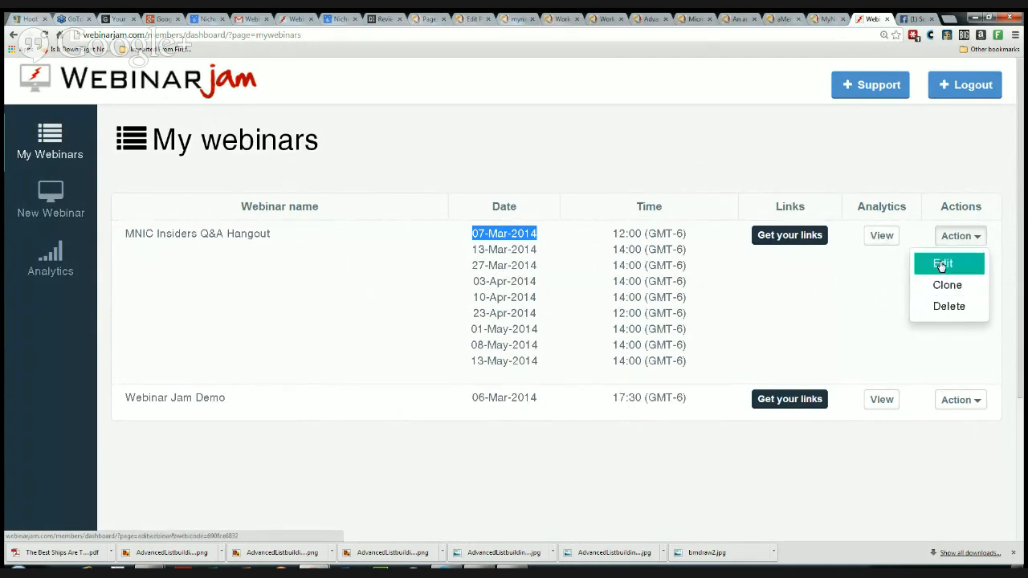
Choose Edit to reach the Edit Webinar page for MNIC Insiders Q&A Hangout.
{"action": "left_click", "coordinate": [941, 263]}
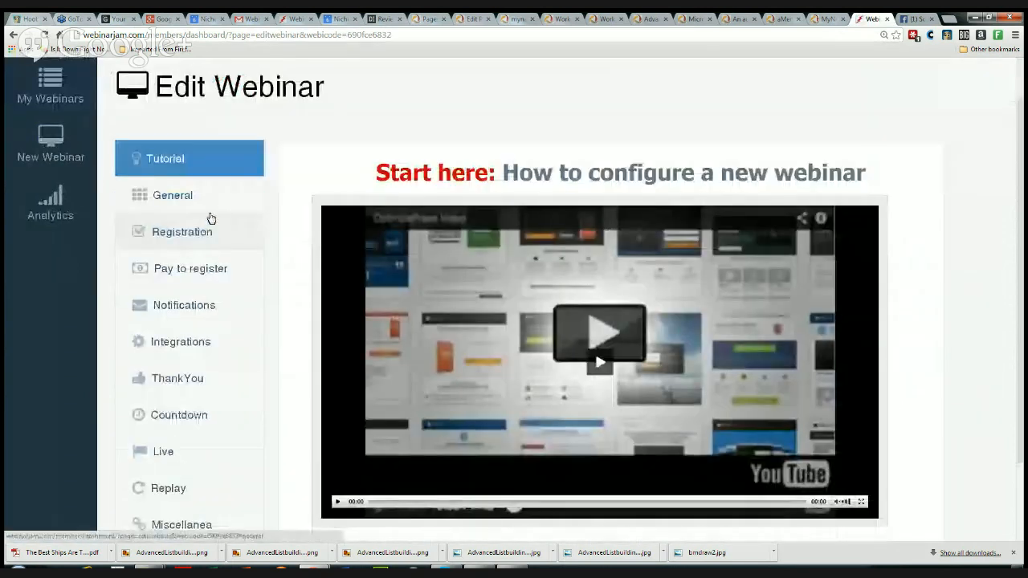
{"action": "mouse_move", "coordinate": [52, 225]}
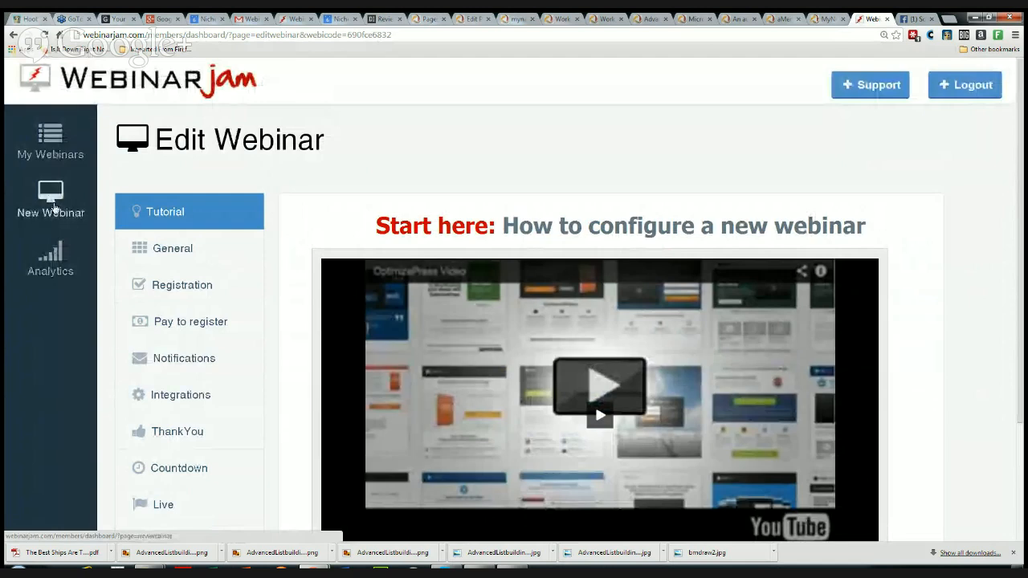
{"action": "scroll", "scroll_direction": "down", "scroll_amount": 3}
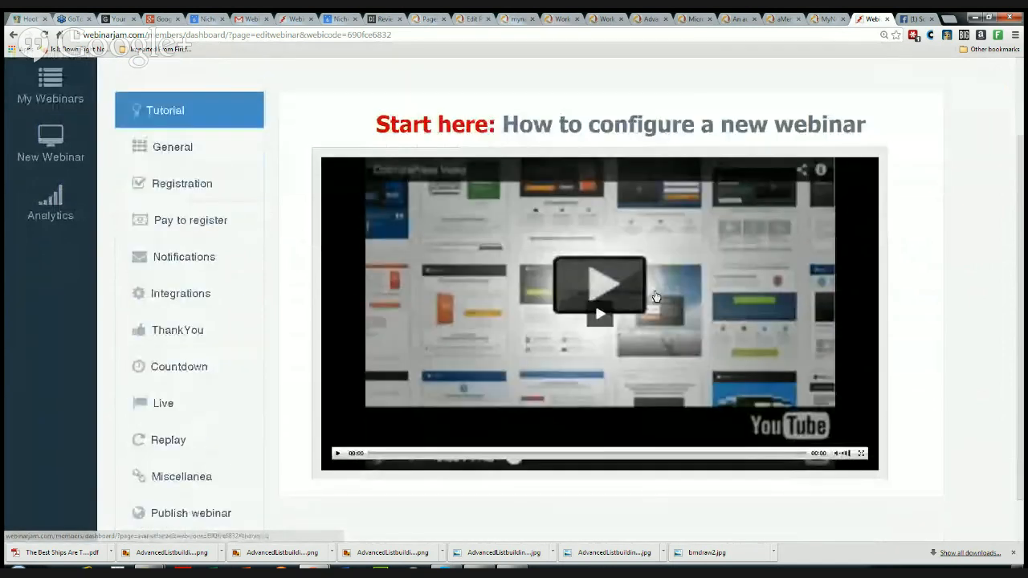
{"action": "mouse_move", "coordinate": [628, 300]}
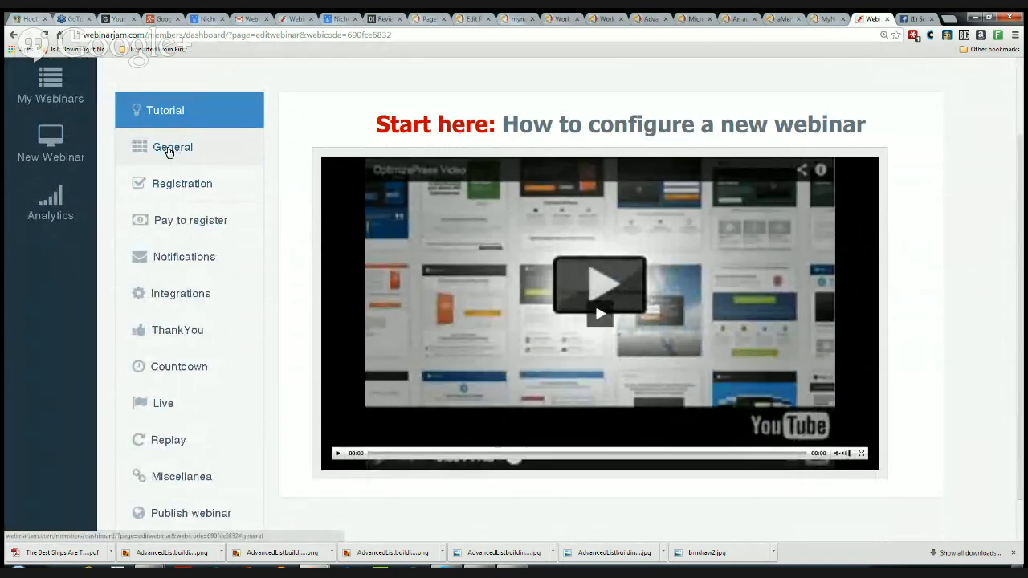
In General settings, move the first session to 2014-03-08 and save the module.
{"action": "left_click", "coordinate": [172, 148]}
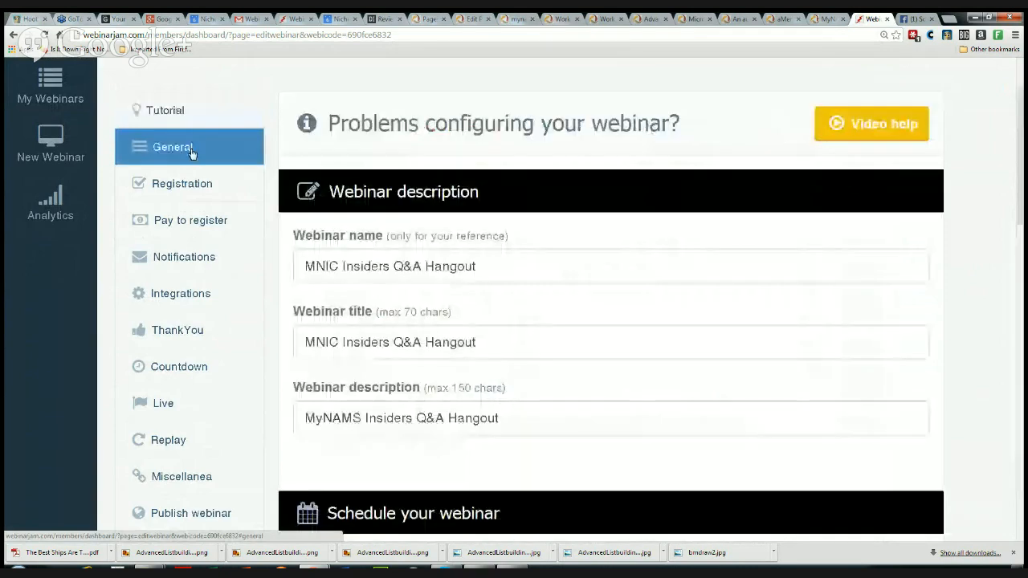
{"action": "scroll", "scroll_direction": "down", "scroll_amount": 3}
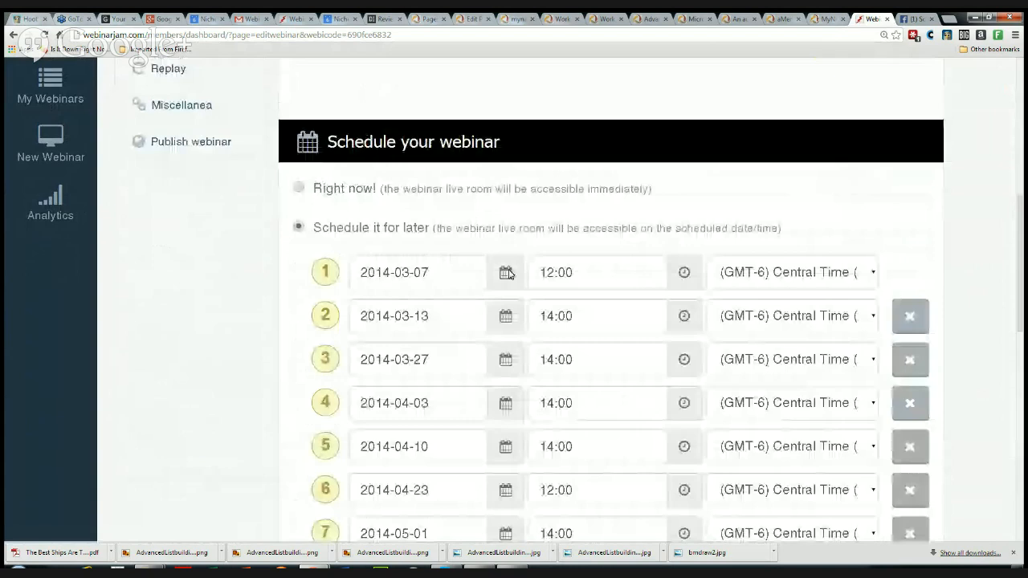
{"action": "scroll", "scroll_direction": "down", "scroll_amount": 3}
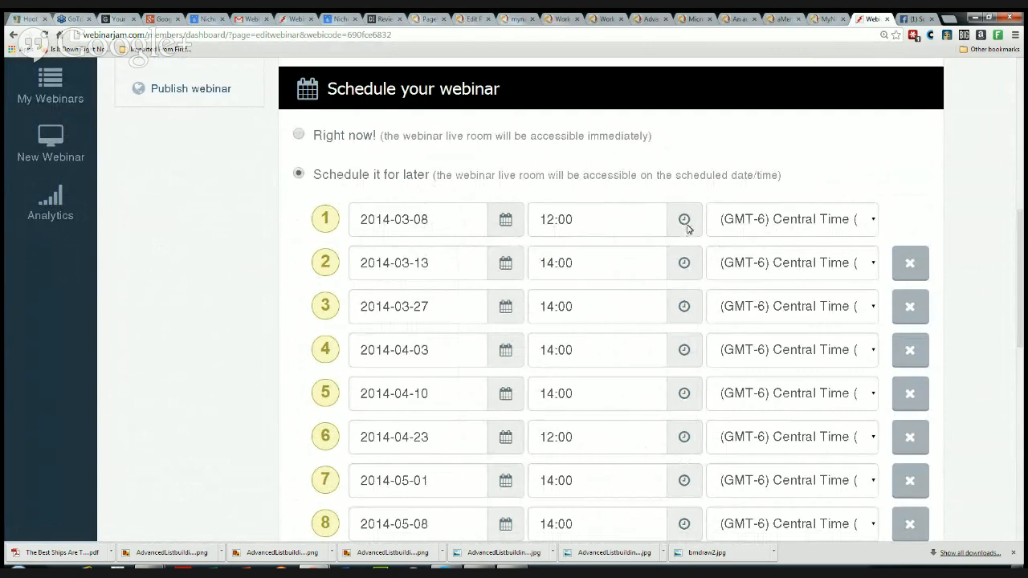
{"action": "mouse_move", "coordinate": [909, 192]}
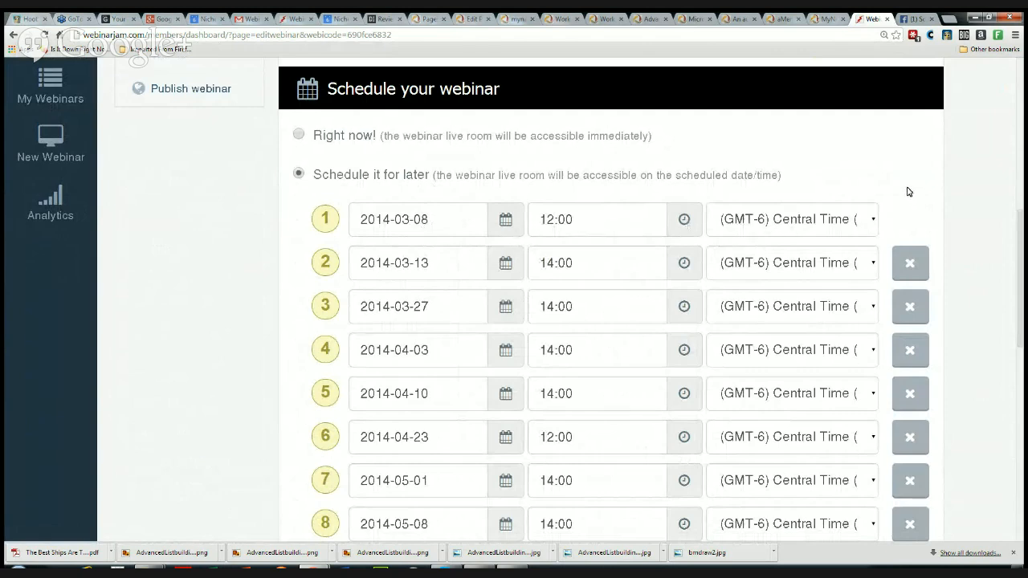
{"action": "scroll", "scroll_direction": "down", "scroll_amount": 3}
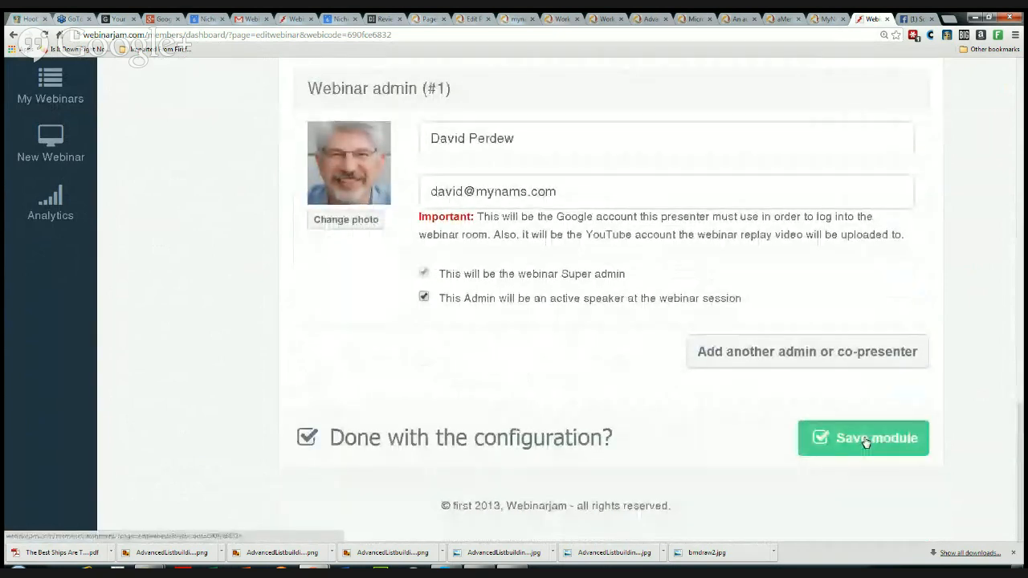
{"action": "left_click", "coordinate": [864, 437]}
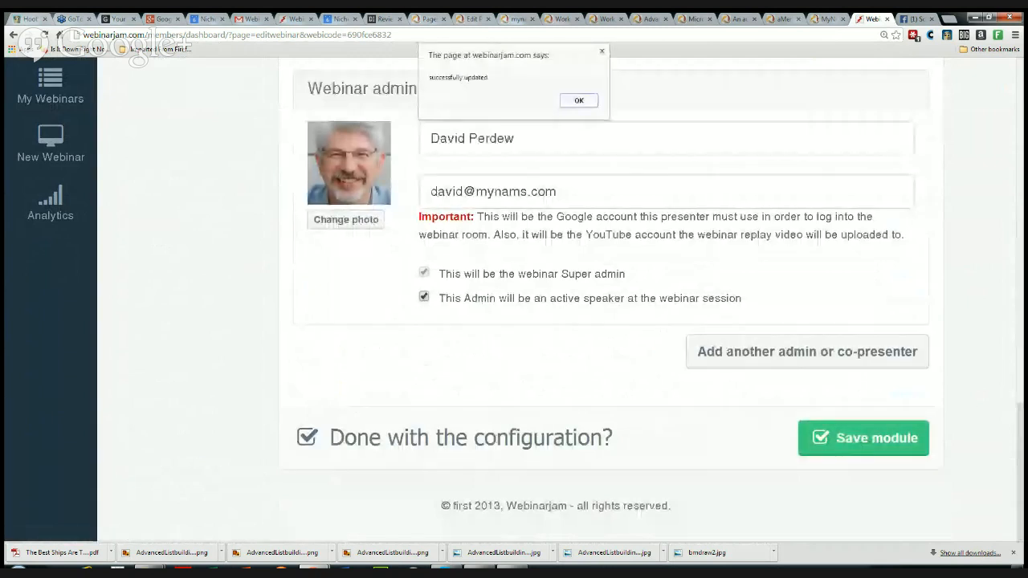
Acknowledge the update alert and start a New Webinar from the sidebar.
{"action": "left_click", "coordinate": [579, 99]}
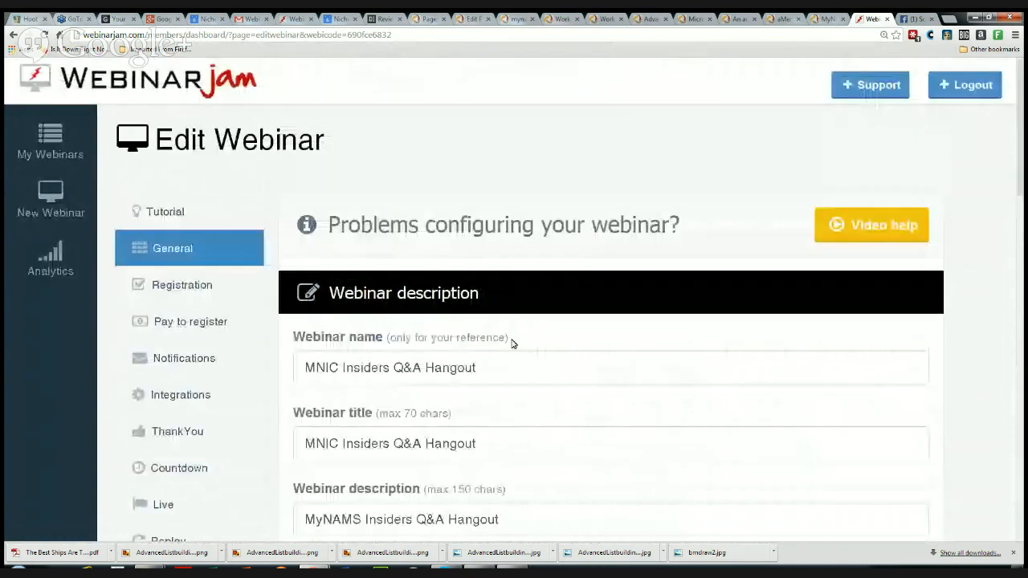
{"action": "mouse_move", "coordinate": [543, 249]}
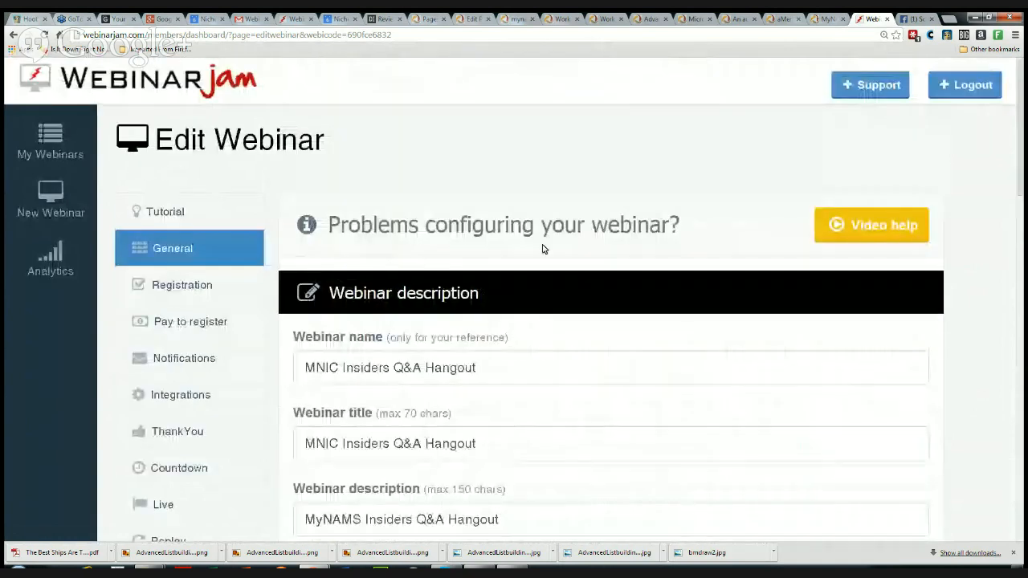
{"action": "scroll", "scroll_direction": "down", "scroll_amount": 3}
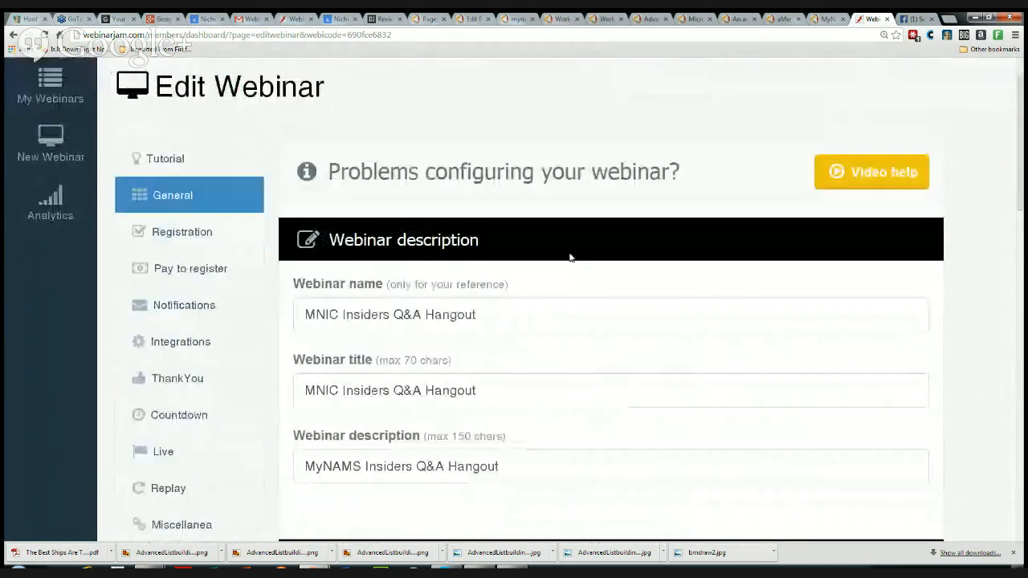
{"action": "scroll", "scroll_direction": "down", "scroll_amount": 3}
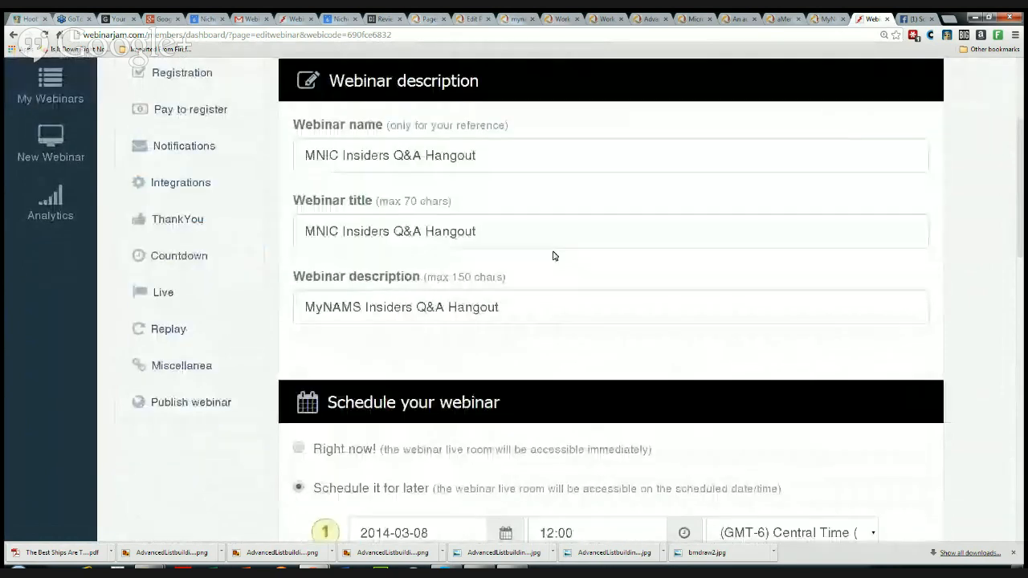
{"action": "mouse_move", "coordinate": [598, 260]}
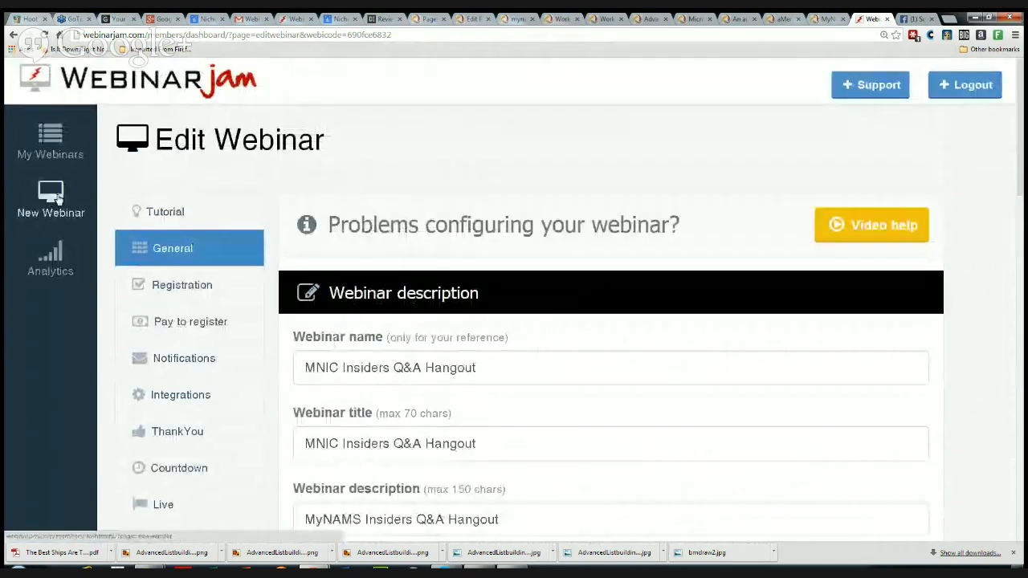
{"action": "left_click", "coordinate": [51, 199]}
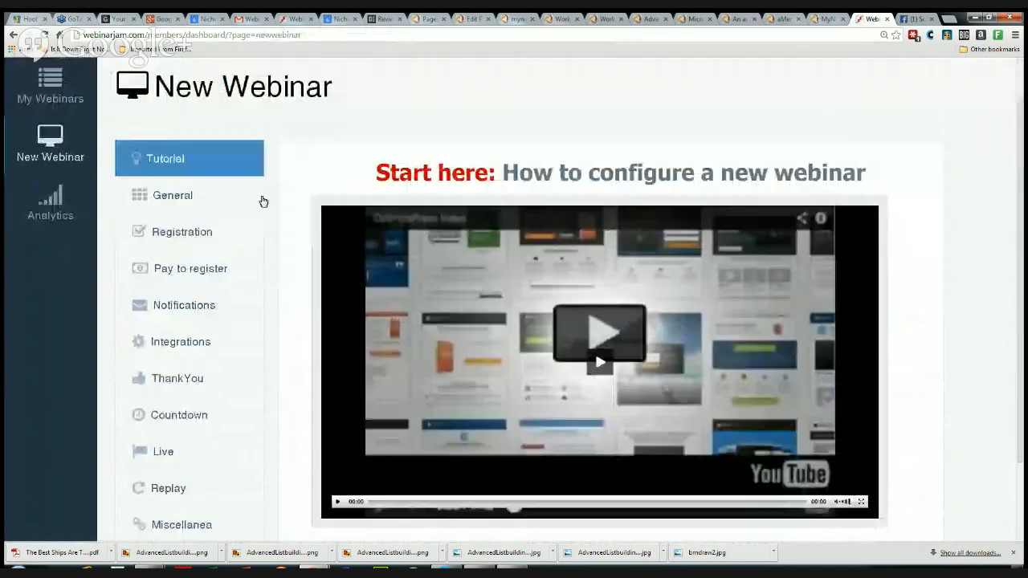
{"action": "left_click", "coordinate": [174, 196]}
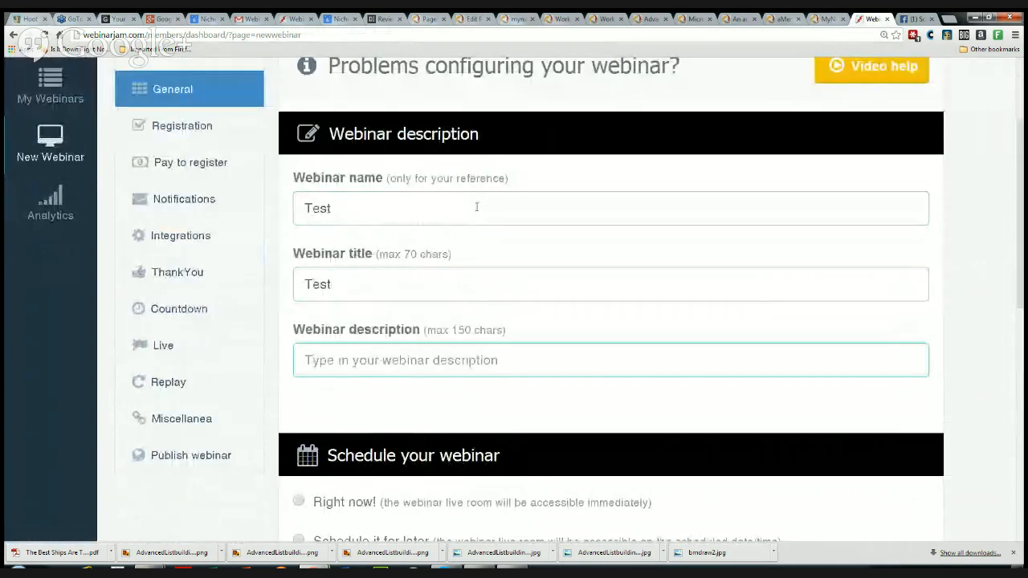
{"action": "scroll", "scroll_direction": "down", "scroll_amount": 3}
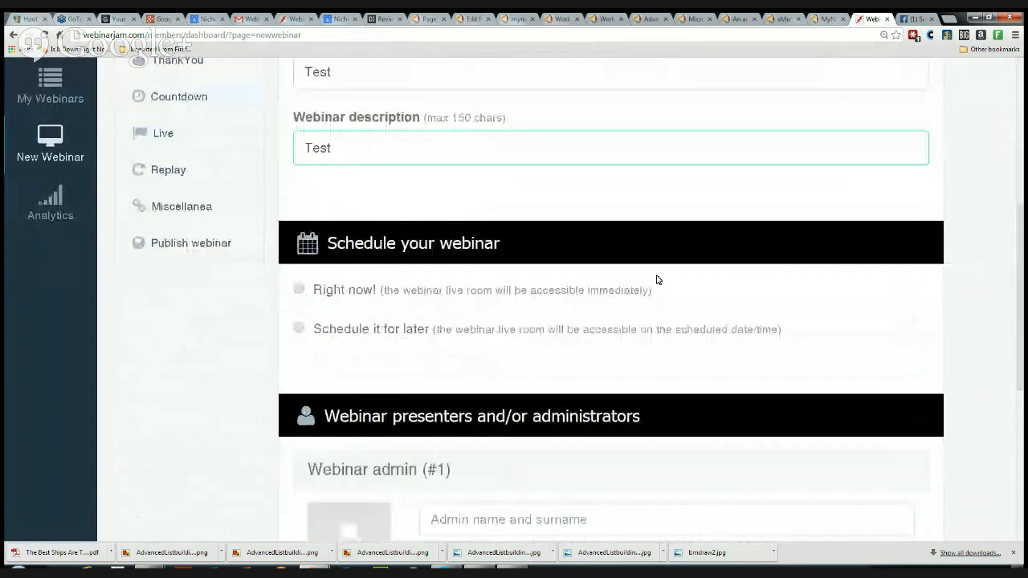
{"action": "scroll", "scroll_direction": "down", "scroll_amount": 3}
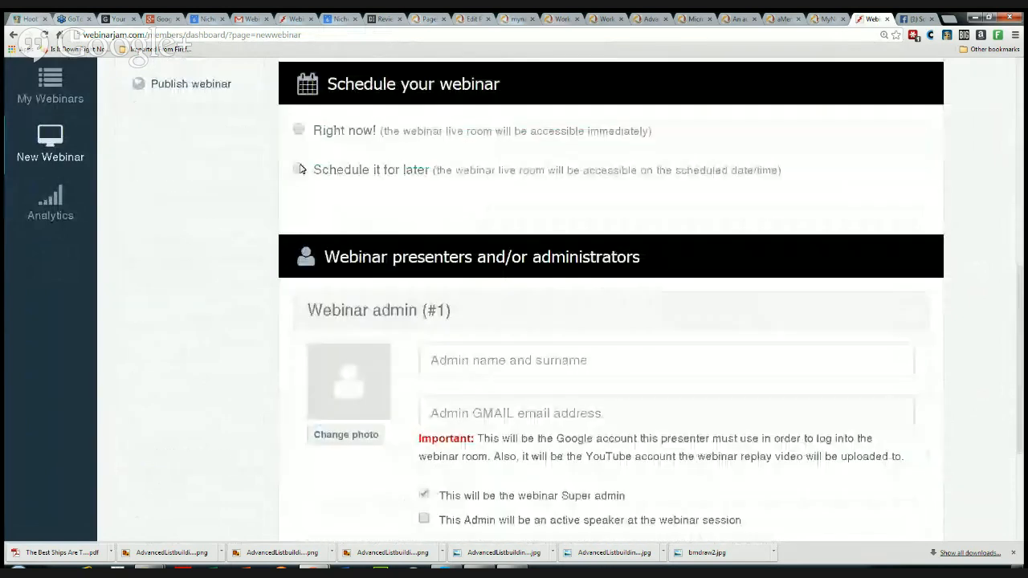
Schedule the first session for March 8 at 17:35 in (GMT-6) Central Time.
{"action": "left_click", "coordinate": [299, 170]}
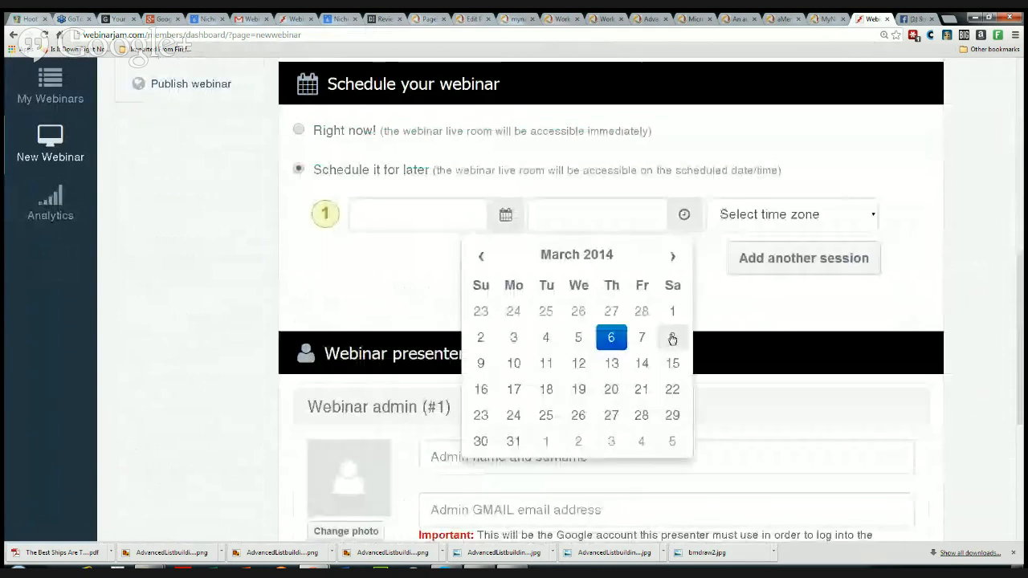
{"action": "left_click", "coordinate": [671, 337]}
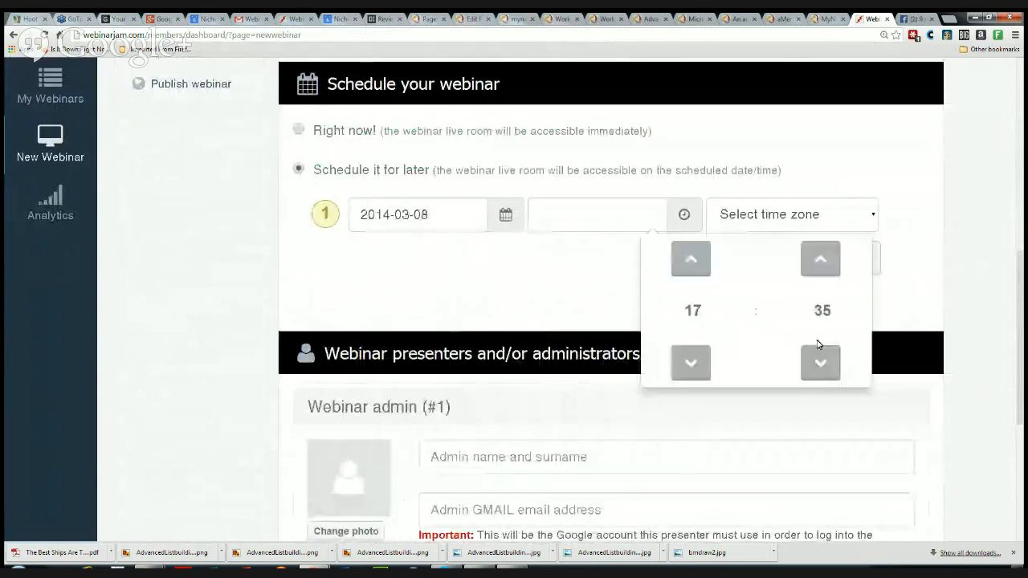
{"action": "mouse_move", "coordinate": [787, 244]}
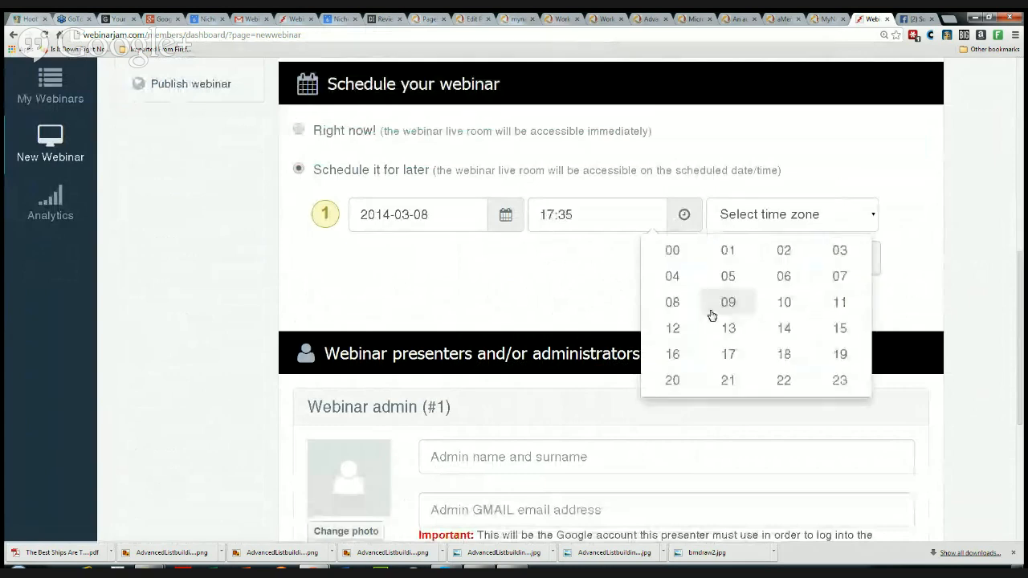
{"action": "left_click", "coordinate": [790, 215]}
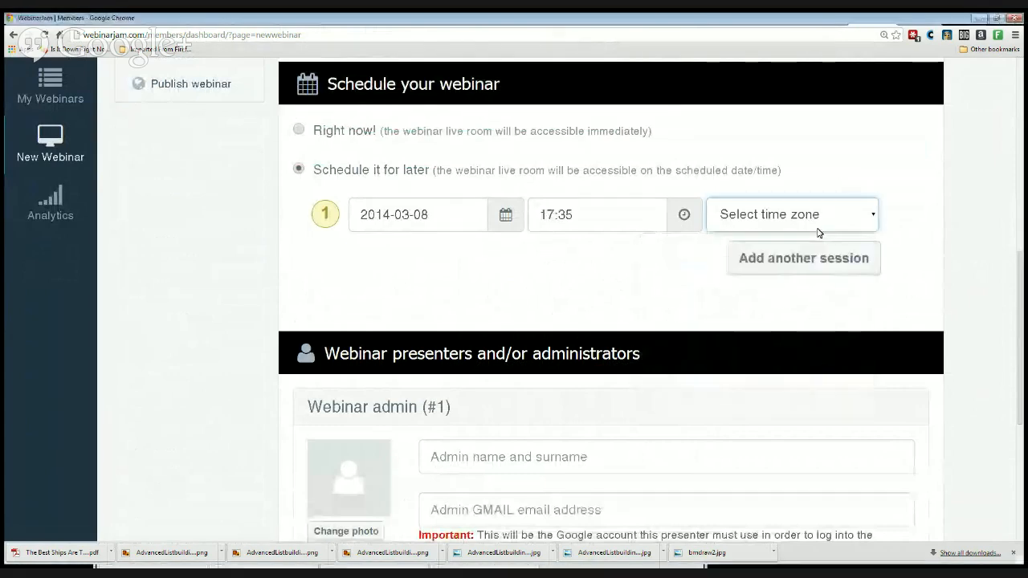
{"action": "left_click", "coordinate": [791, 214]}
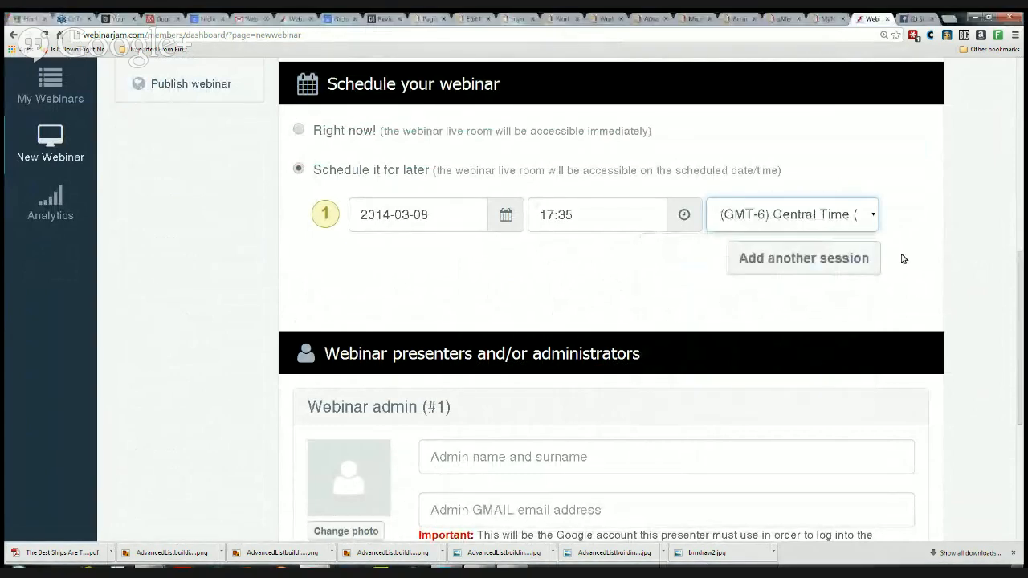
{"action": "scroll", "scroll_direction": "down", "scroll_amount": 3}
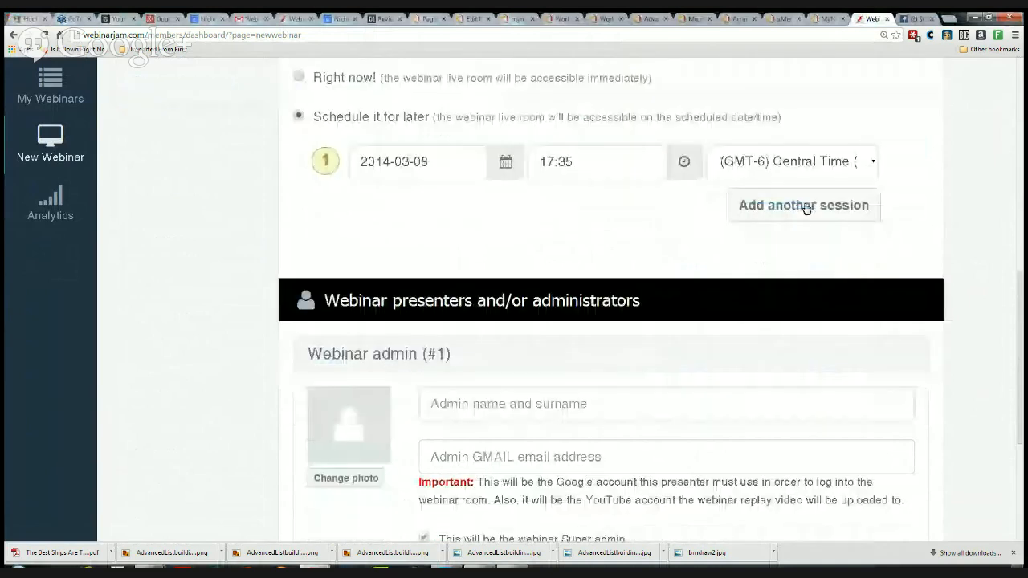
Add a second session on March 9 at 17:35 in (GMT-6) Central Time.
{"action": "left_click", "coordinate": [804, 206]}
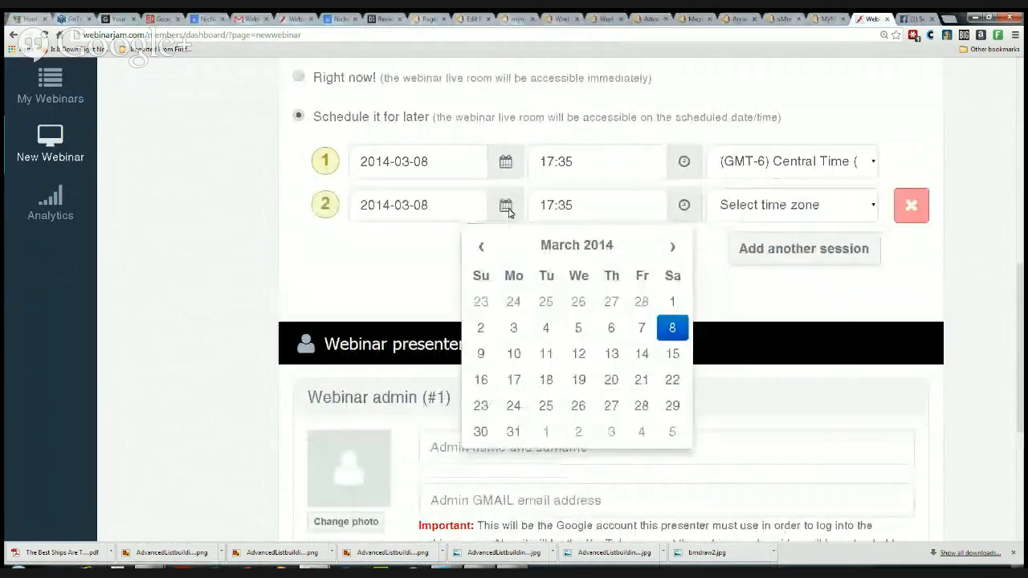
{"action": "left_click", "coordinate": [480, 354]}
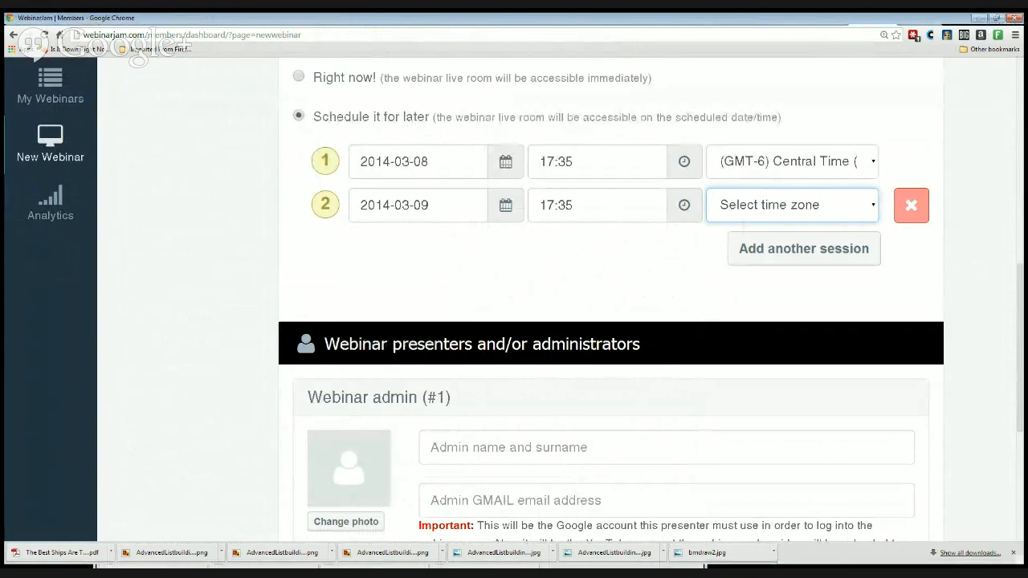
{"action": "left_click", "coordinate": [791, 205]}
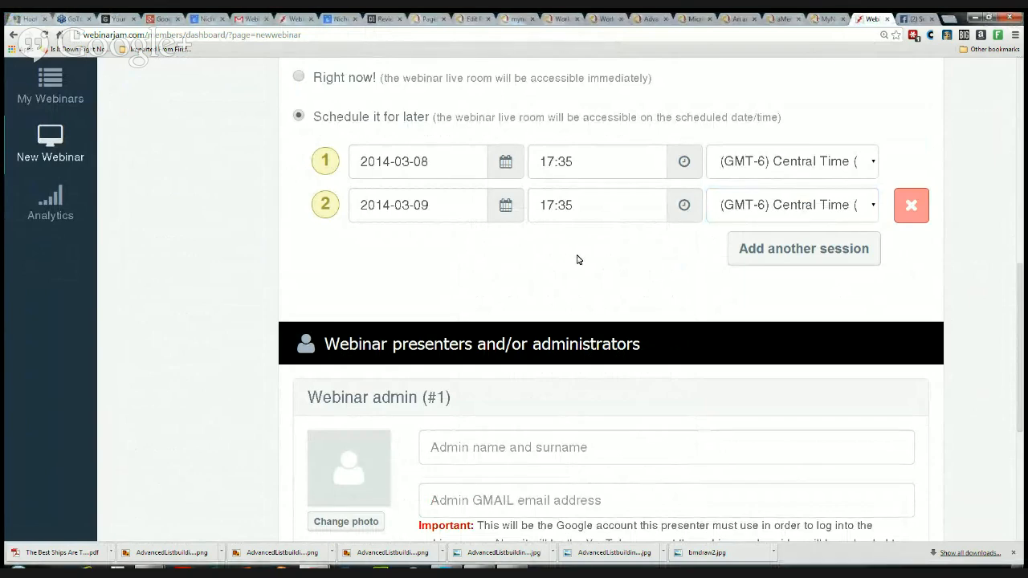
{"action": "mouse_move", "coordinate": [576, 259]}
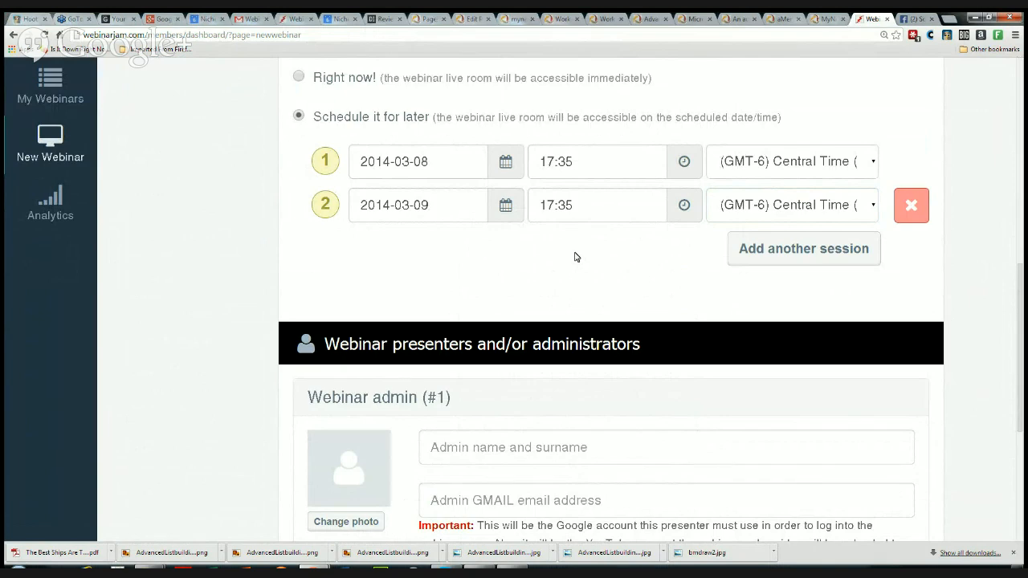
{"action": "mouse_move", "coordinate": [575, 260]}
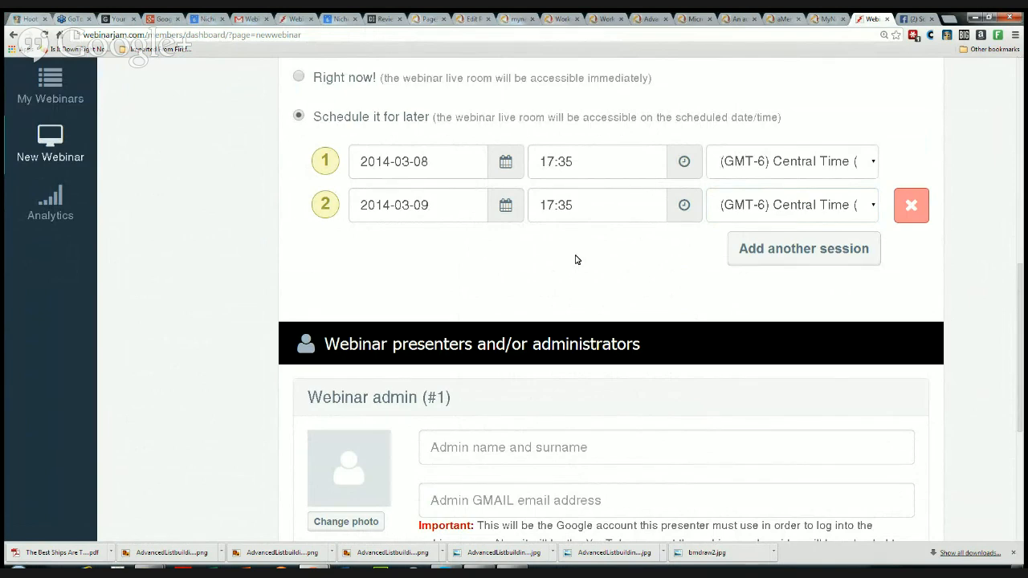
{"action": "mouse_move", "coordinate": [559, 276]}
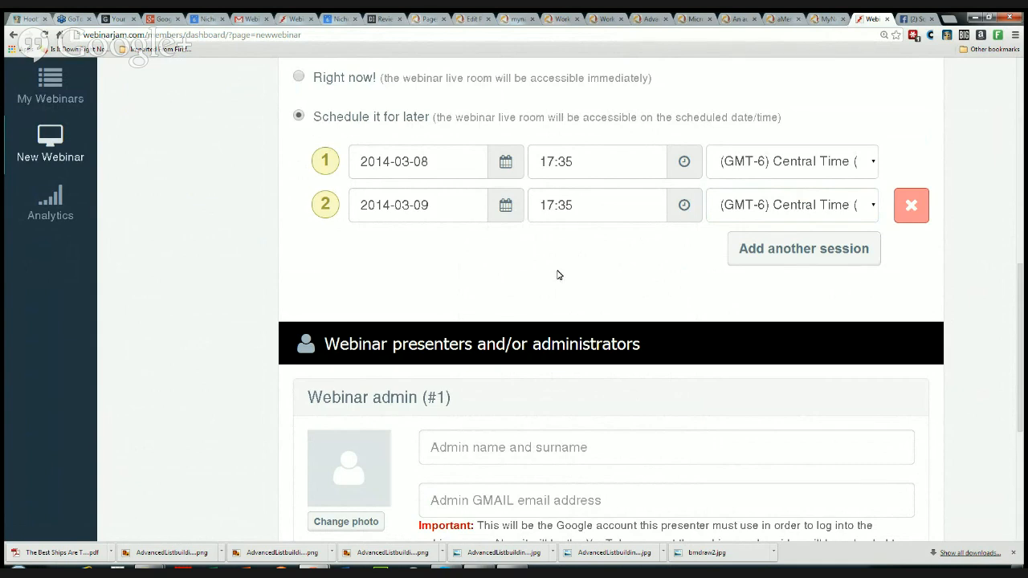
{"action": "mouse_move", "coordinate": [565, 276]}
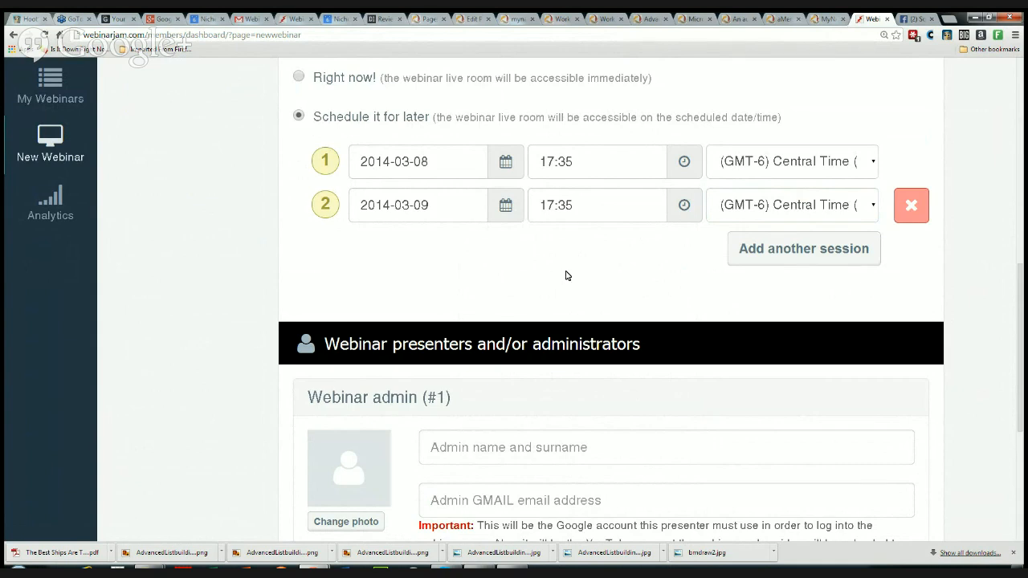
{"action": "scroll", "scroll_direction": "down", "scroll_amount": 3}
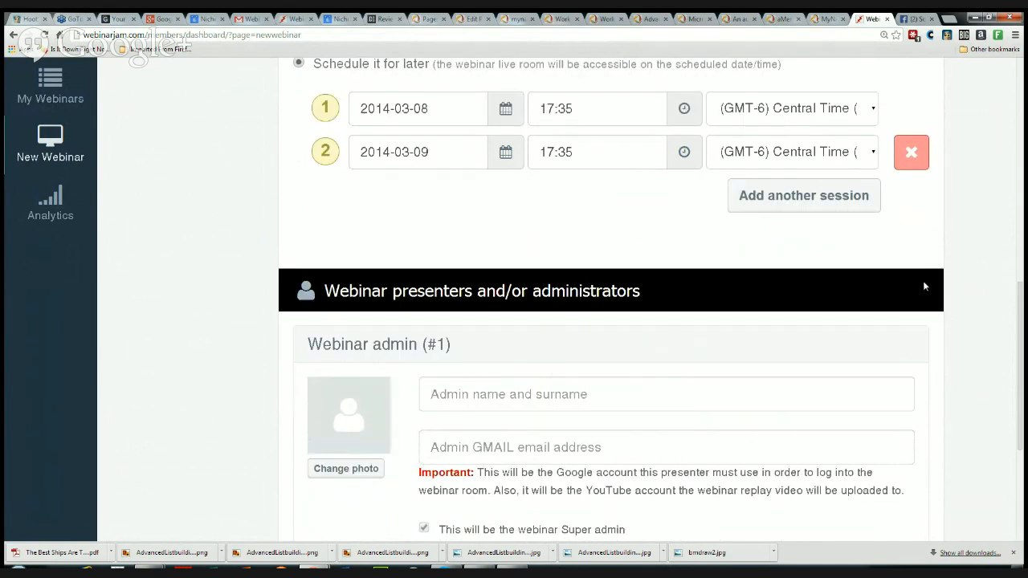
{"action": "scroll", "scroll_direction": "down", "scroll_amount": 3}
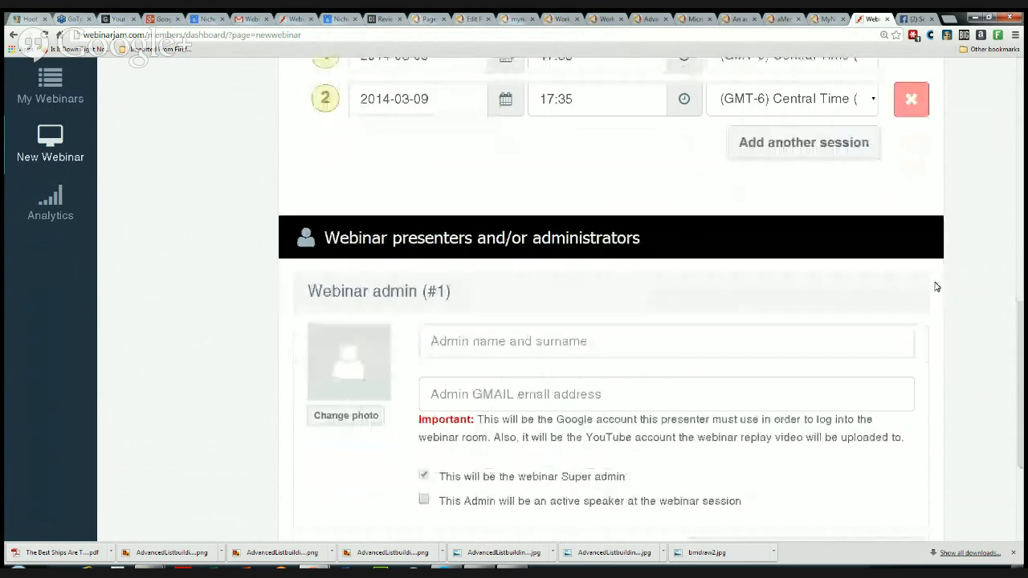
{"action": "scroll", "scroll_direction": "down", "scroll_amount": 3}
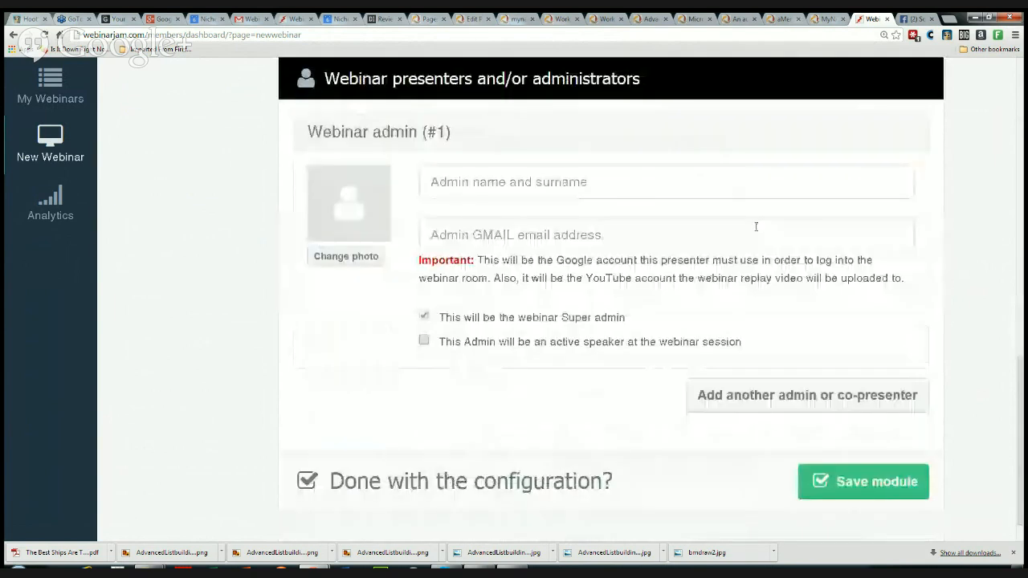
{"action": "left_click", "coordinate": [666, 181]}
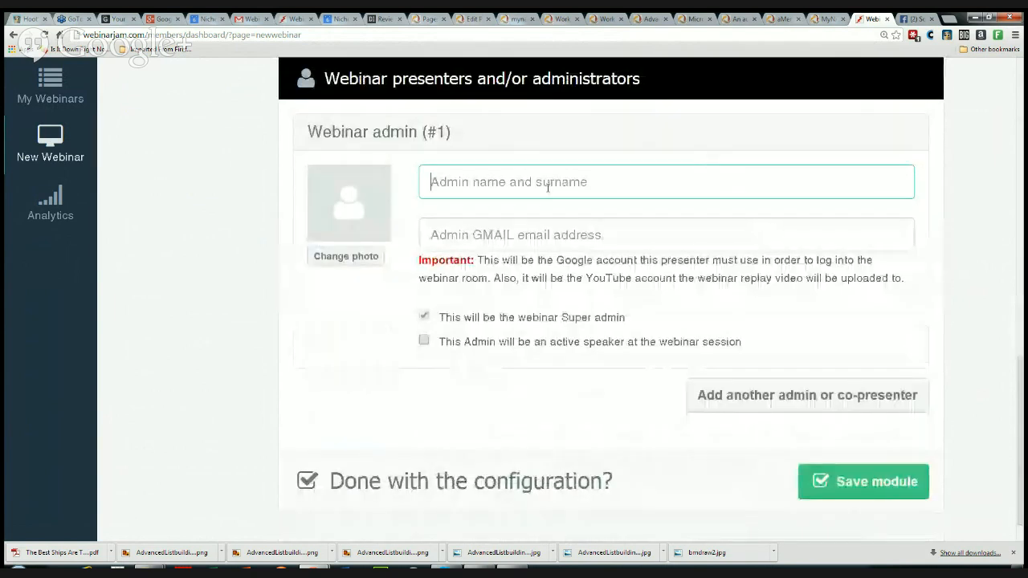
{"action": "type", "text": "David Perdew"}
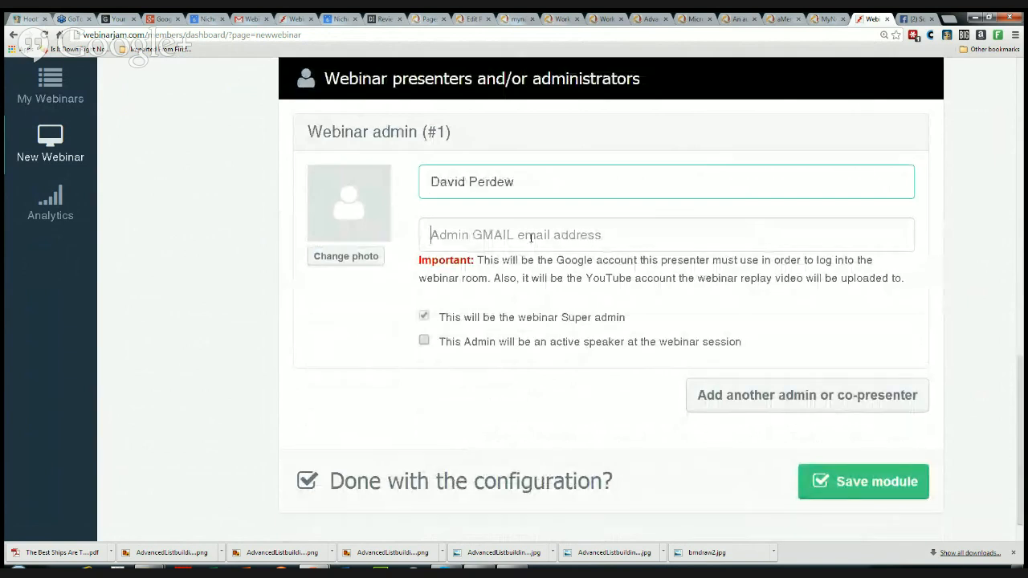
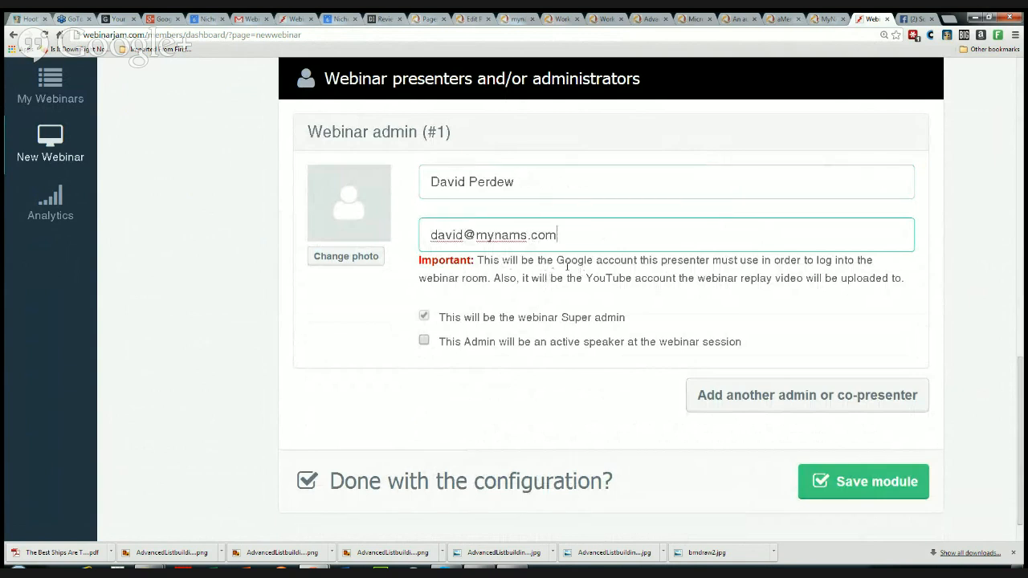
{"action": "mouse_move", "coordinate": [861, 270]}
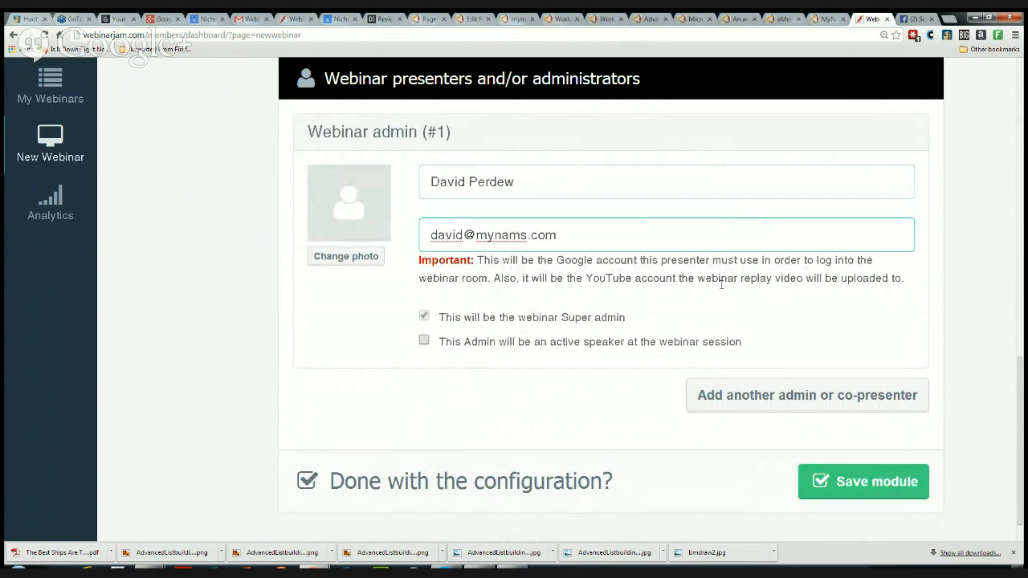
{"action": "mouse_move", "coordinate": [537, 314]}
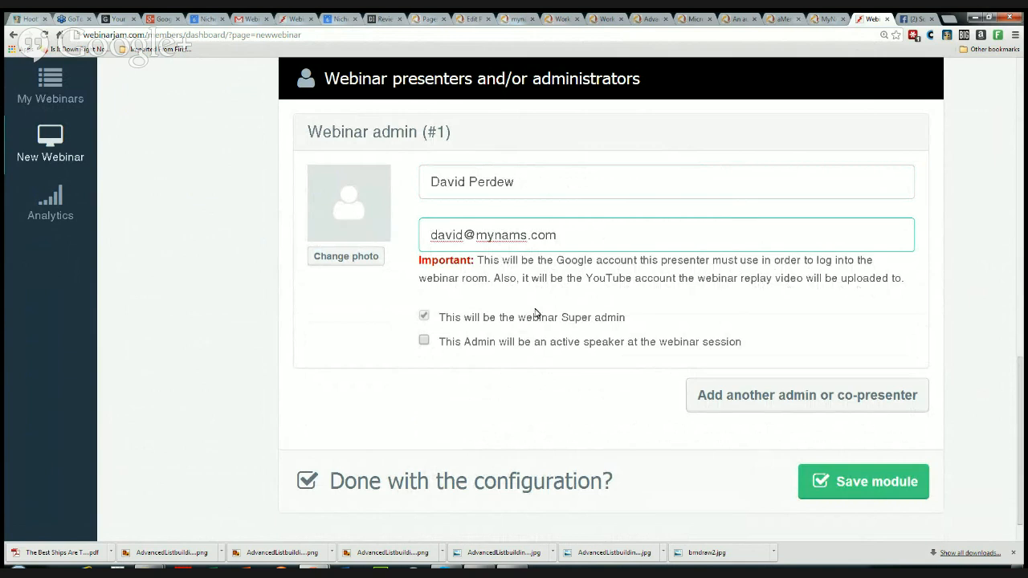
{"action": "mouse_move", "coordinate": [530, 347]}
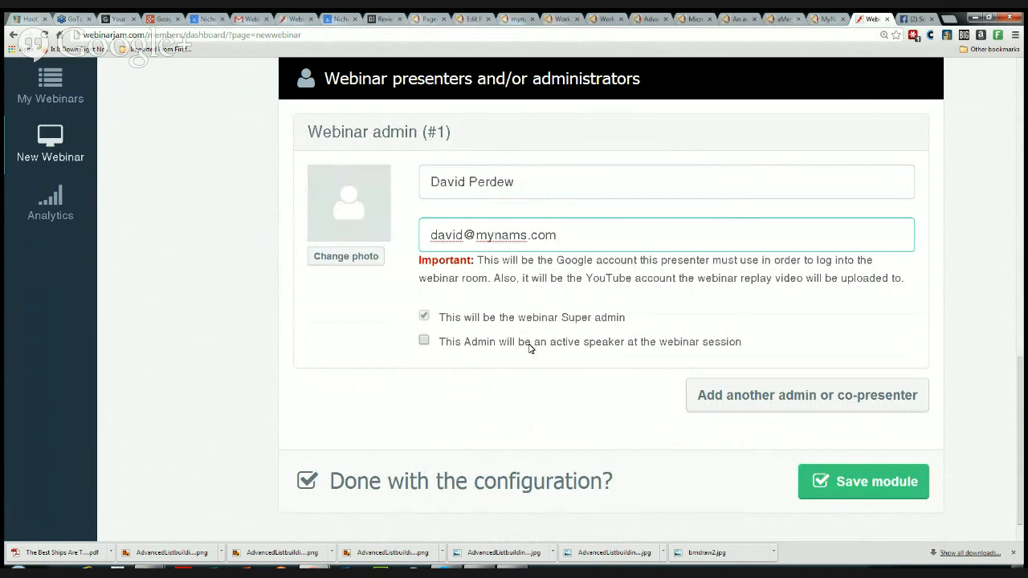
{"action": "mouse_move", "coordinate": [537, 324]}
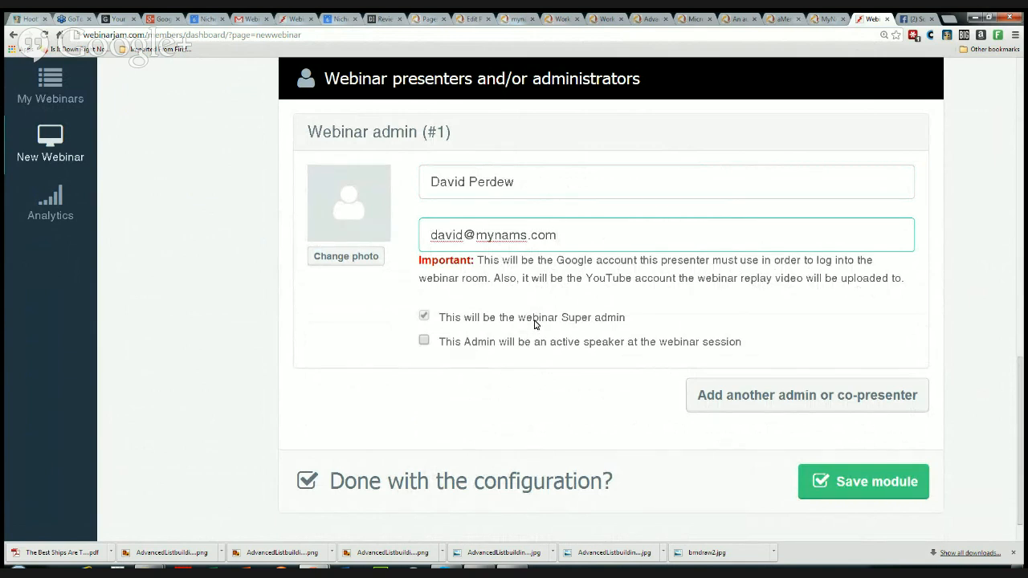
{"action": "left_click", "coordinate": [424, 340]}
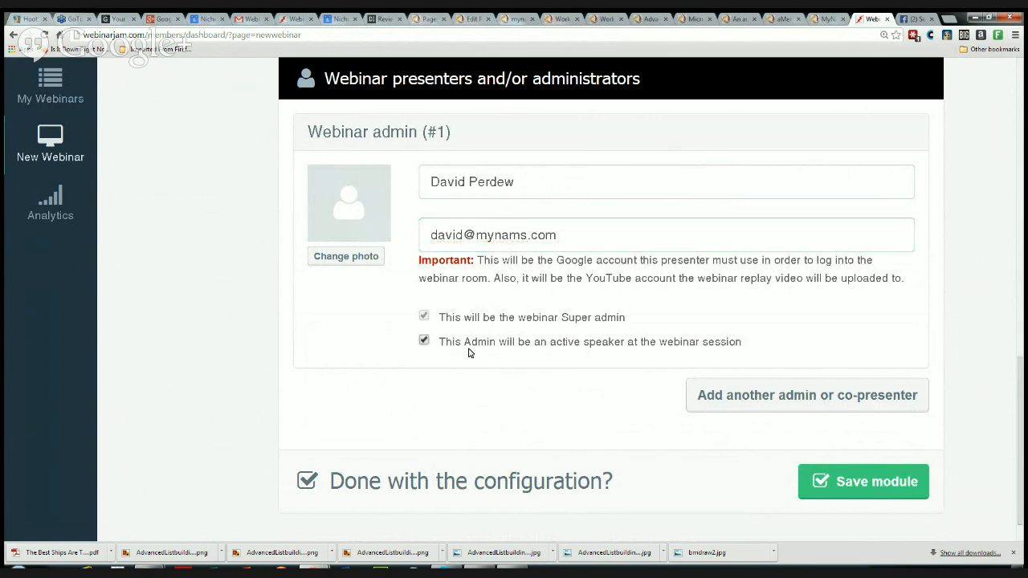
{"action": "mouse_move", "coordinate": [659, 360]}
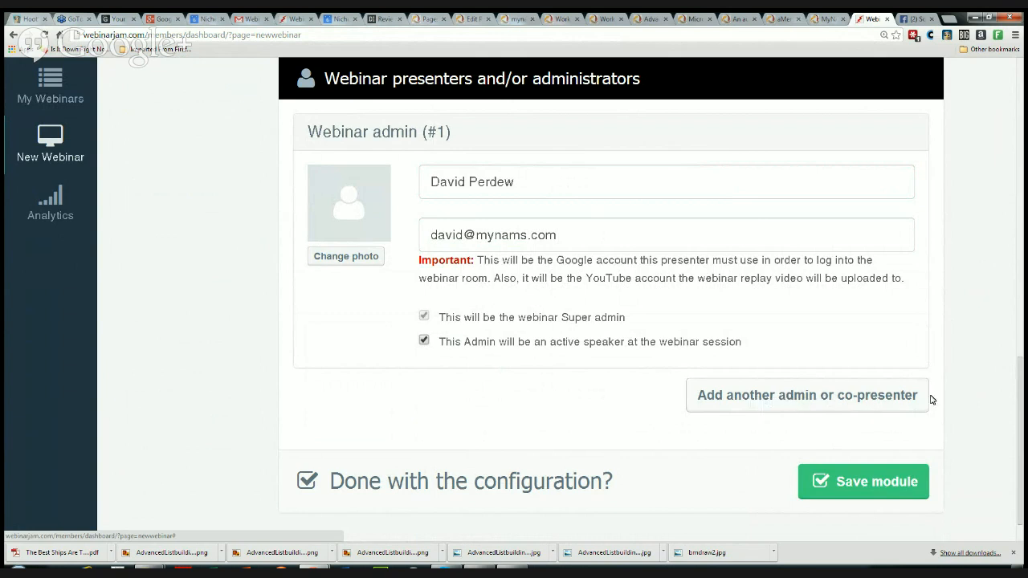
Save the presenters and administrators module and acknowledge the update alert.
{"action": "scroll", "scroll_direction": "down", "scroll_amount": 3}
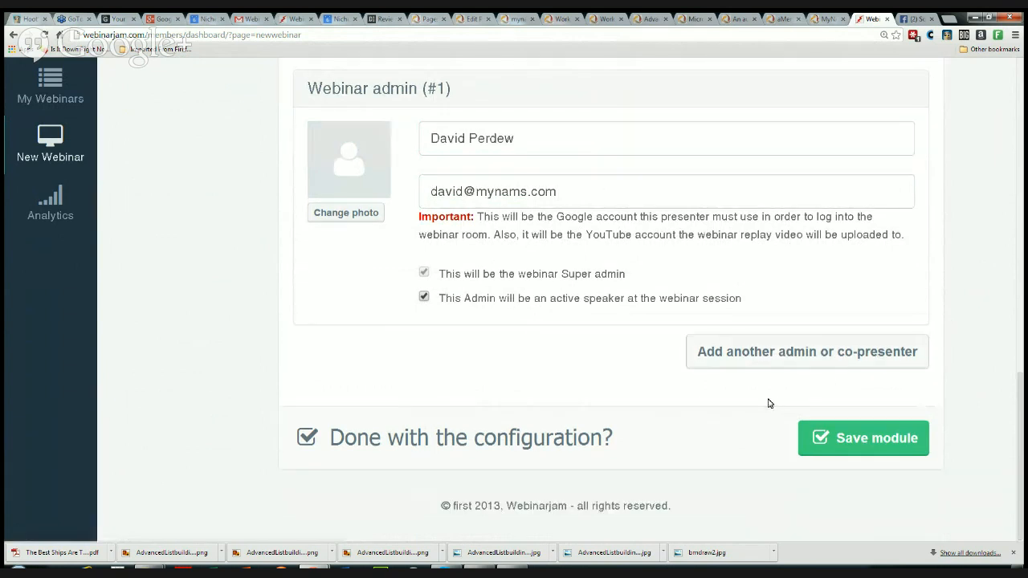
{"action": "left_click", "coordinate": [863, 437]}
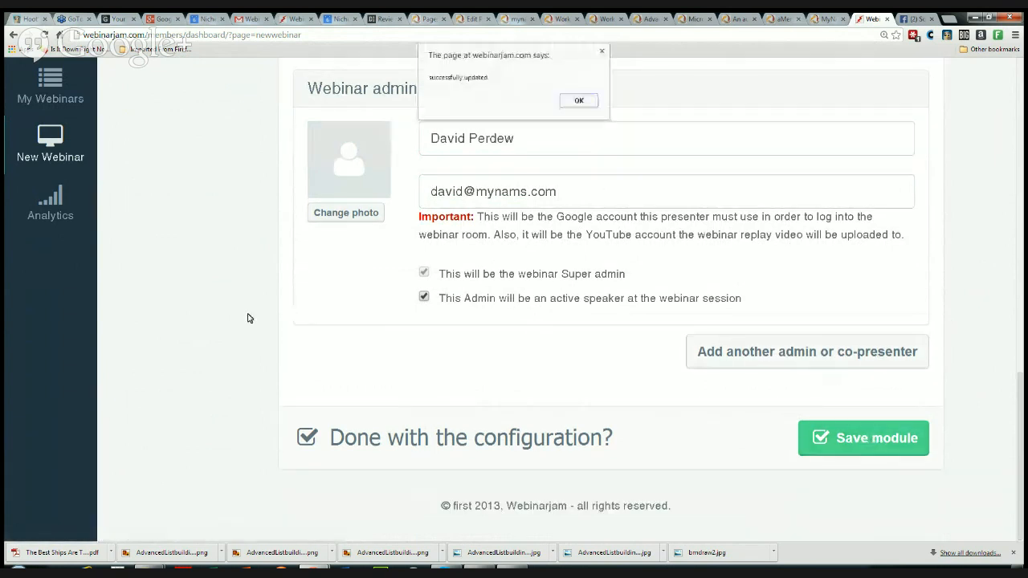
{"action": "left_click", "coordinate": [578, 99]}
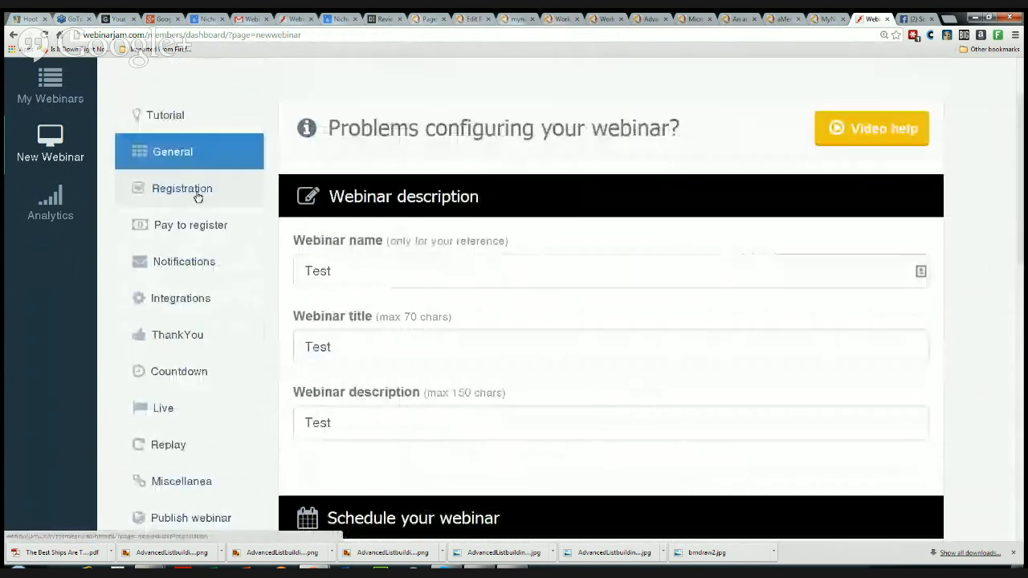
Save the Registration module with Template #1 and acknowledge the alert.
{"action": "scroll", "scroll_direction": "down", "scroll_amount": 3}
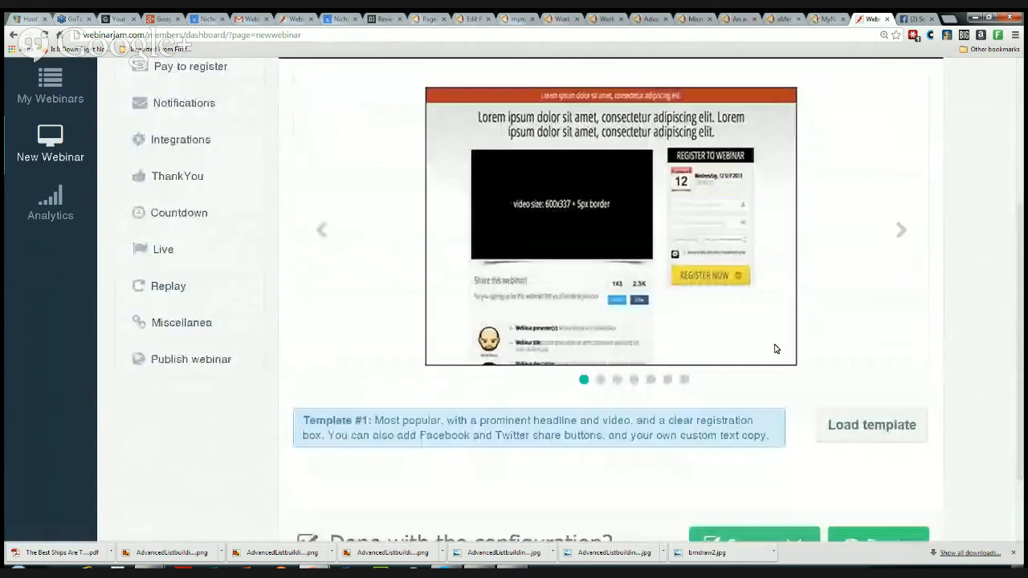
{"action": "scroll", "scroll_direction": "down", "scroll_amount": 3}
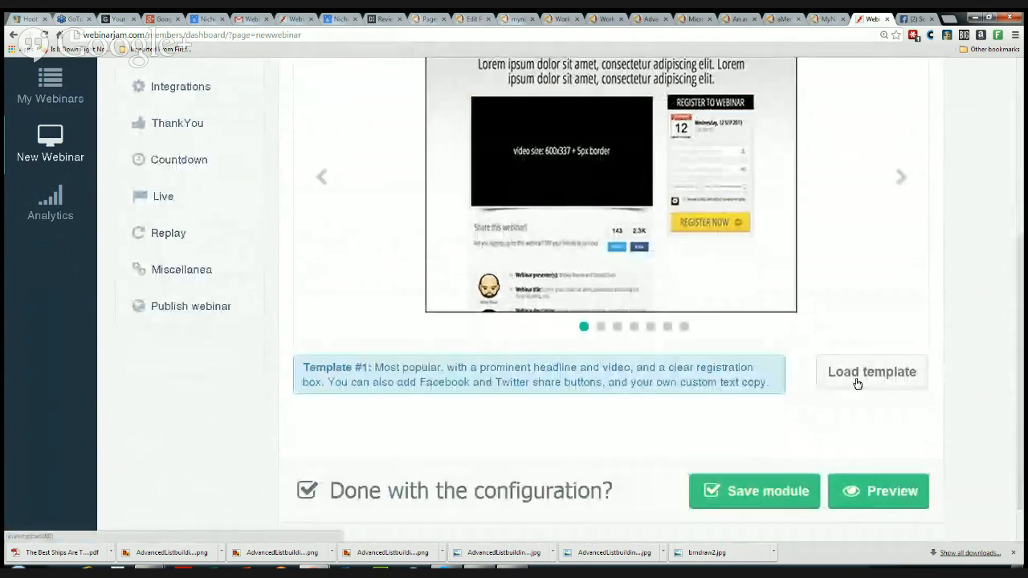
{"action": "scroll", "scroll_direction": "down", "scroll_amount": 3}
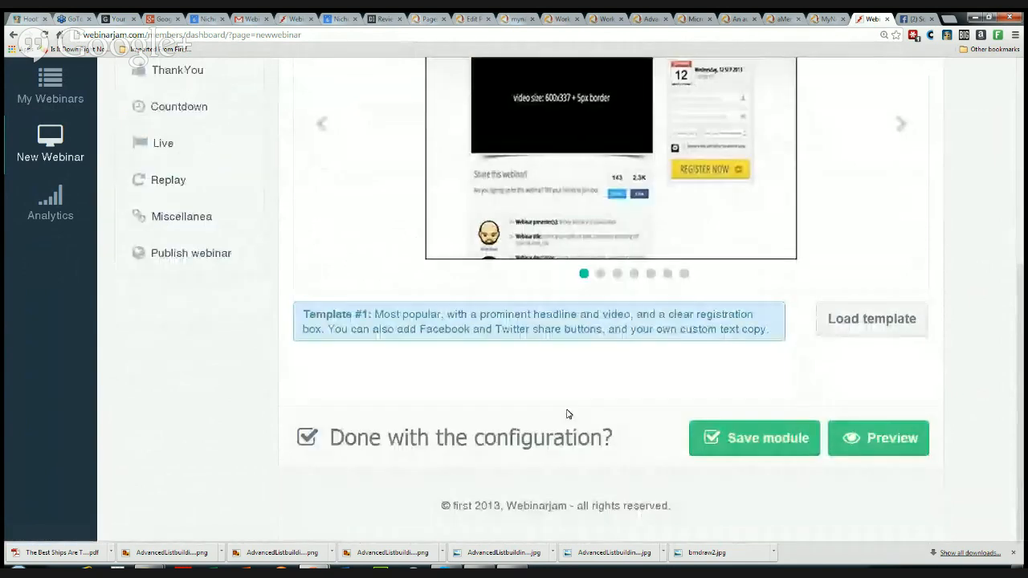
{"action": "left_click", "coordinate": [753, 437]}
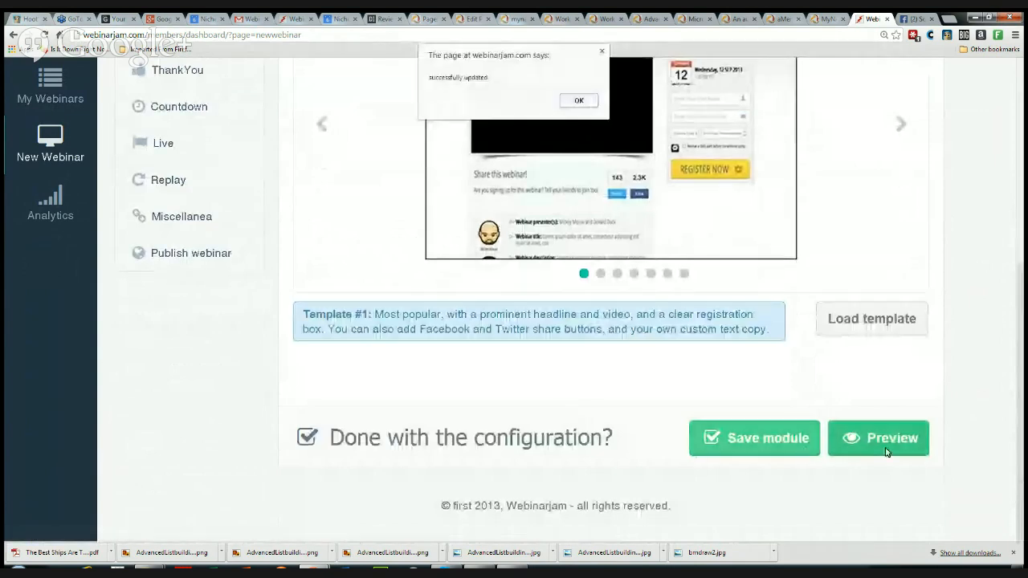
{"action": "left_click", "coordinate": [578, 100]}
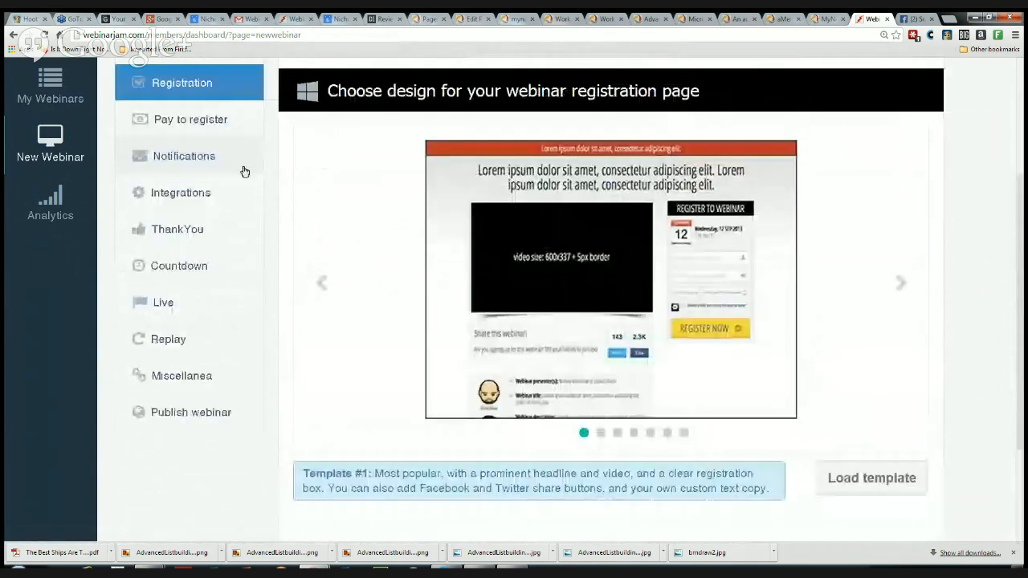
Review the Charge to register fields, then keep the webinar free to register.
{"action": "left_click", "coordinate": [190, 119]}
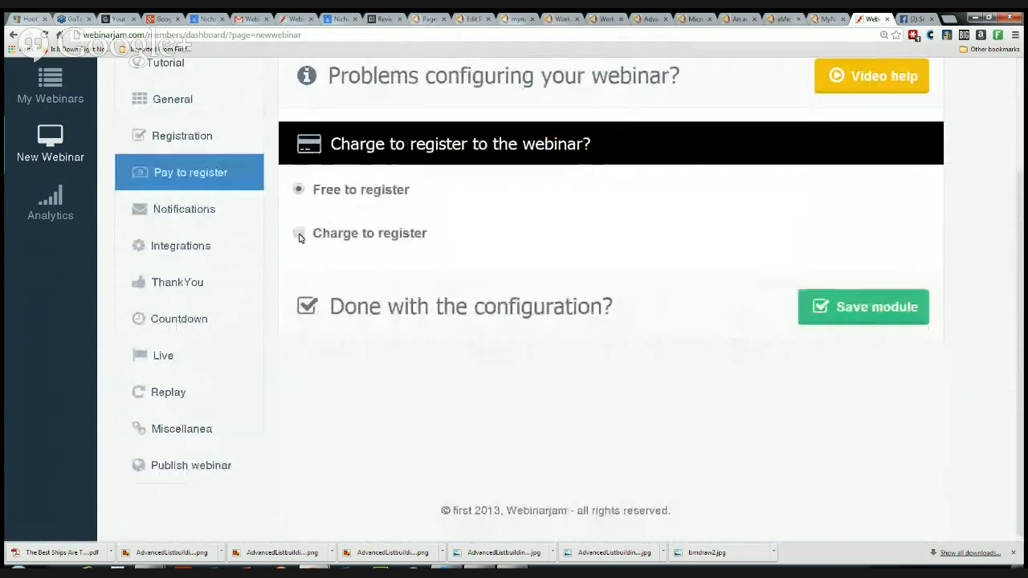
{"action": "left_click", "coordinate": [299, 233]}
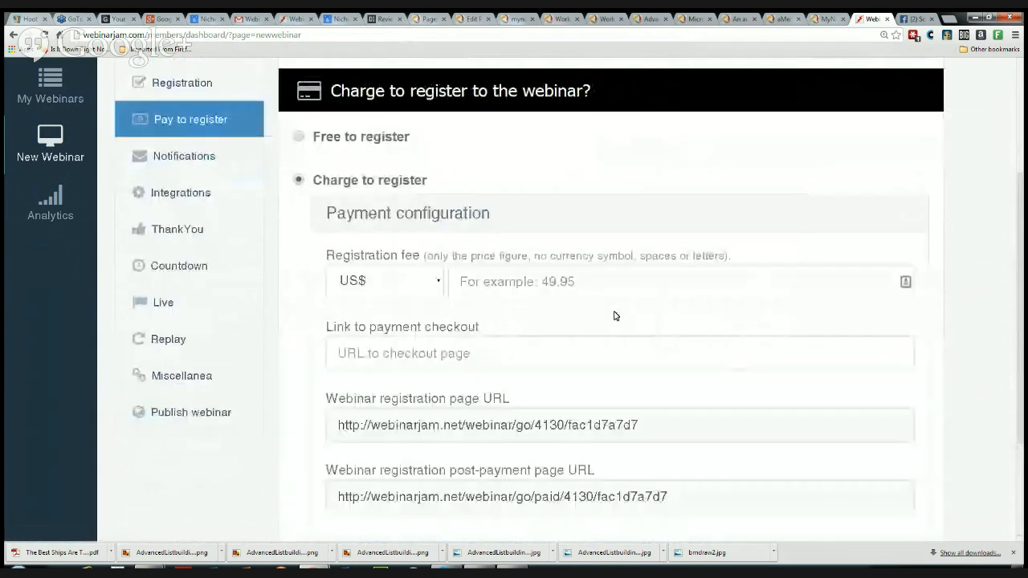
{"action": "scroll", "scroll_direction": "down", "scroll_amount": 3}
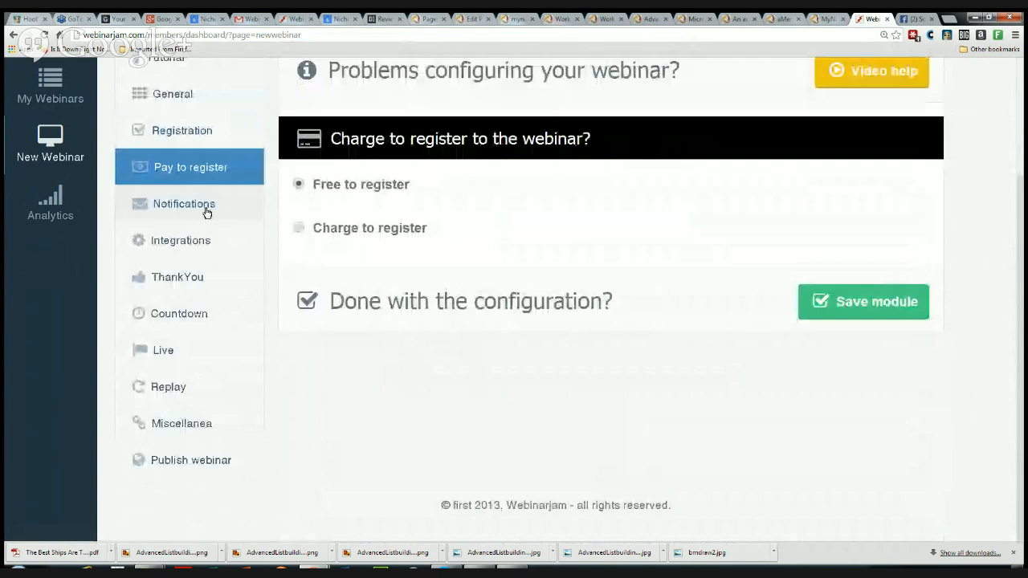
Activate email reminders via the built-in email system with a welcome email.
{"action": "left_click", "coordinate": [183, 203]}
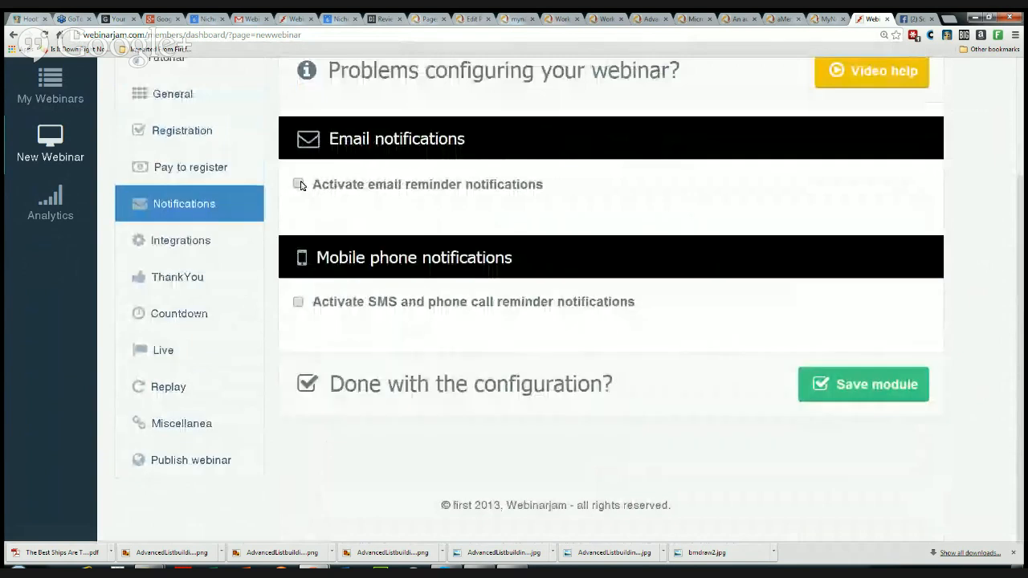
{"action": "left_click", "coordinate": [299, 185]}
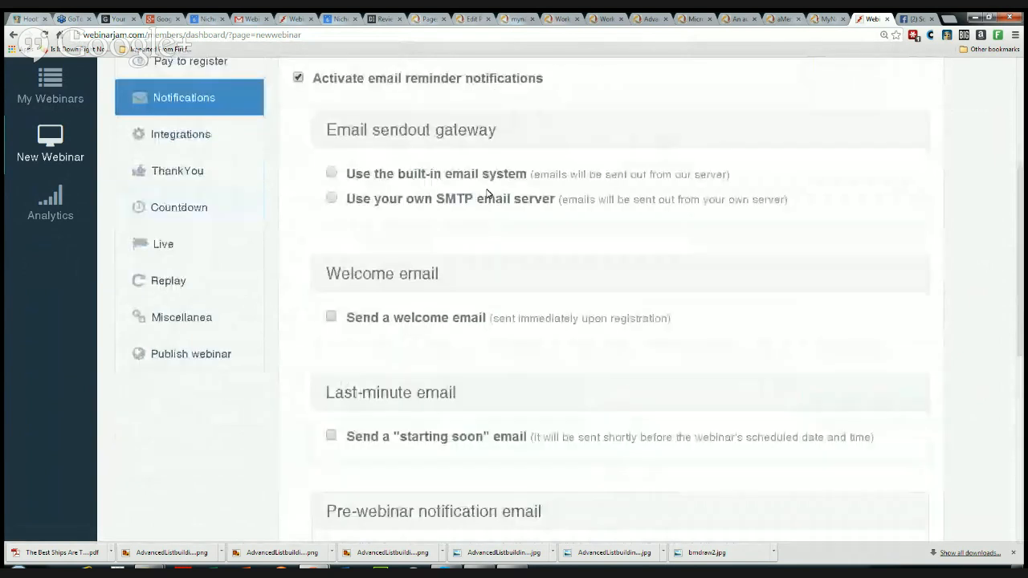
{"action": "left_click", "coordinate": [330, 173]}
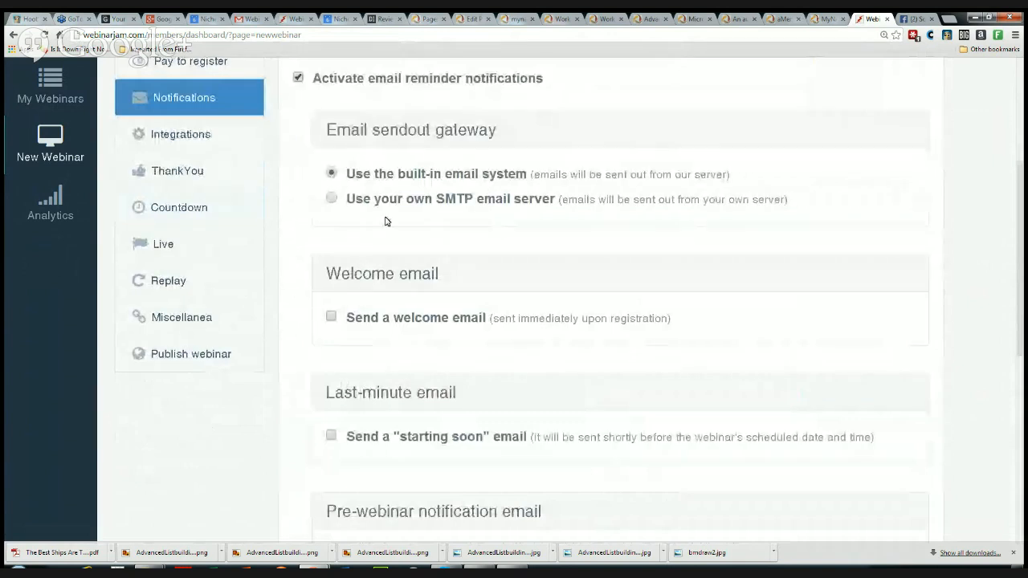
{"action": "mouse_move", "coordinate": [415, 329]}
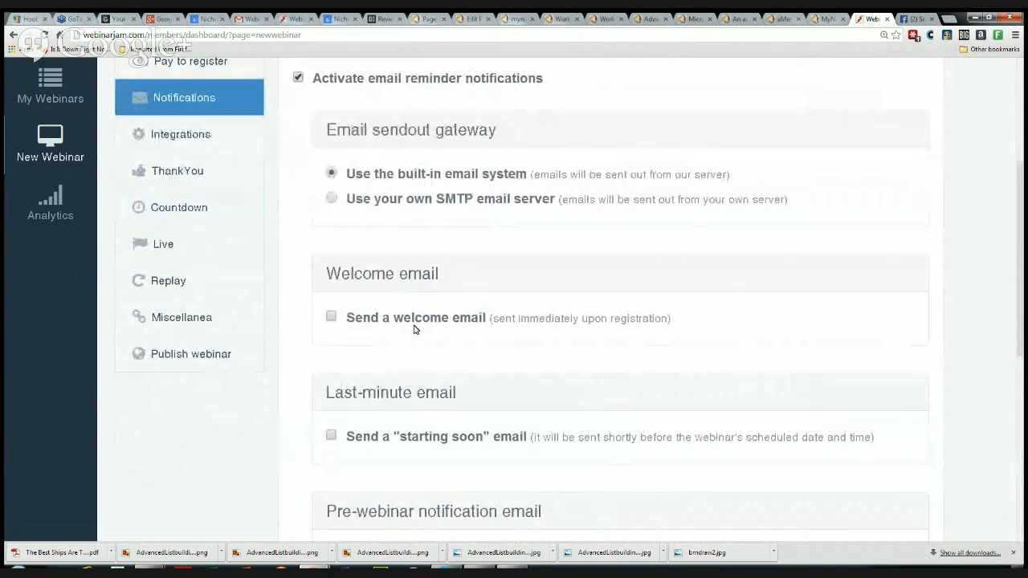
{"action": "left_click", "coordinate": [331, 314]}
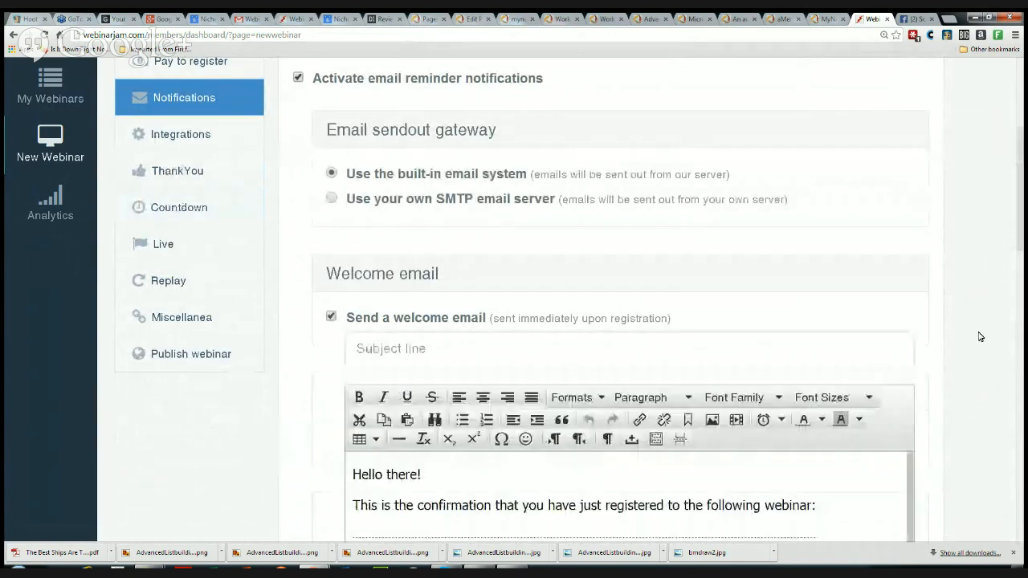
Set the welcome email body to 'Welcome to the test'.
{"action": "scroll", "scroll_direction": "down", "scroll_amount": 3}
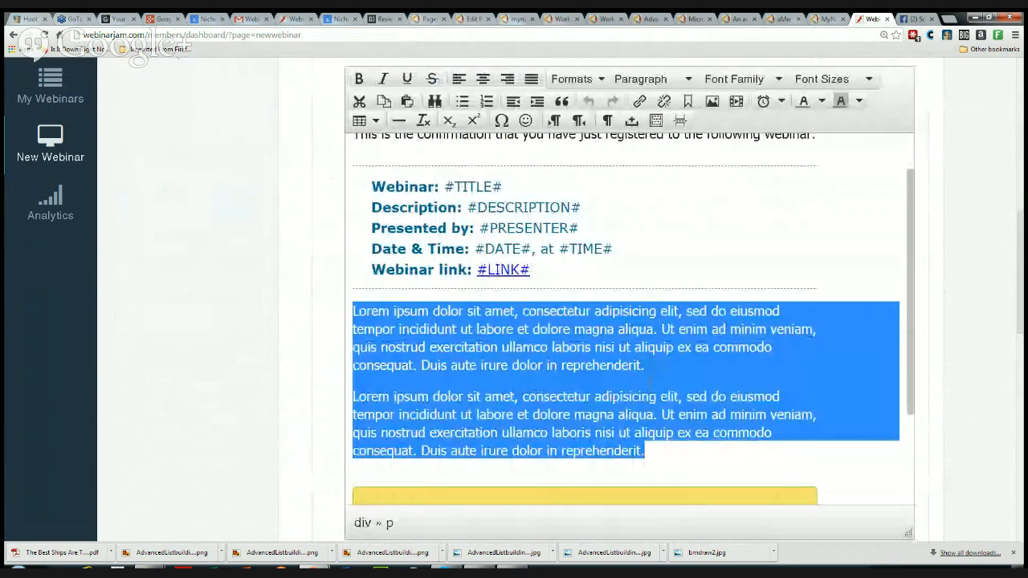
{"action": "type", "text": "Welcome to the test"}
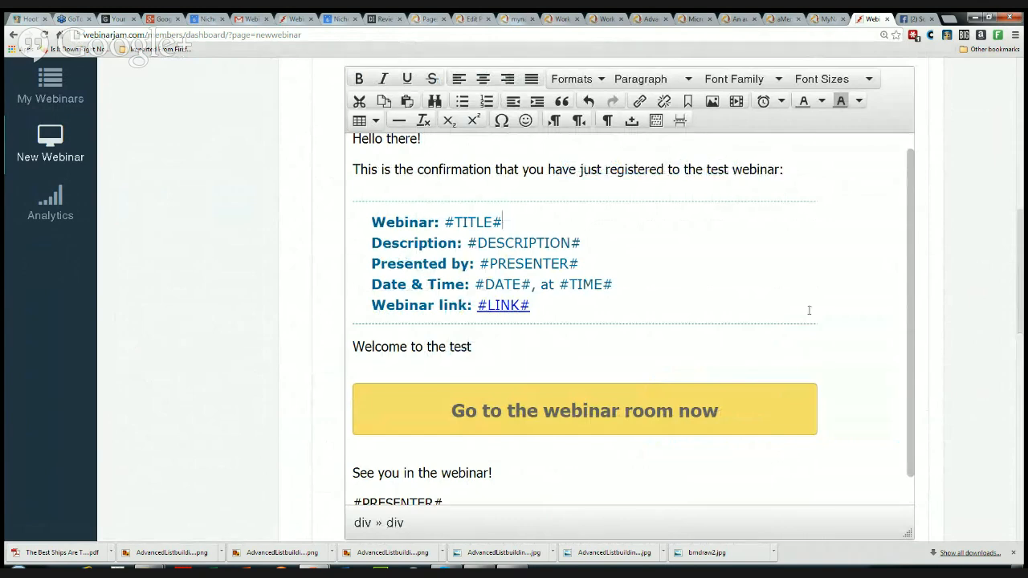
{"action": "scroll", "scroll_direction": "down", "scroll_amount": 3}
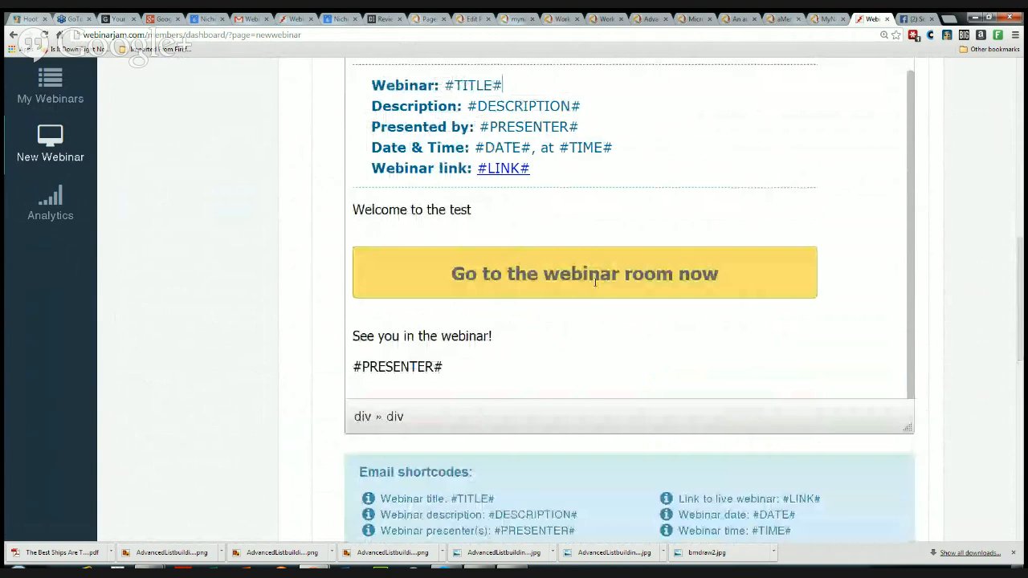
{"action": "scroll", "scroll_direction": "down", "scroll_amount": 3}
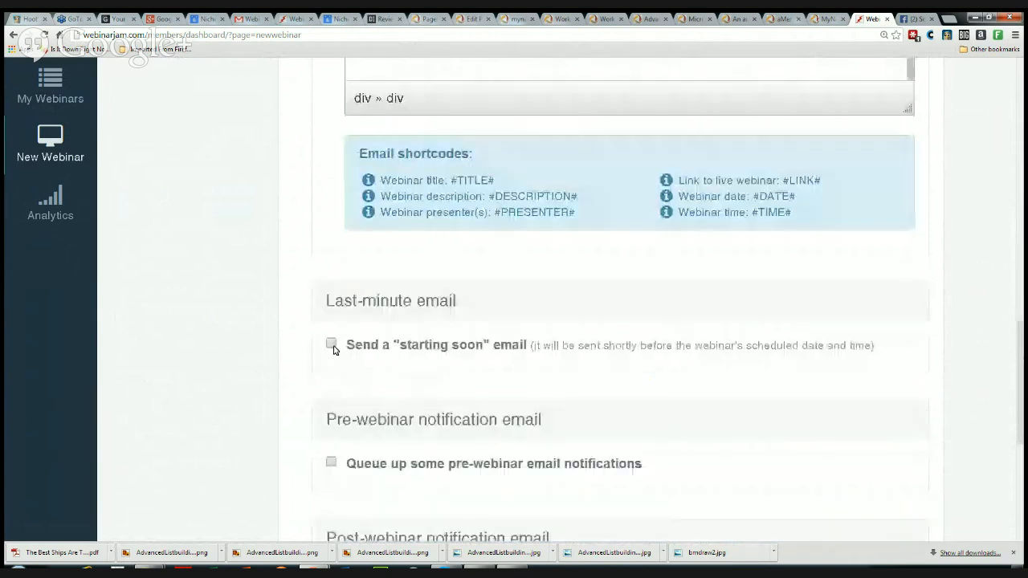
Enable the "starting soon" email with subject 'test starting soon' and review its editor.
{"action": "left_click", "coordinate": [331, 344]}
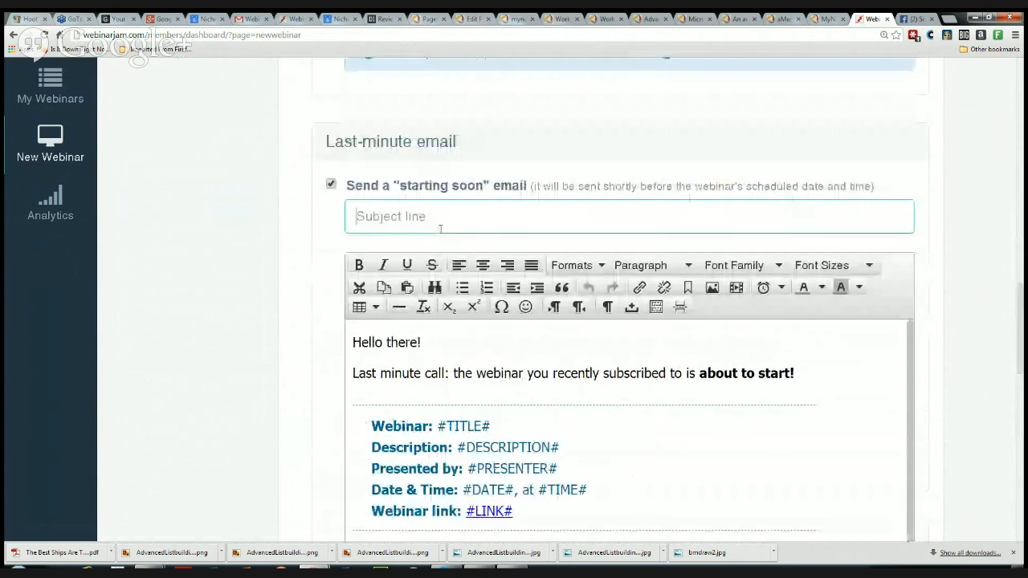
{"action": "type", "text": "test"}
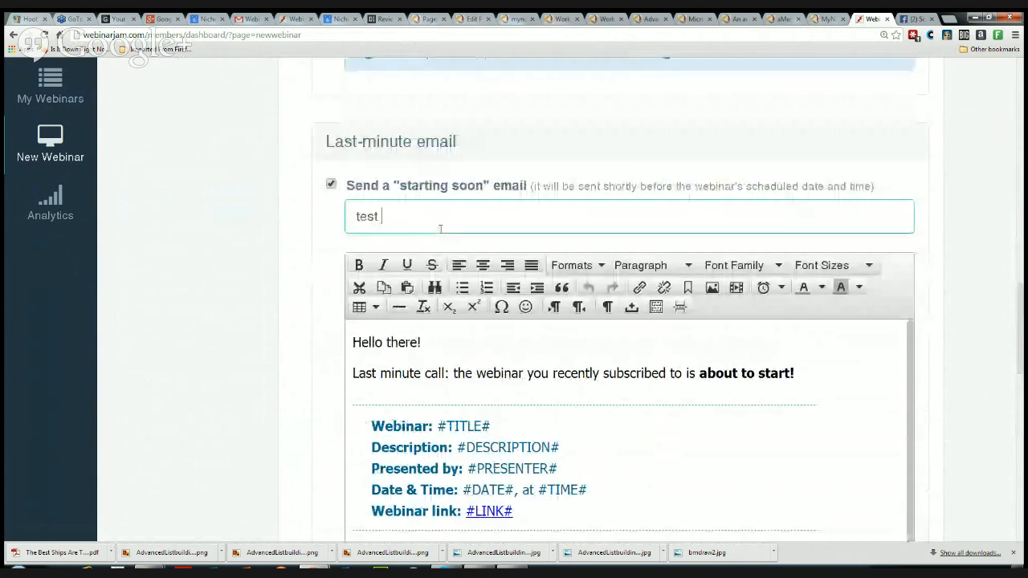
{"action": "type", "text": "starting soon"}
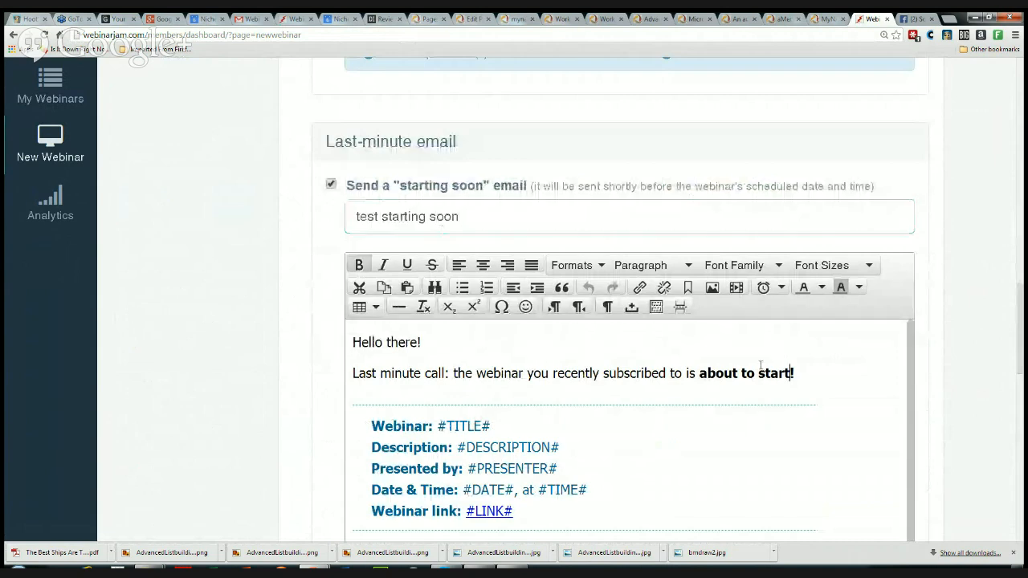
{"action": "scroll", "scroll_direction": "down", "scroll_amount": 3}
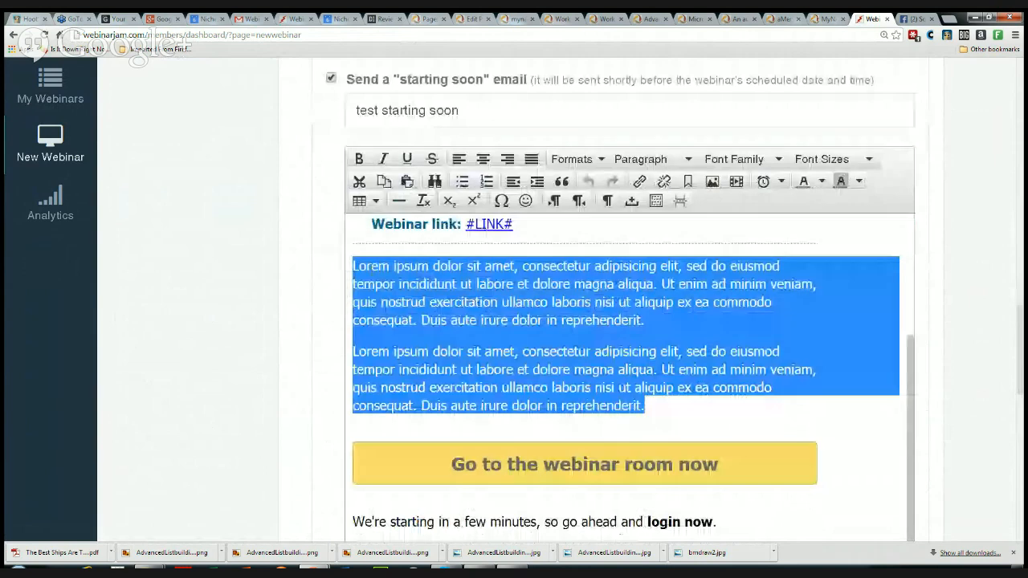
{"action": "scroll", "scroll_direction": "down", "scroll_amount": 3}
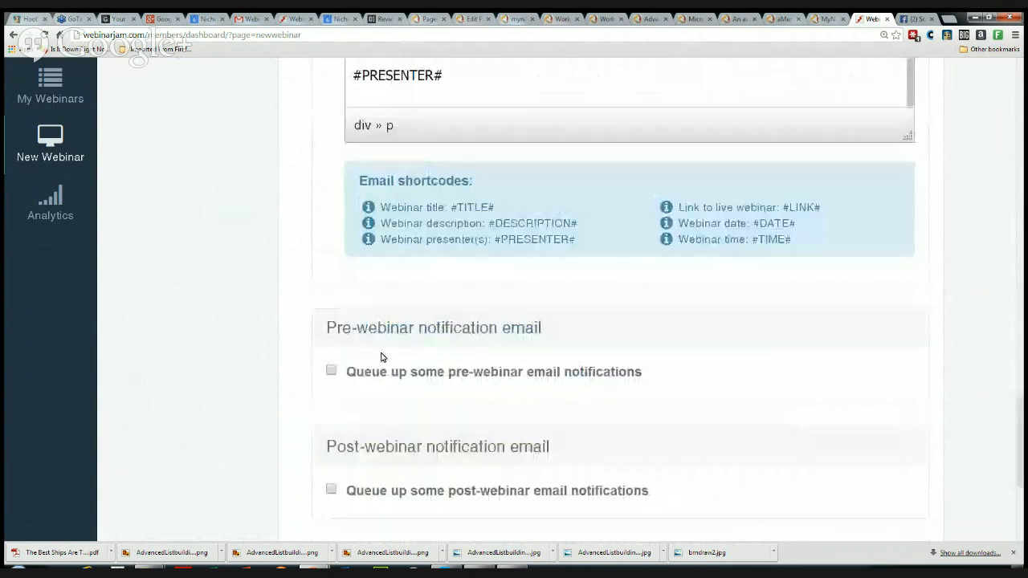
Enable pre-webinar email notifications and scroll to the post-webinar section.
{"action": "left_click", "coordinate": [331, 370]}
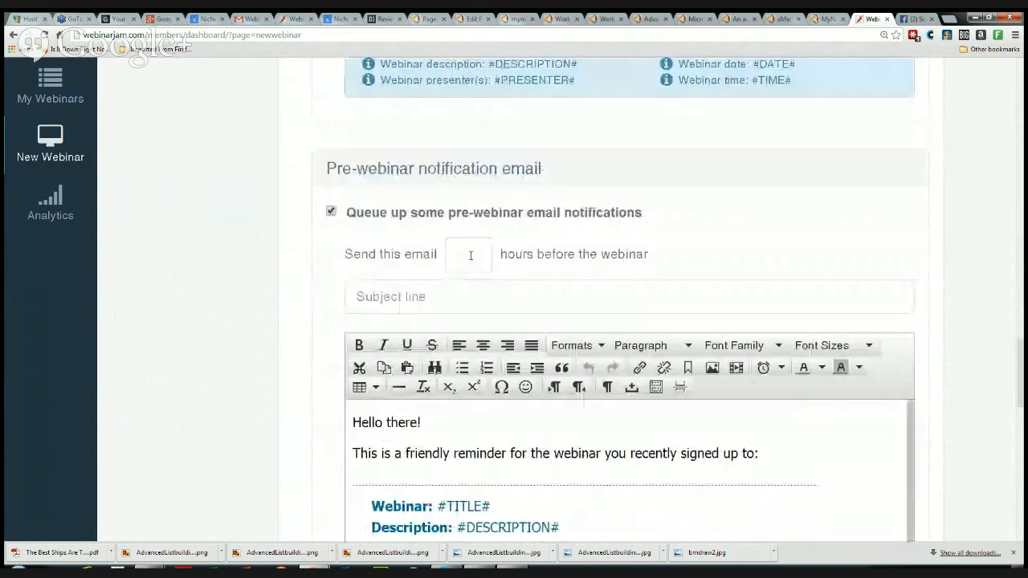
{"action": "scroll", "scroll_direction": "down", "scroll_amount": 3}
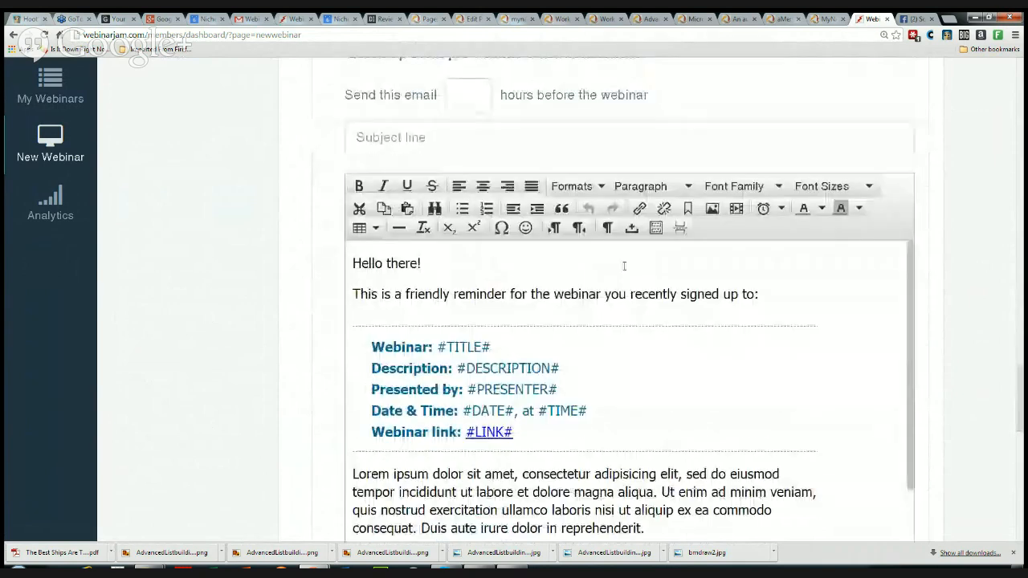
{"action": "scroll", "scroll_direction": "down", "scroll_amount": 3}
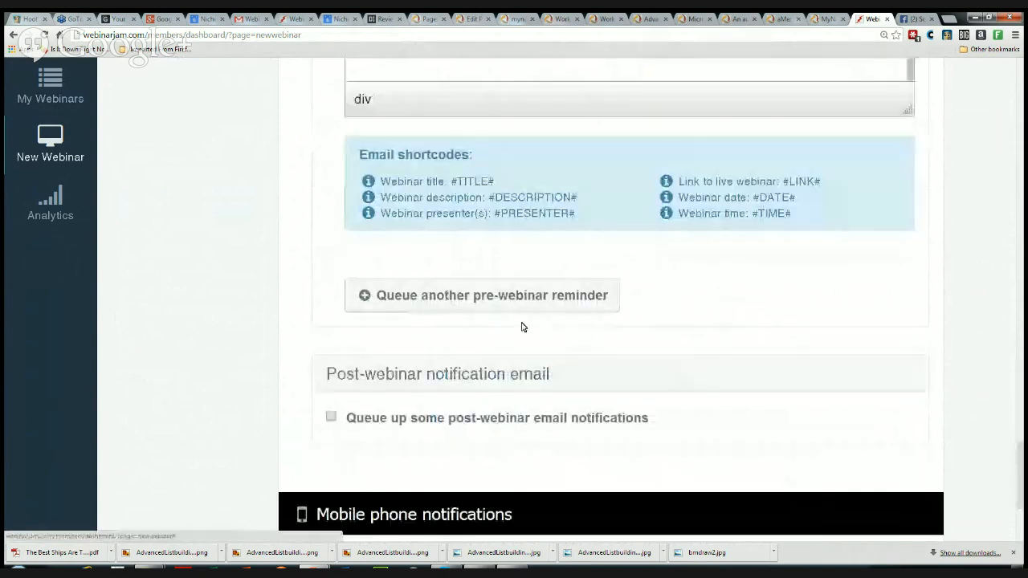
{"action": "scroll", "scroll_direction": "down", "scroll_amount": 3}
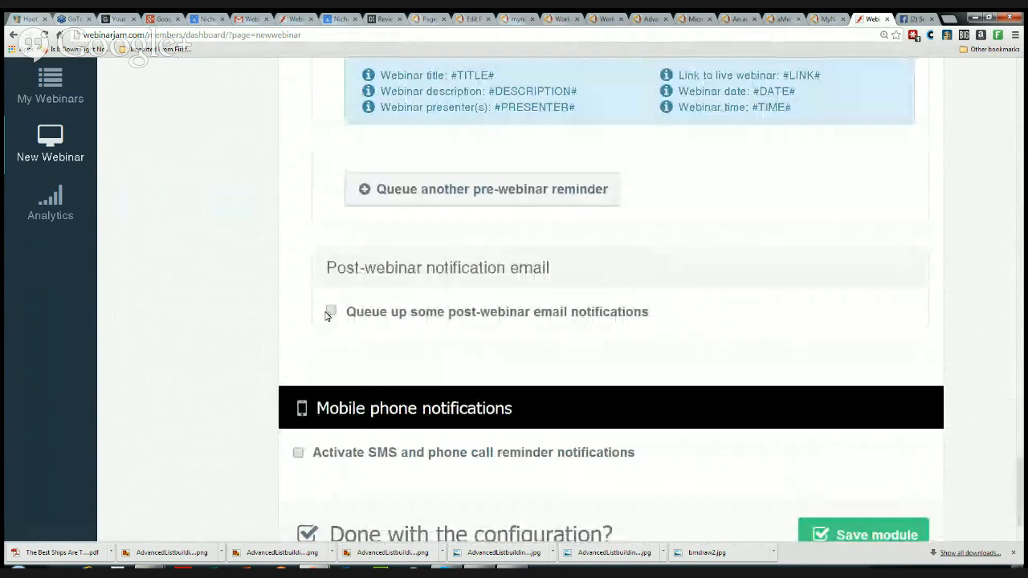
Queue up post-webinar email notifications and review the default reminder template.
{"action": "left_click", "coordinate": [331, 312]}
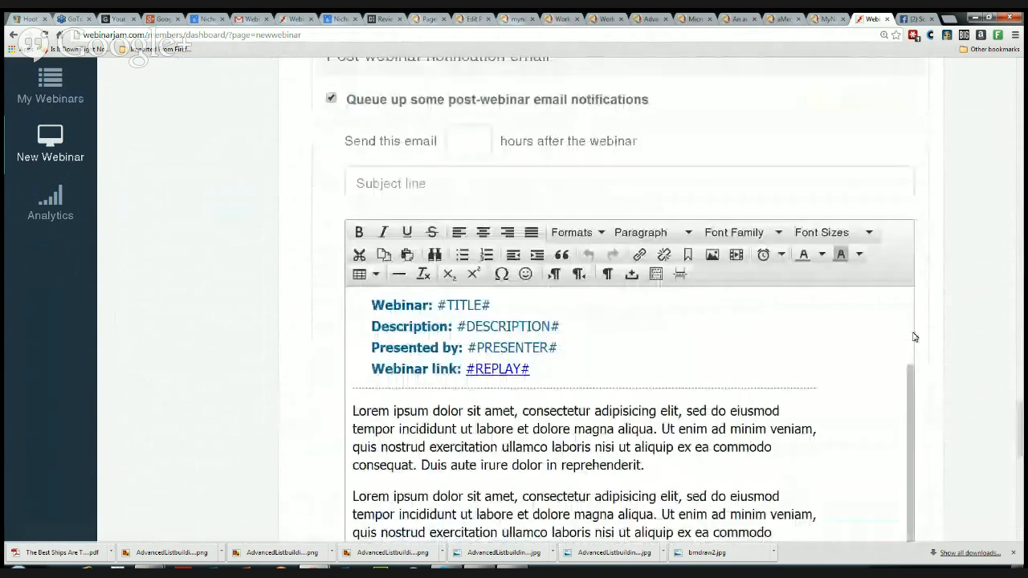
{"action": "scroll", "scroll_direction": "down", "scroll_amount": 3}
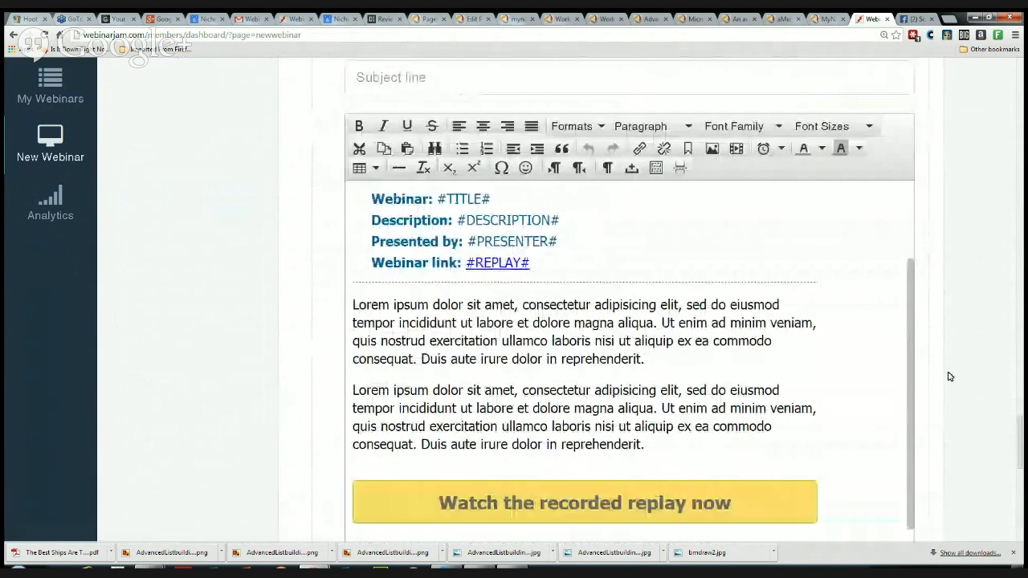
{"action": "scroll", "scroll_direction": "down", "scroll_amount": 3}
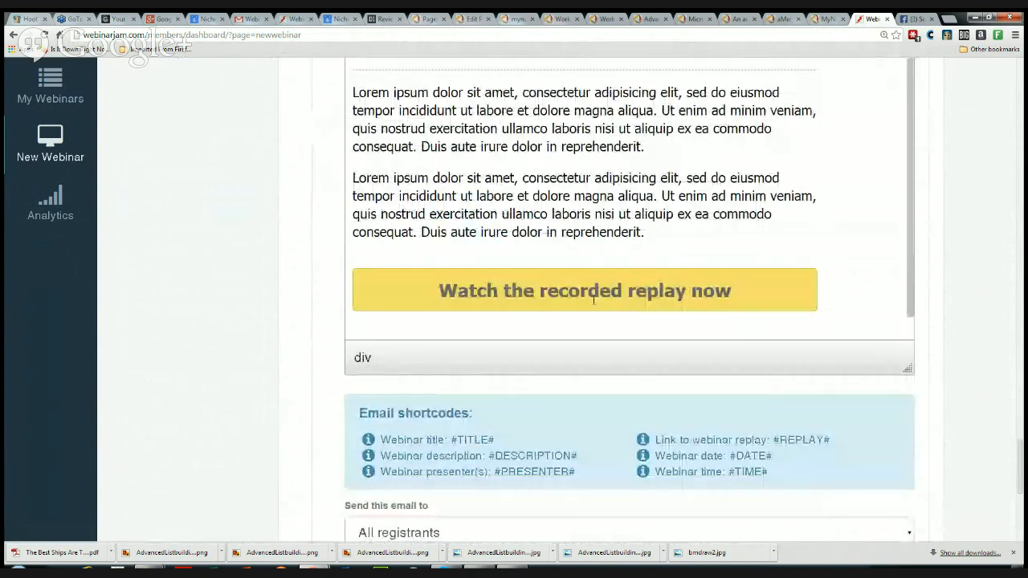
{"action": "mouse_move", "coordinate": [753, 315]}
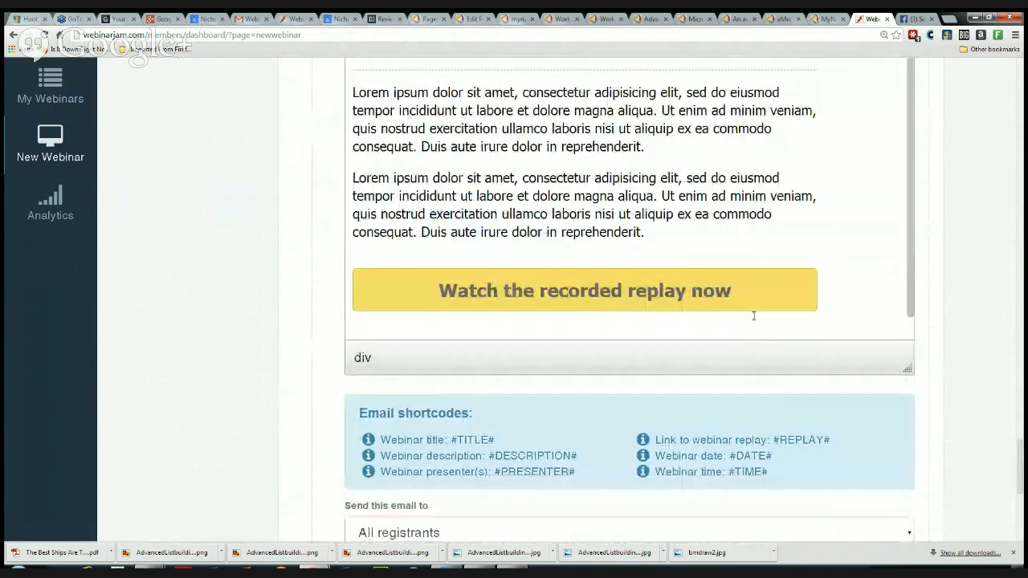
{"action": "scroll", "scroll_direction": "down", "scroll_amount": 3}
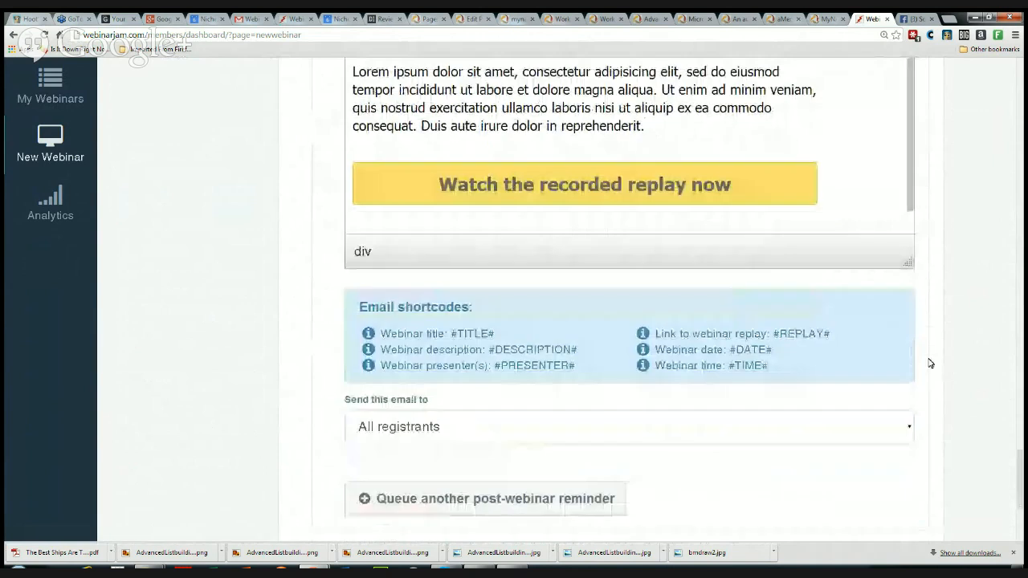
{"action": "scroll", "scroll_direction": "down", "scroll_amount": 3}
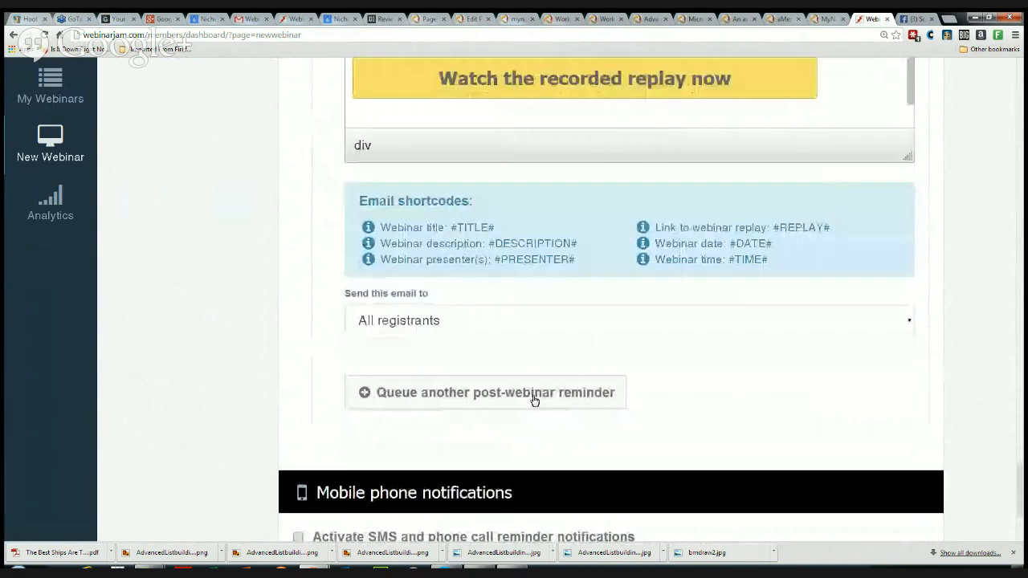
{"action": "mouse_move", "coordinate": [693, 400]}
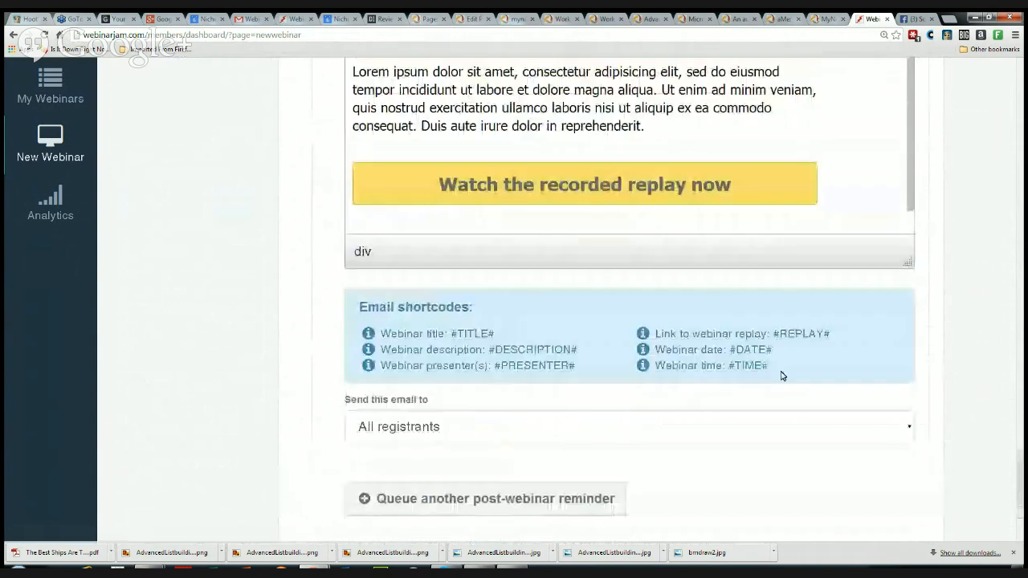
{"action": "scroll", "scroll_direction": "down", "scroll_amount": 3}
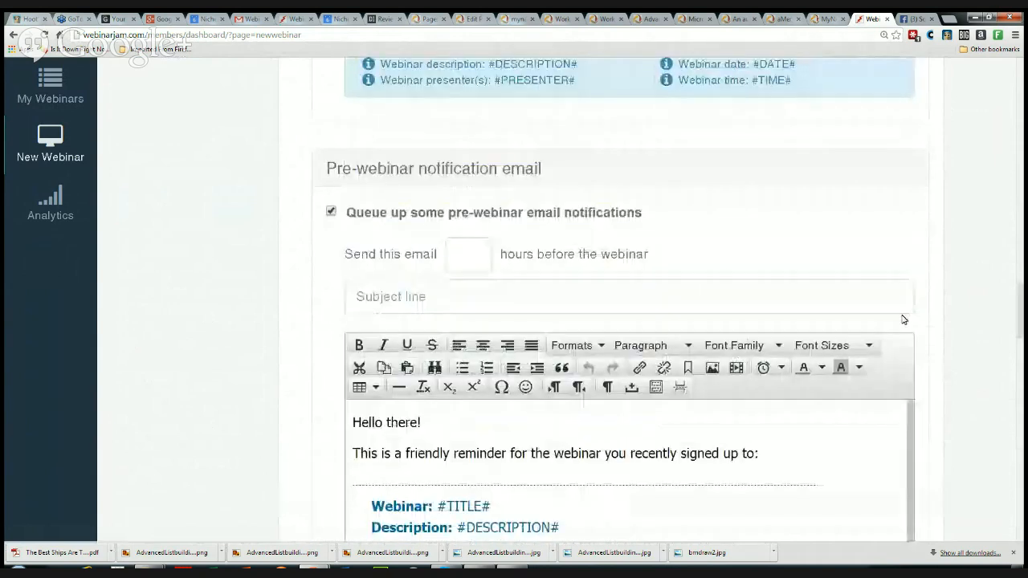
{"action": "scroll", "scroll_direction": "down", "scroll_amount": 3}
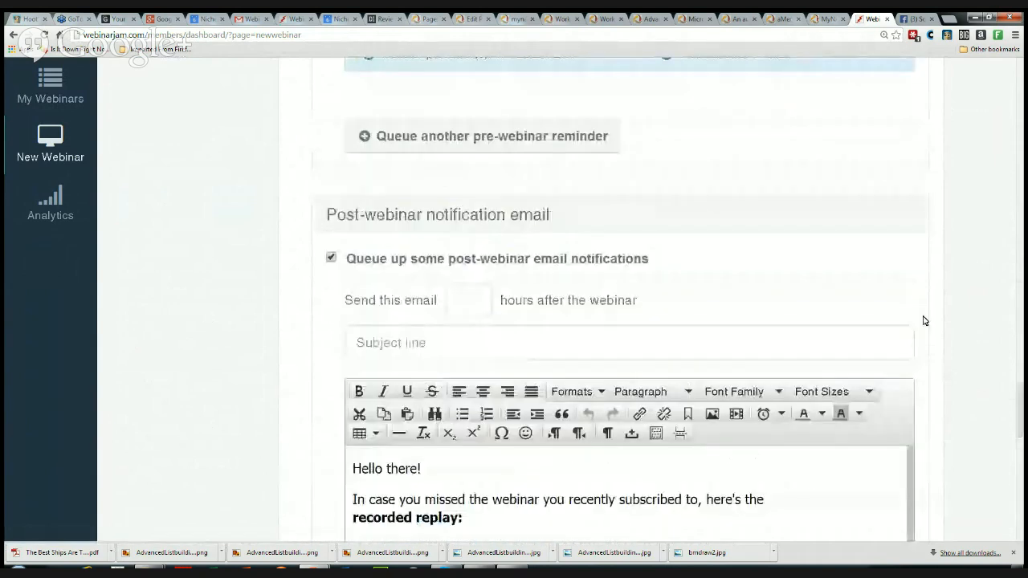
Turn post-webinar notifications back off, save the notifications module and confirm the alert.
{"action": "left_click", "coordinate": [331, 257]}
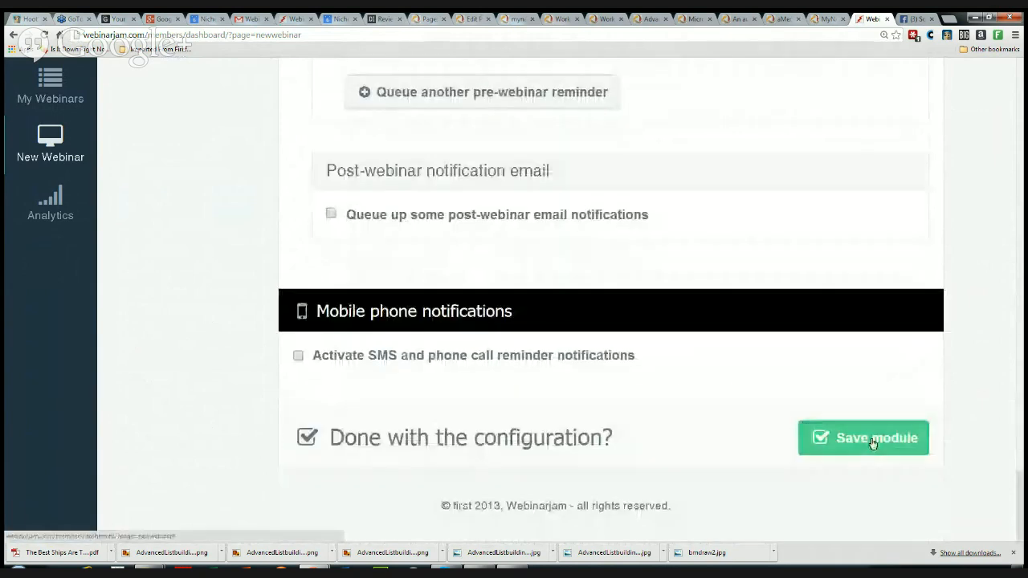
{"action": "left_click", "coordinate": [864, 437]}
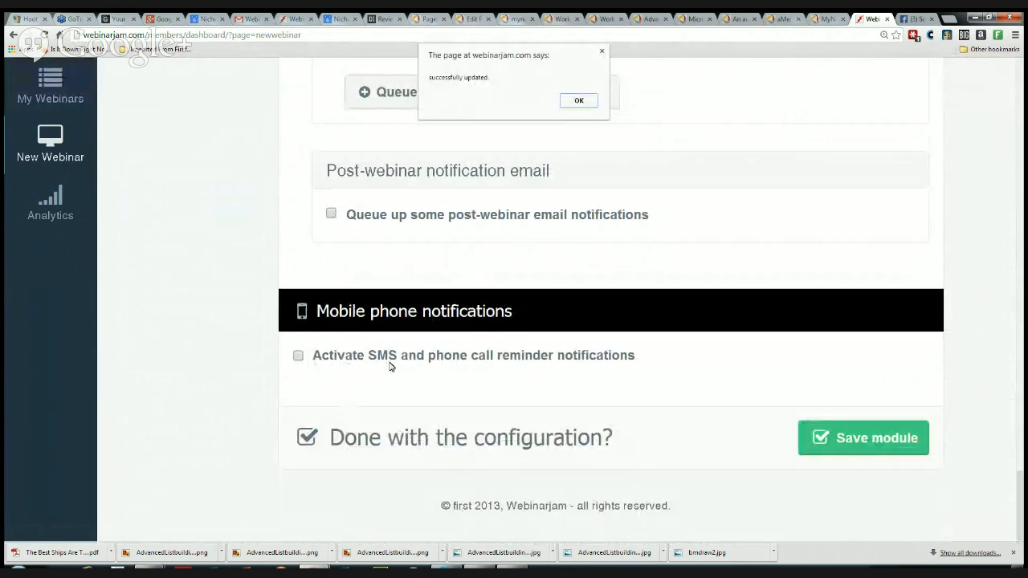
{"action": "mouse_move", "coordinate": [315, 366]}
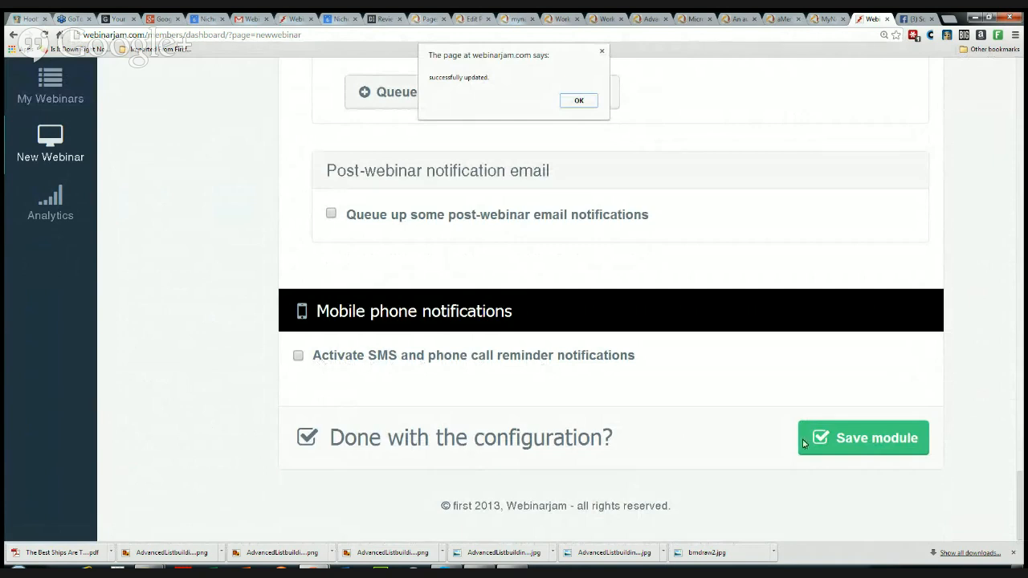
{"action": "mouse_move", "coordinate": [189, 268]}
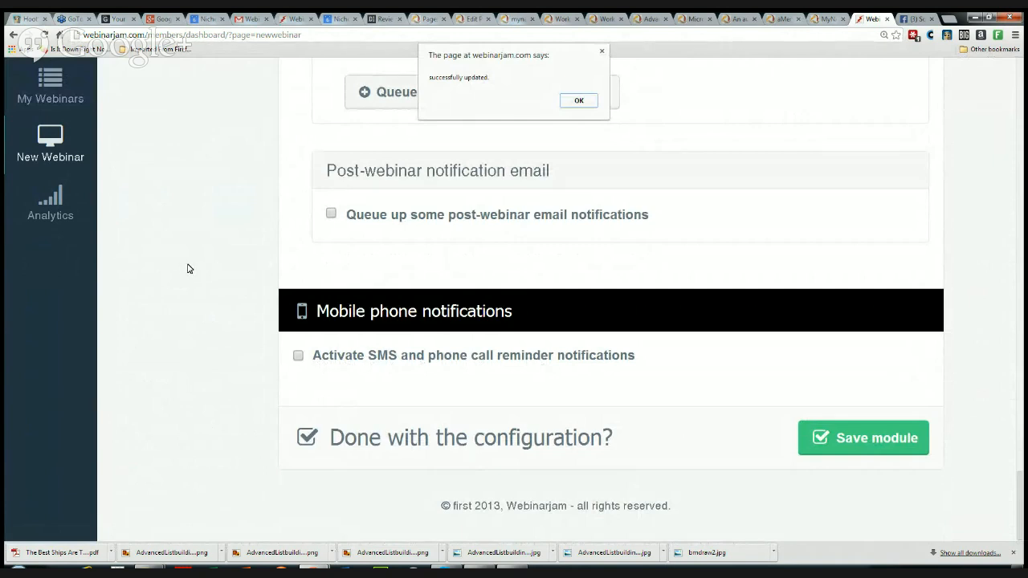
{"action": "left_click", "coordinate": [578, 100]}
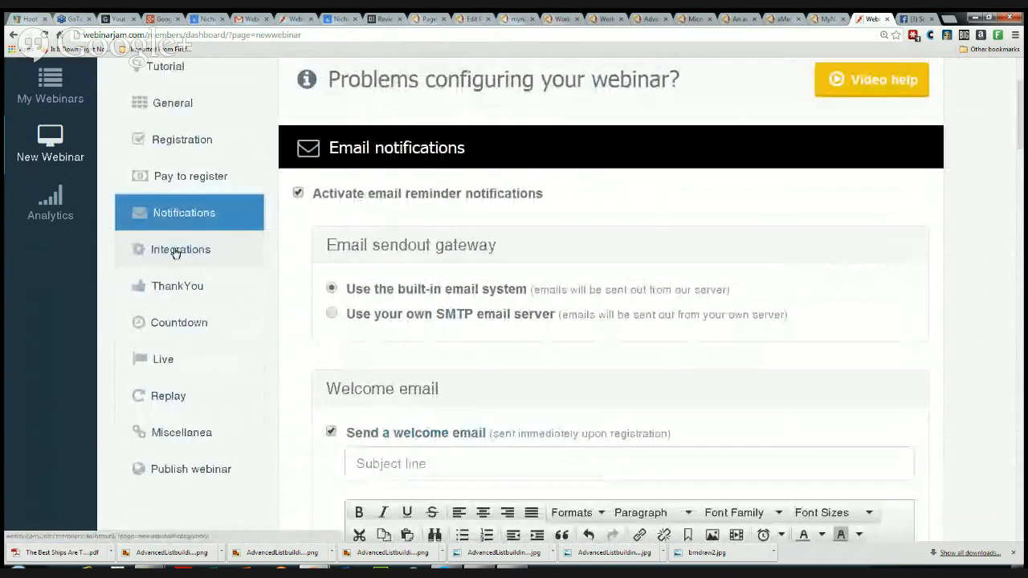
In Integrations, untick 'Add registrants to your mailing list', save the module and confirm.
{"action": "left_click", "coordinate": [180, 249]}
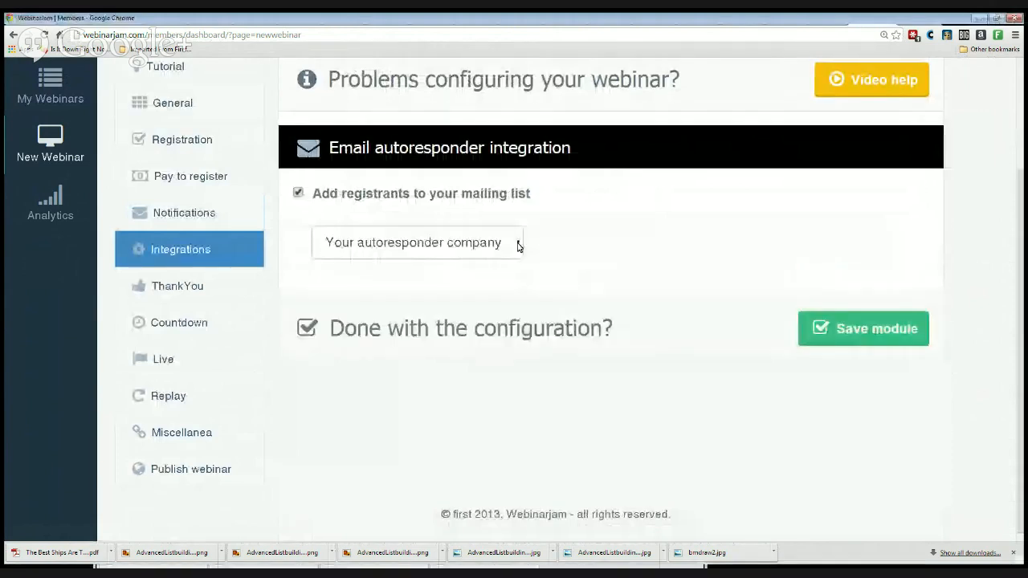
{"action": "left_click", "coordinate": [418, 241]}
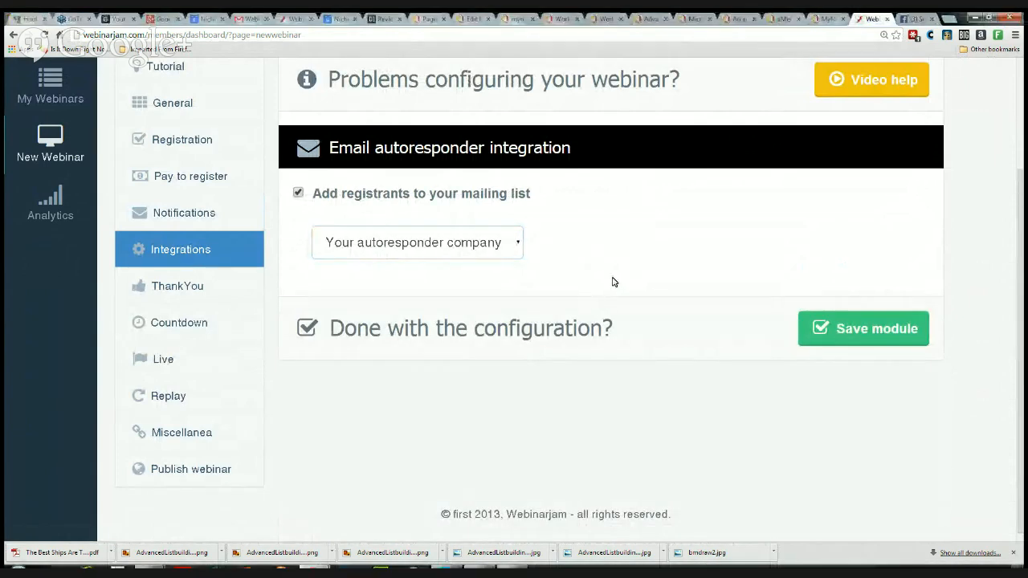
{"action": "left_click", "coordinate": [417, 241]}
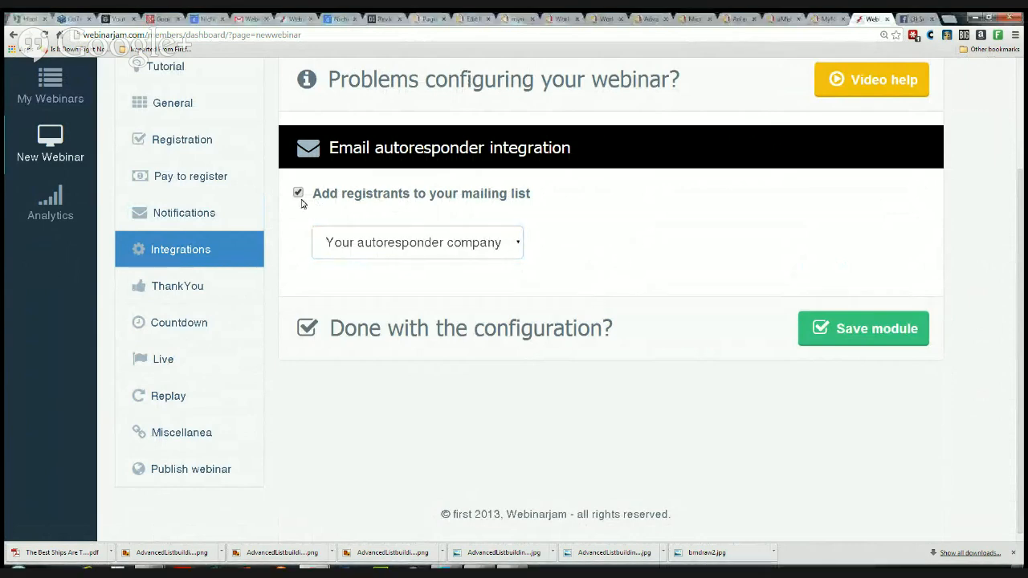
{"action": "left_click", "coordinate": [299, 193]}
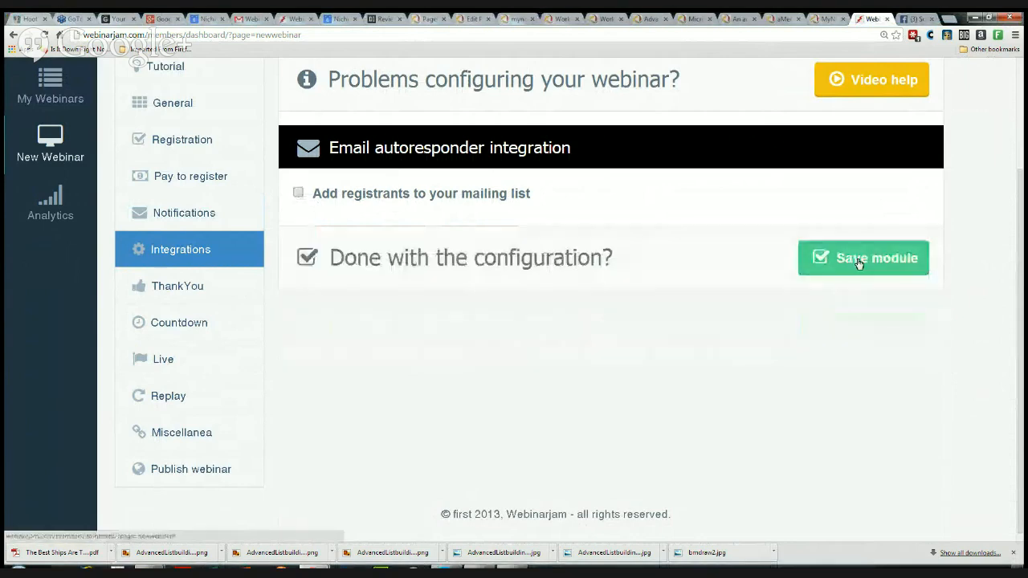
{"action": "left_click", "coordinate": [865, 257]}
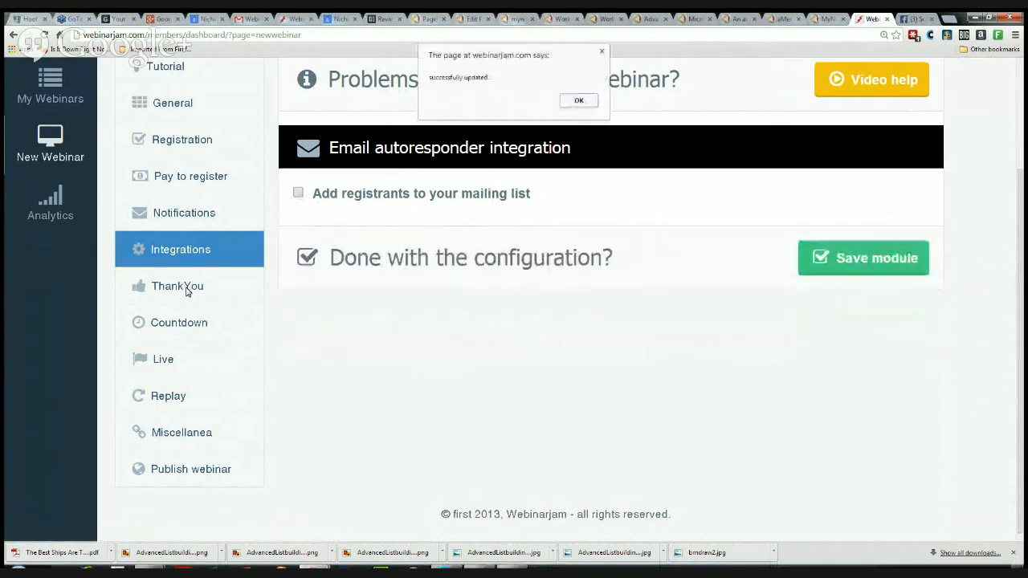
{"action": "left_click", "coordinate": [578, 99]}
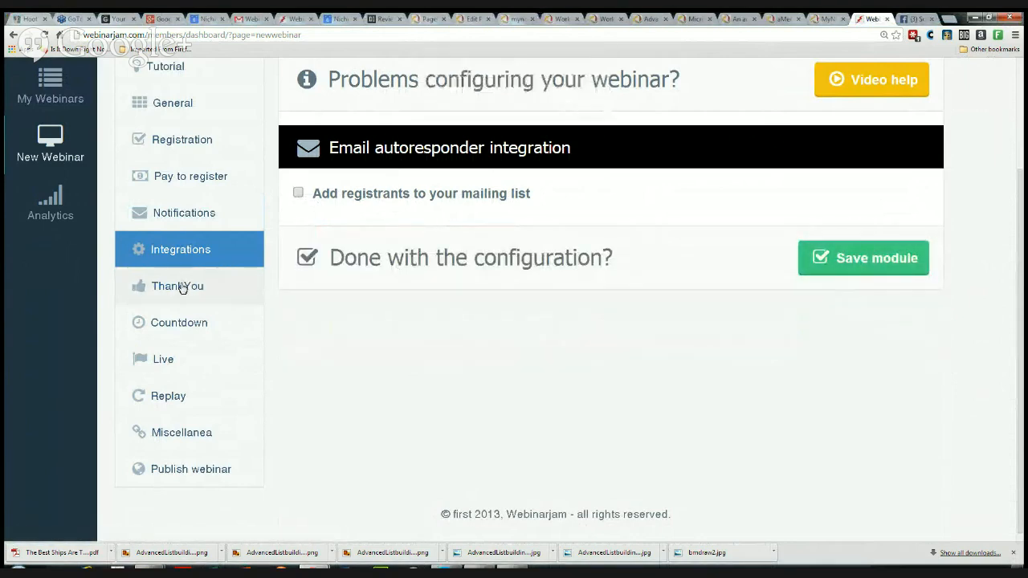
Save the Thank You page module without a custom video or text message.
{"action": "left_click", "coordinate": [177, 286]}
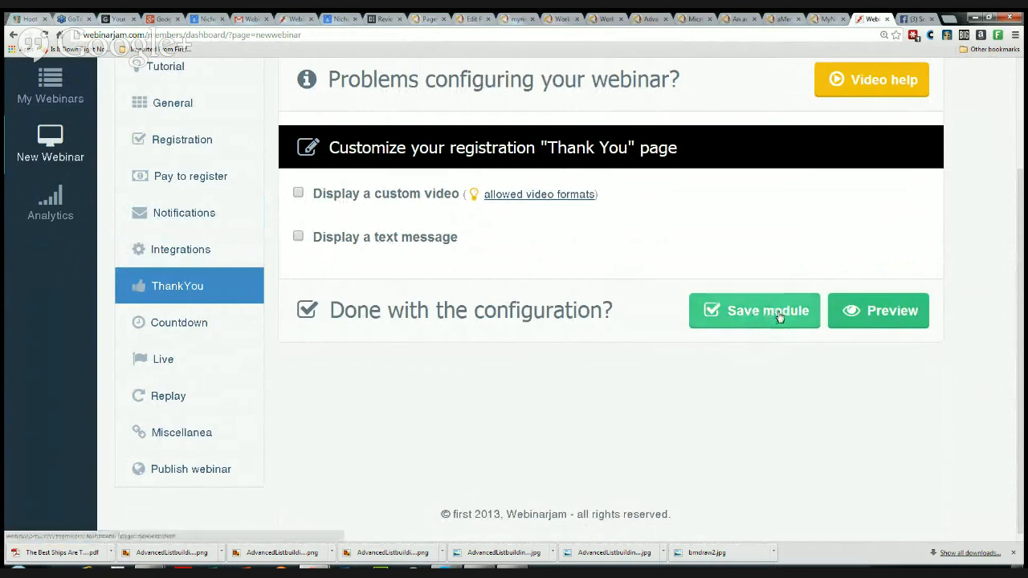
{"action": "left_click", "coordinate": [754, 312]}
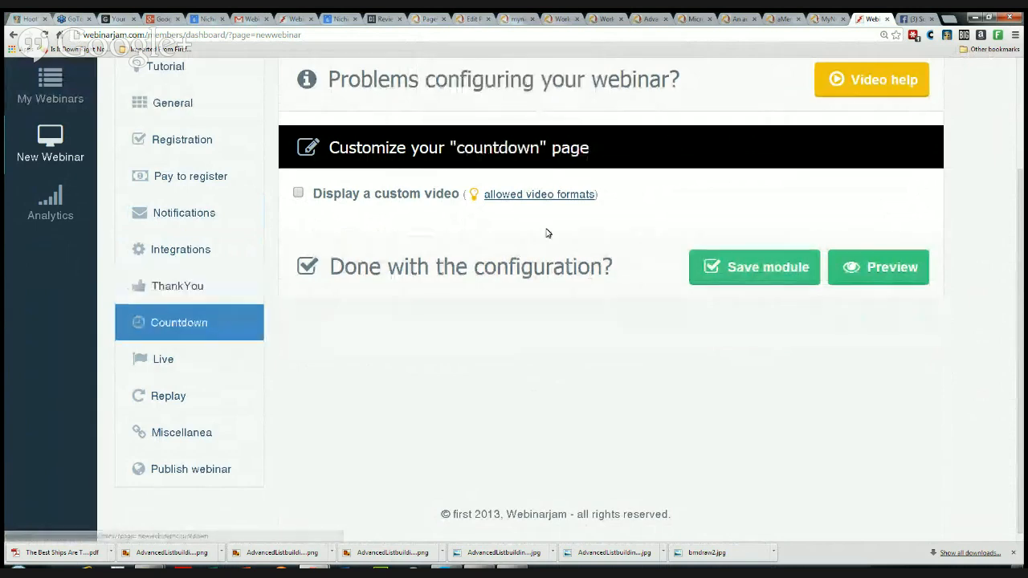
Toggle the custom countdown video on then off, and launch the countdown page preview.
{"action": "left_click", "coordinate": [299, 193]}
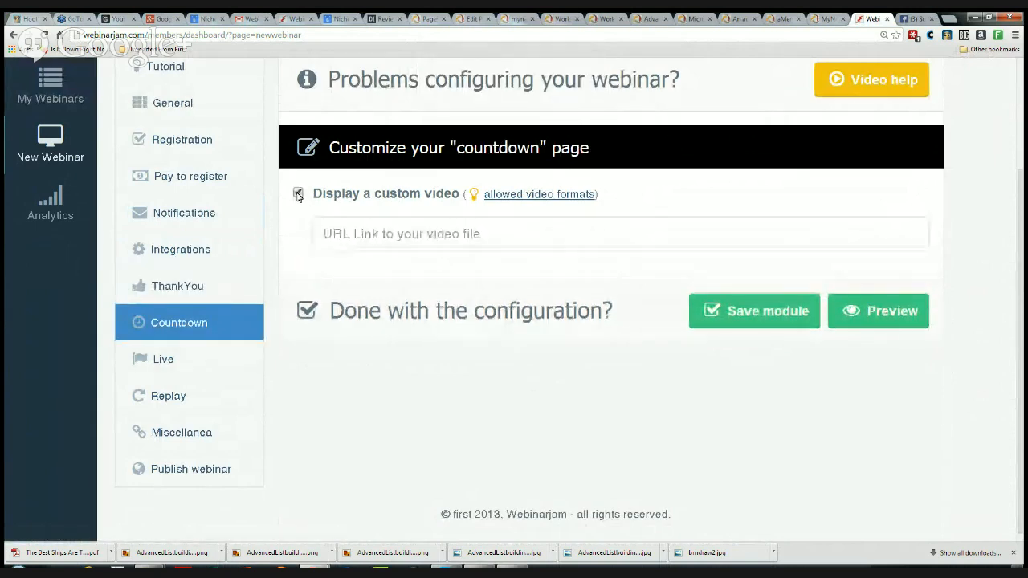
{"action": "left_click", "coordinate": [299, 193]}
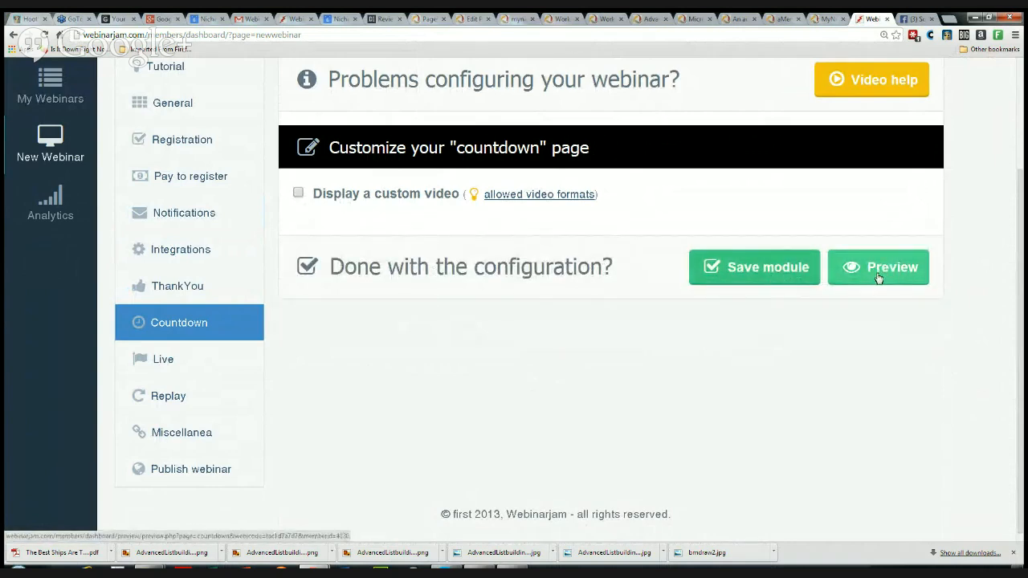
{"action": "left_click", "coordinate": [878, 267]}
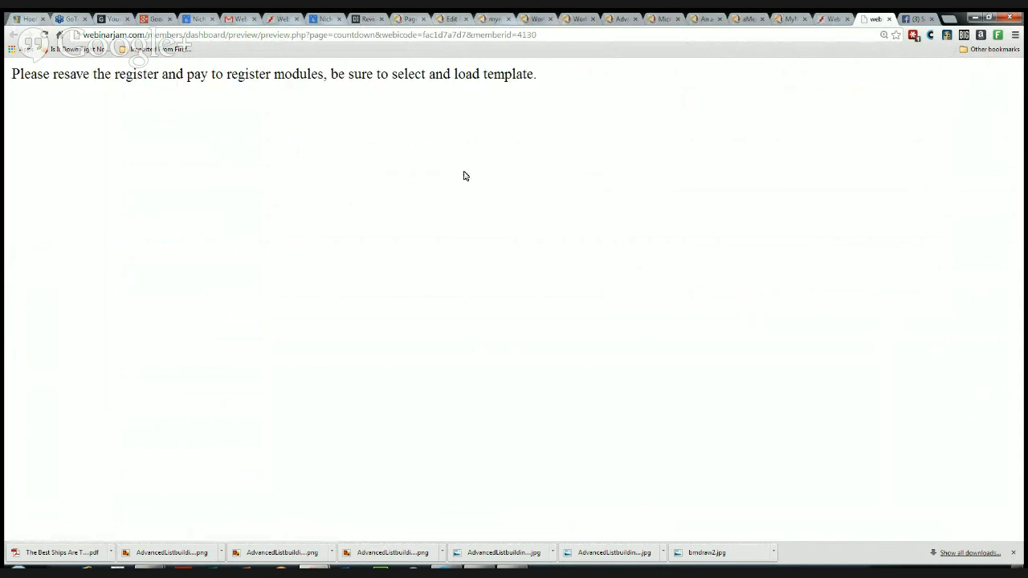
{"action": "mouse_move", "coordinate": [377, 69]}
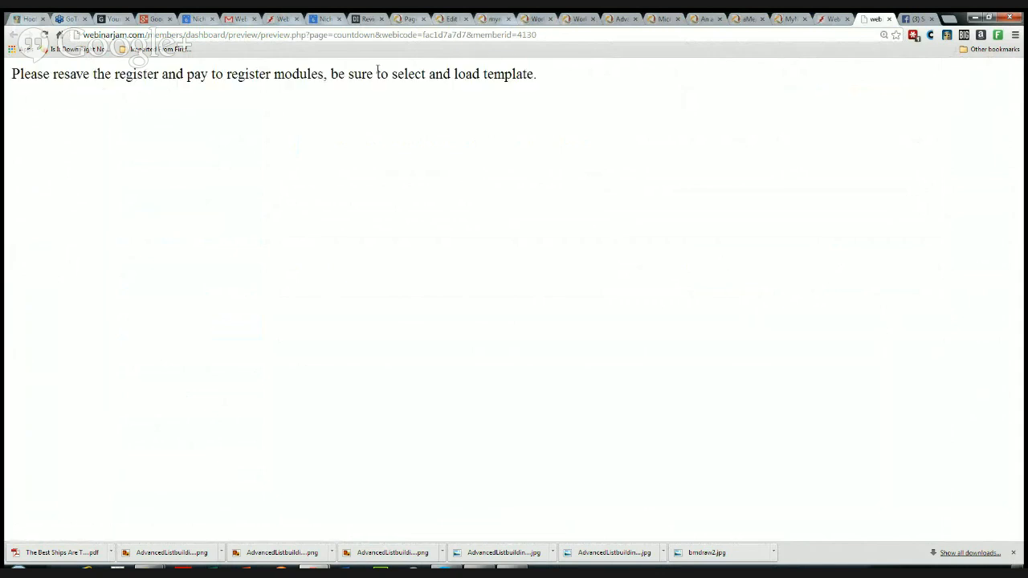
{"action": "mouse_move", "coordinate": [802, 88]}
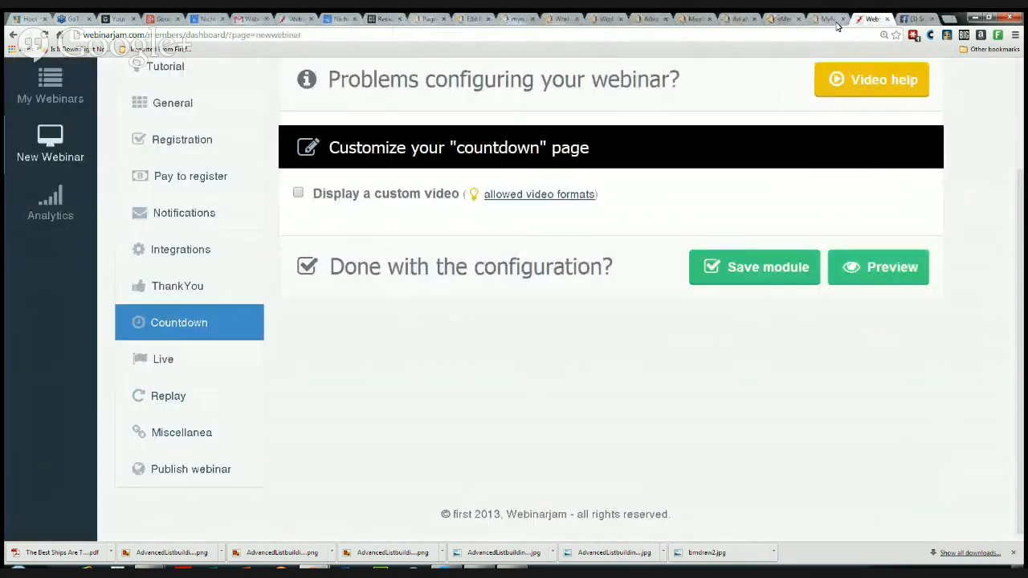
{"action": "mouse_move", "coordinate": [886, 270]}
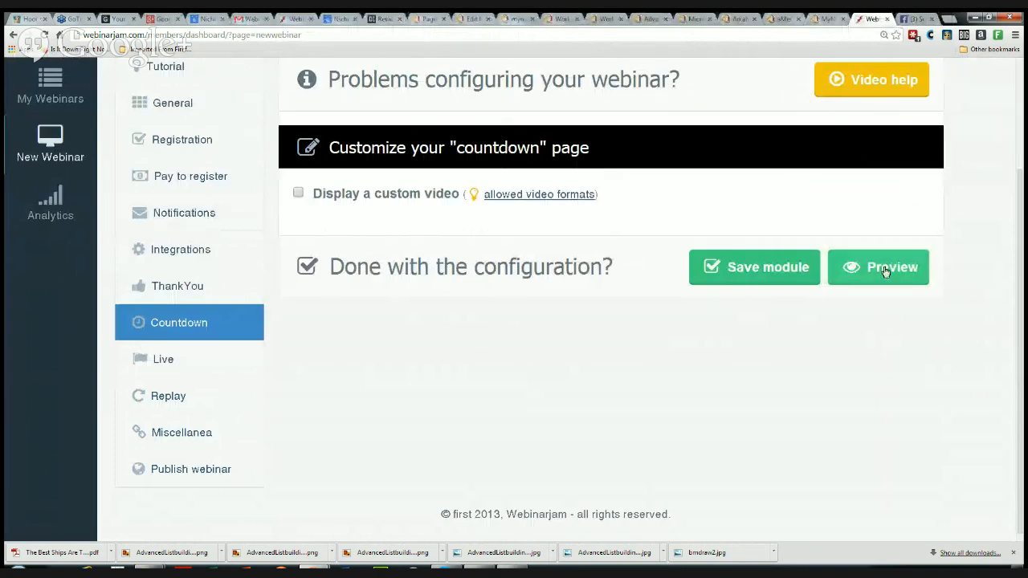
{"action": "left_click", "coordinate": [877, 267]}
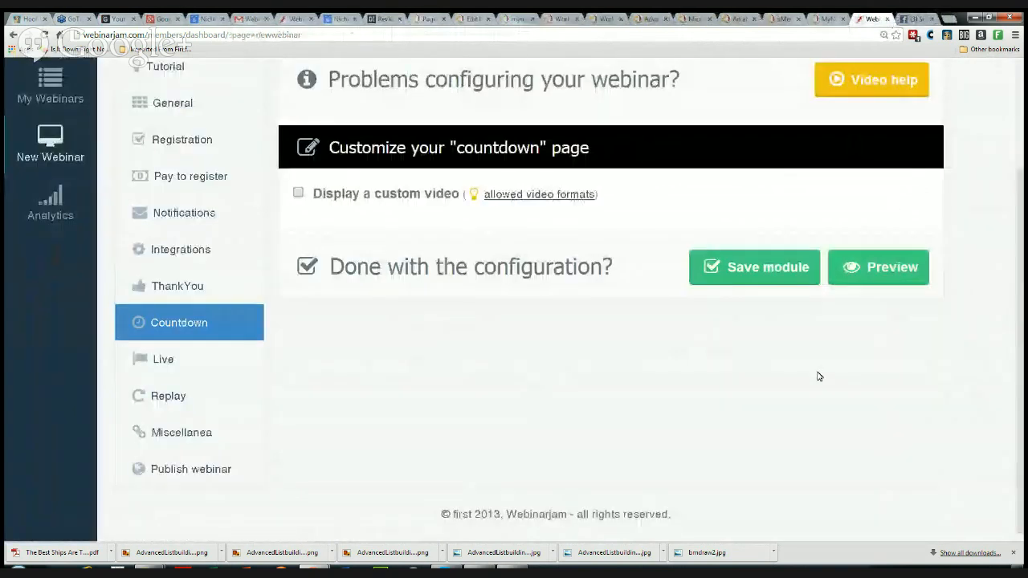
Save the Live module with social share buttons on and offers and pre-recorded videos off.
{"action": "left_click", "coordinate": [164, 360]}
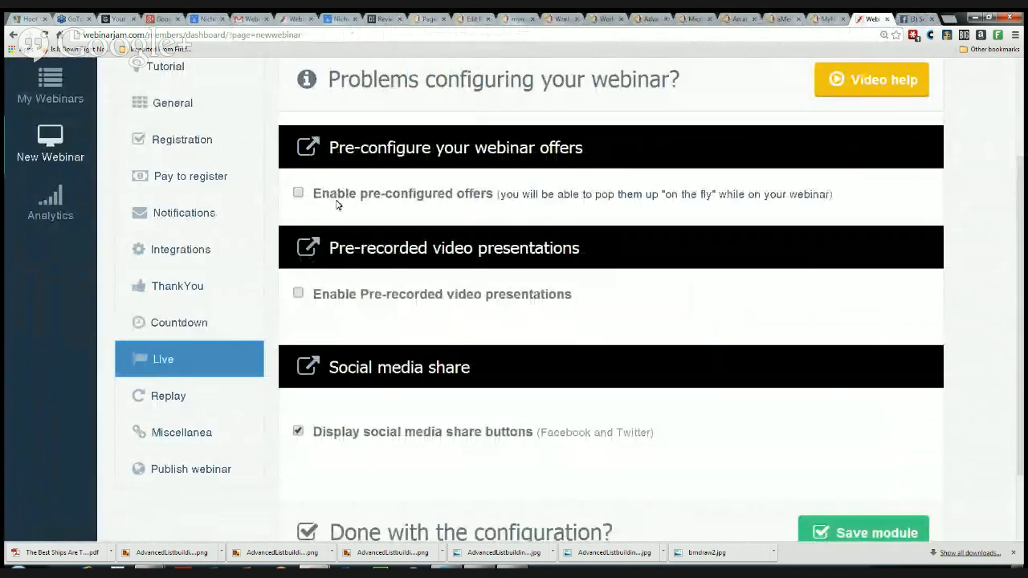
{"action": "mouse_move", "coordinate": [704, 206]}
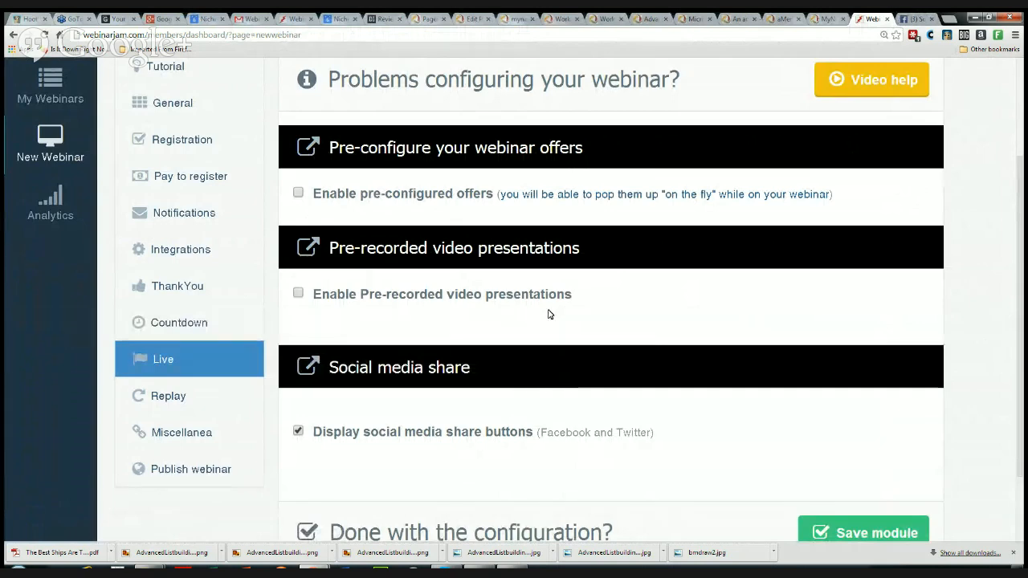
{"action": "mouse_move", "coordinate": [501, 440]}
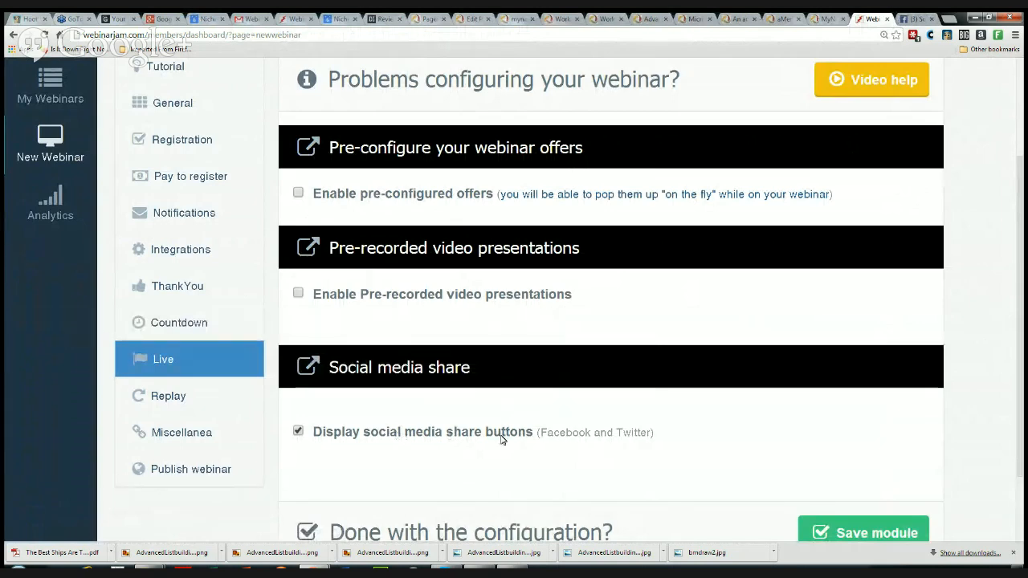
{"action": "scroll", "scroll_direction": "down", "scroll_amount": 3}
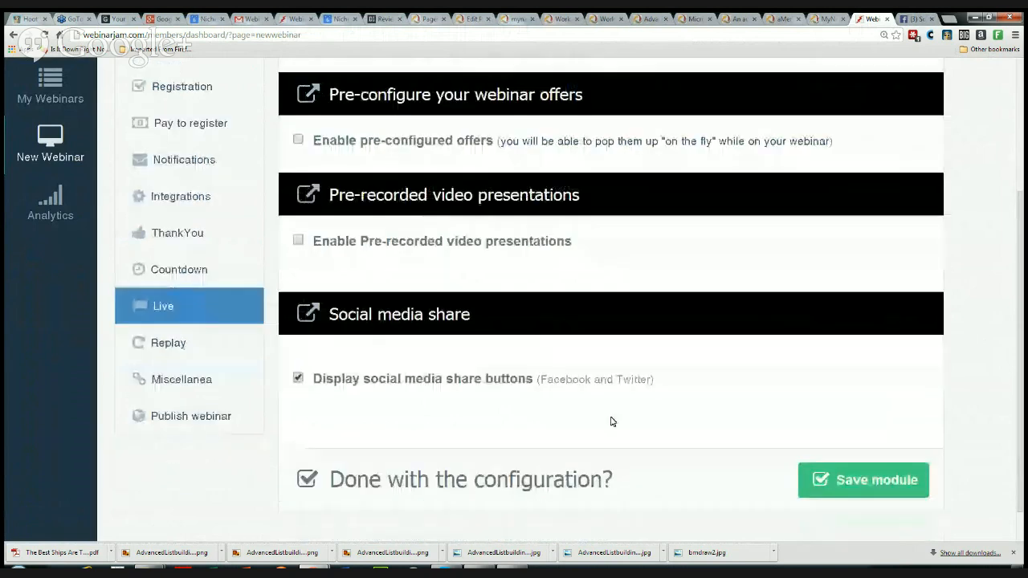
{"action": "scroll", "scroll_direction": "down", "scroll_amount": 3}
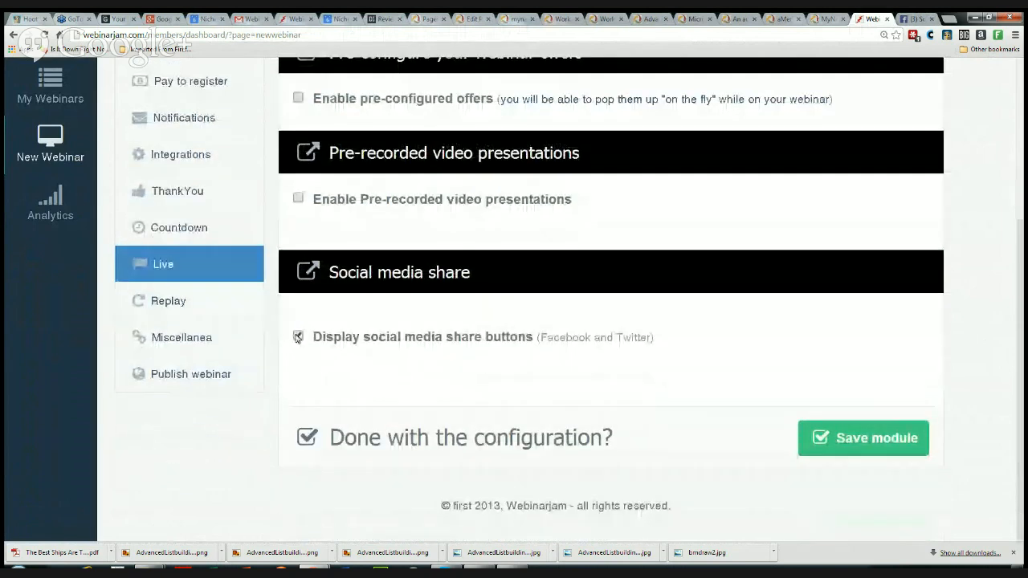
{"action": "left_click", "coordinate": [863, 437]}
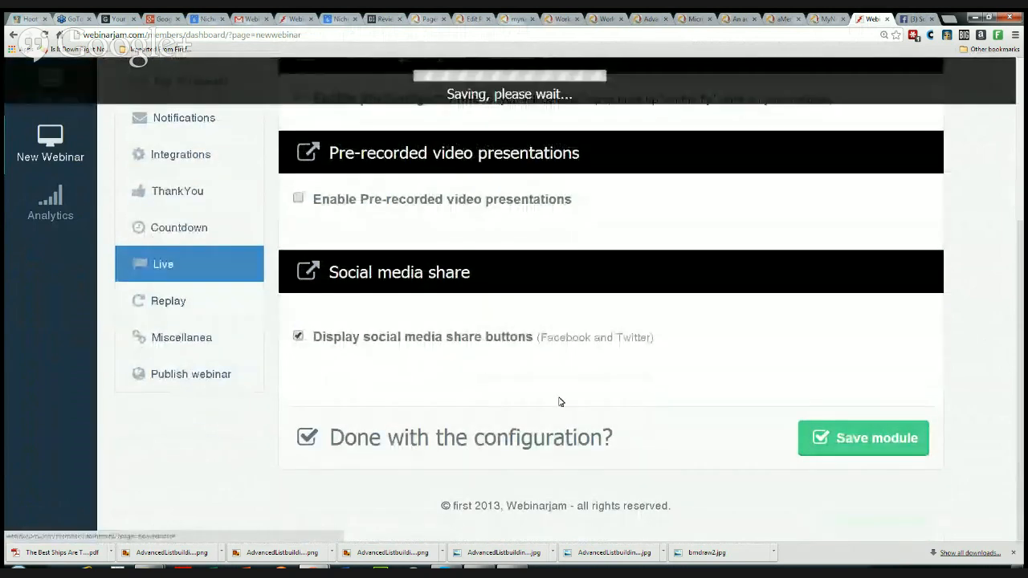
{"action": "left_click", "coordinate": [863, 437]}
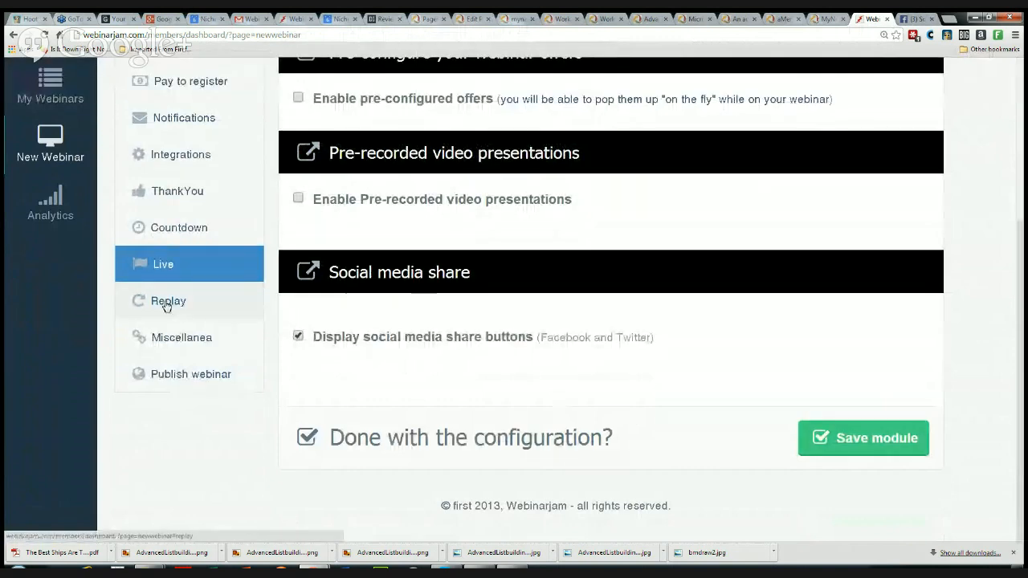
In the Replay module, offer the actual live replay to users with no expiration.
{"action": "left_click", "coordinate": [168, 300]}
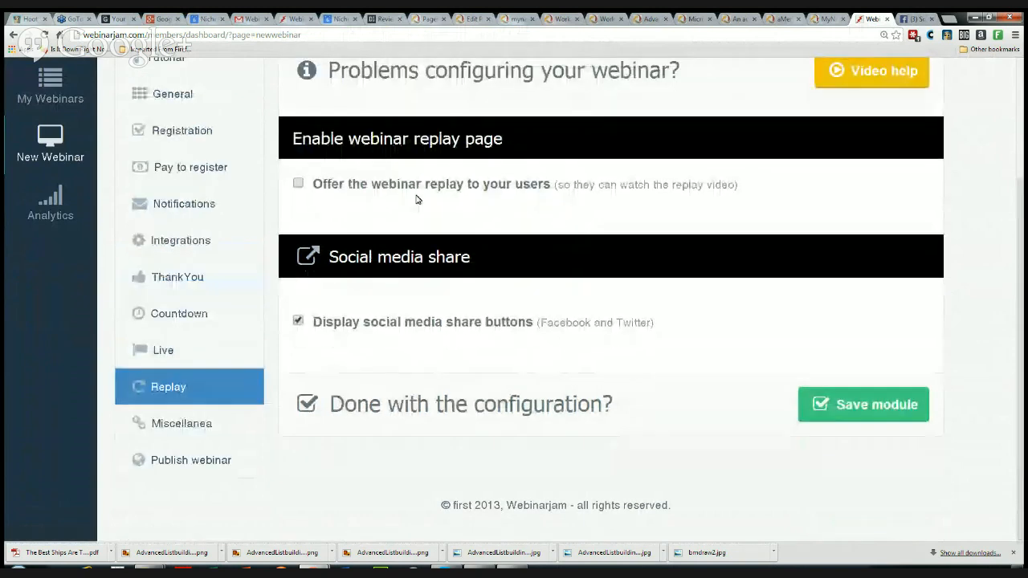
{"action": "mouse_move", "coordinate": [402, 199]}
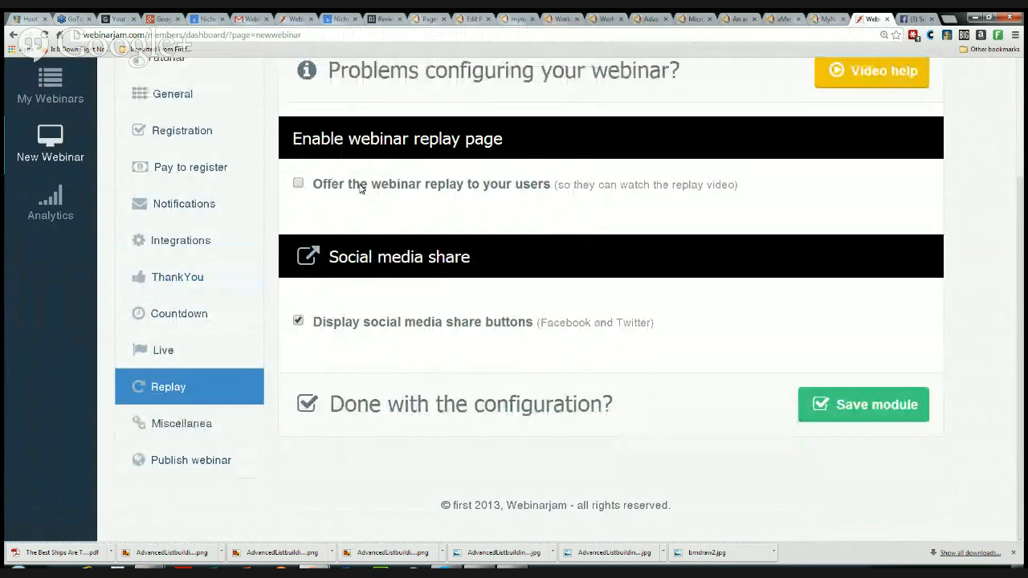
{"action": "left_click", "coordinate": [299, 183]}
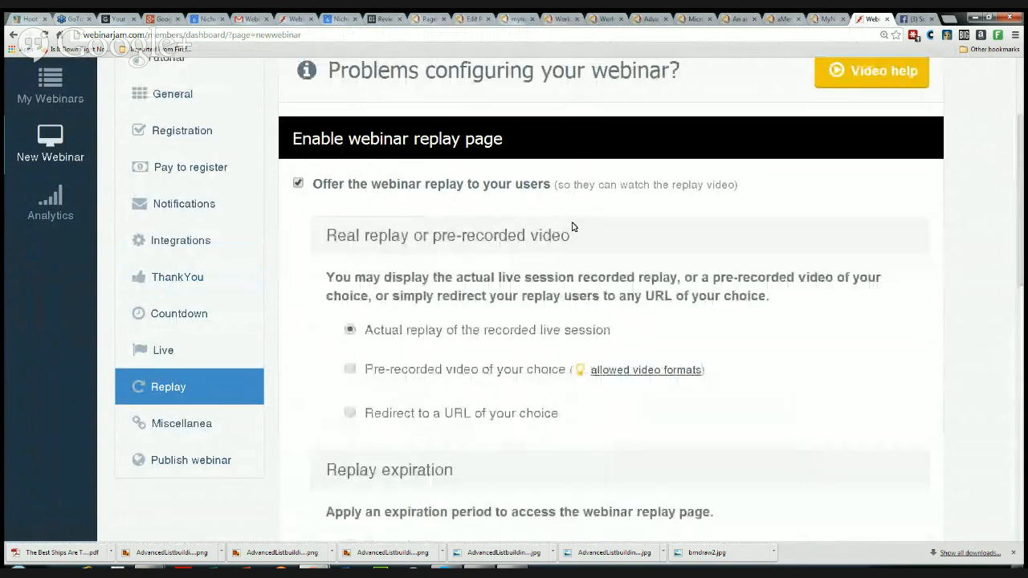
{"action": "scroll", "scroll_direction": "down", "scroll_amount": 3}
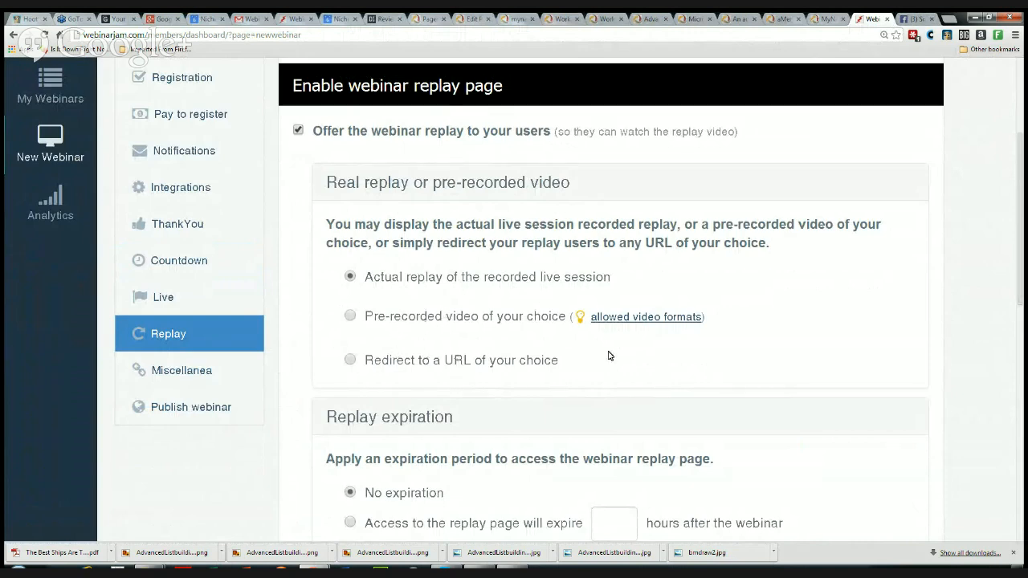
{"action": "scroll", "scroll_direction": "down", "scroll_amount": 3}
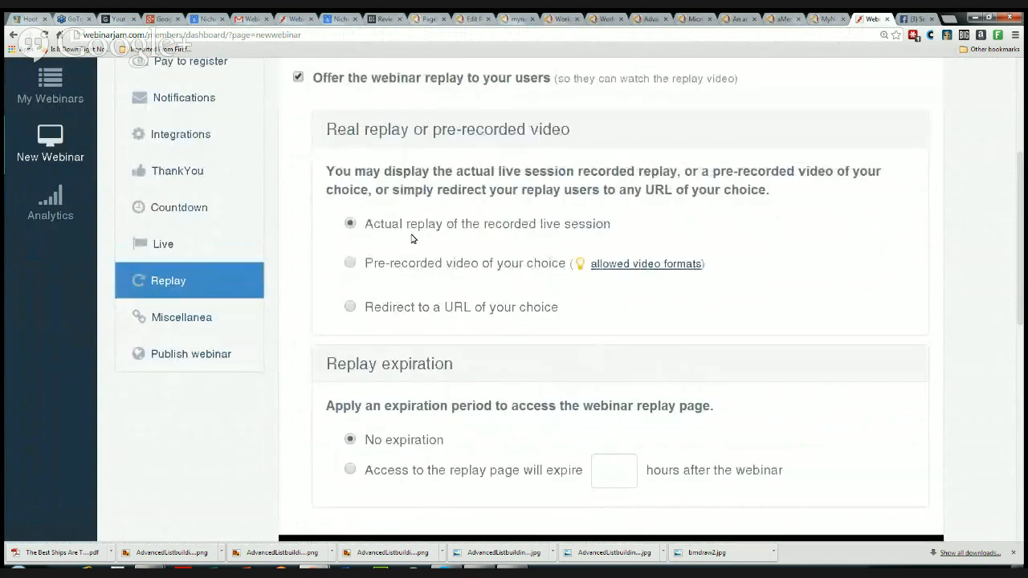
{"action": "mouse_move", "coordinate": [430, 321]}
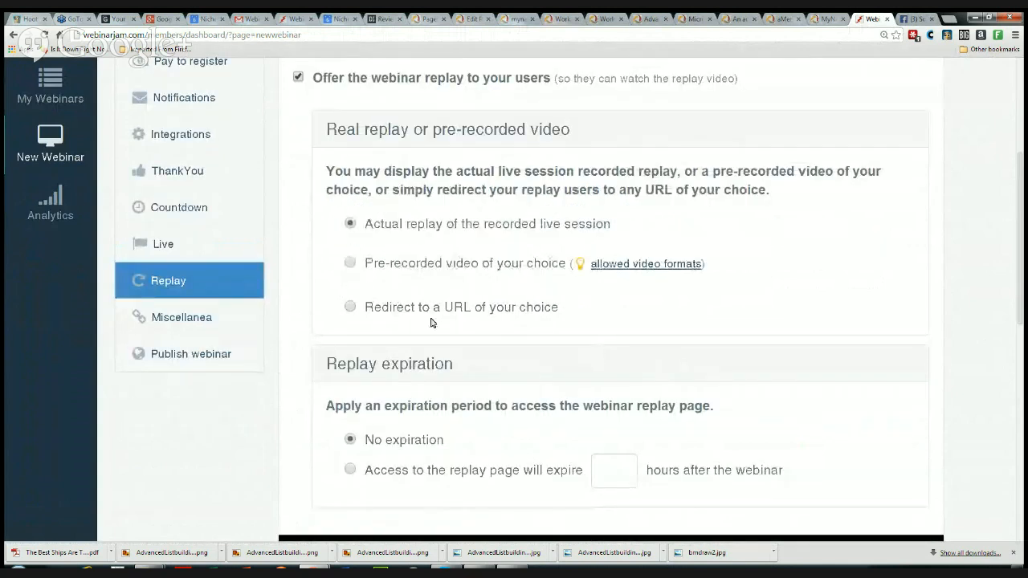
{"action": "mouse_move", "coordinate": [415, 412]}
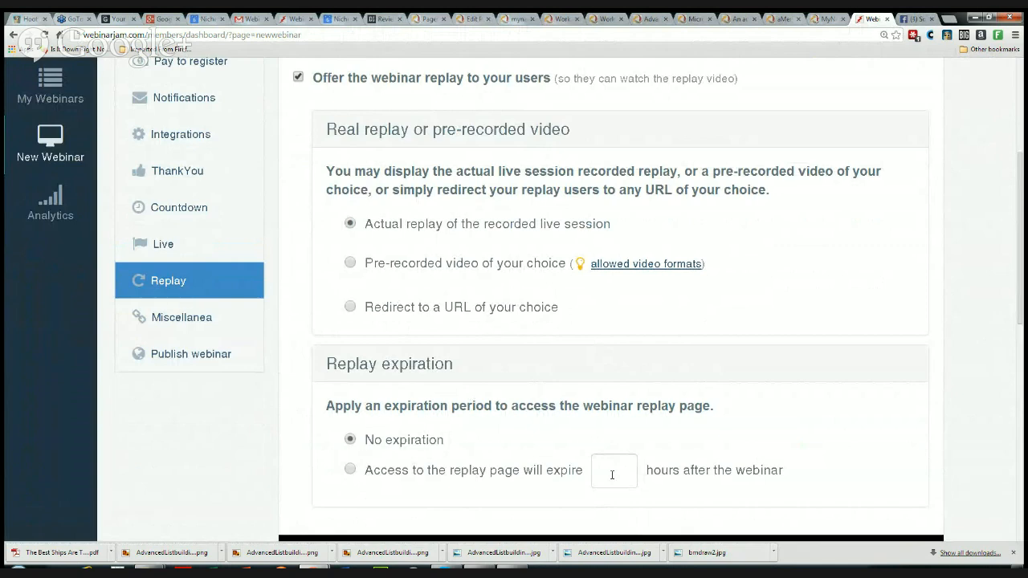
{"action": "mouse_move", "coordinate": [754, 368]}
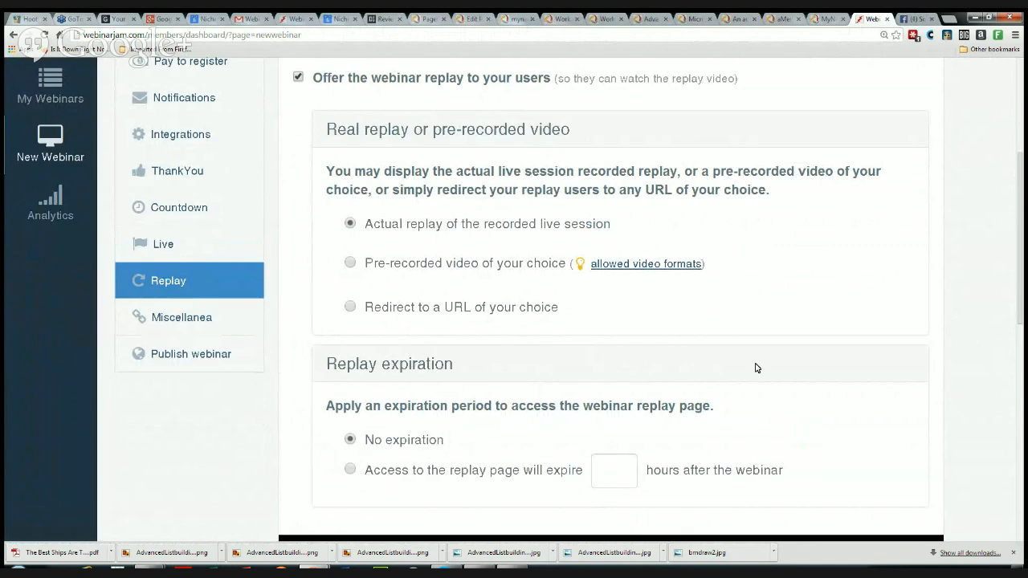
{"action": "scroll", "scroll_direction": "down", "scroll_amount": 3}
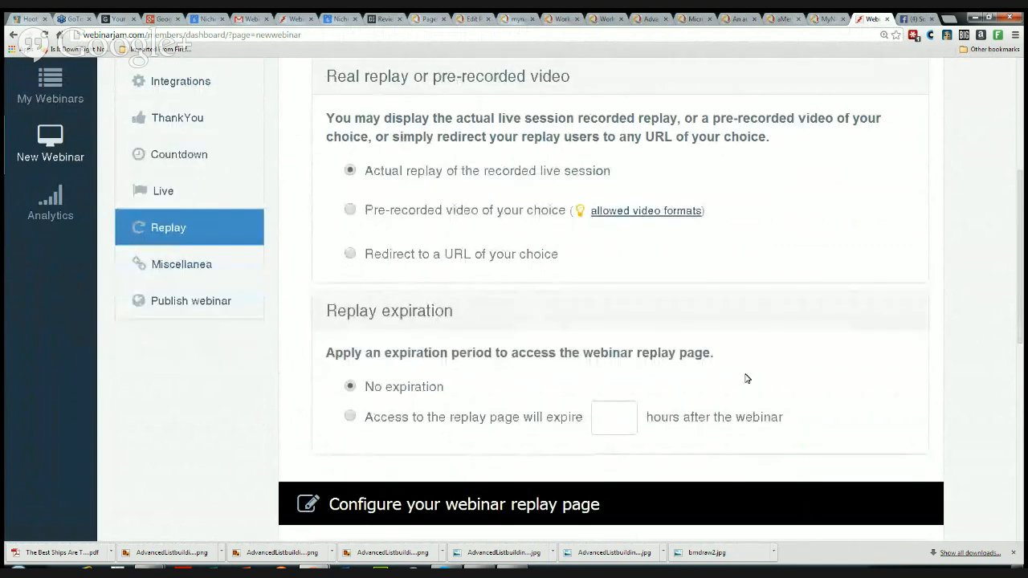
{"action": "mouse_move", "coordinate": [776, 352]}
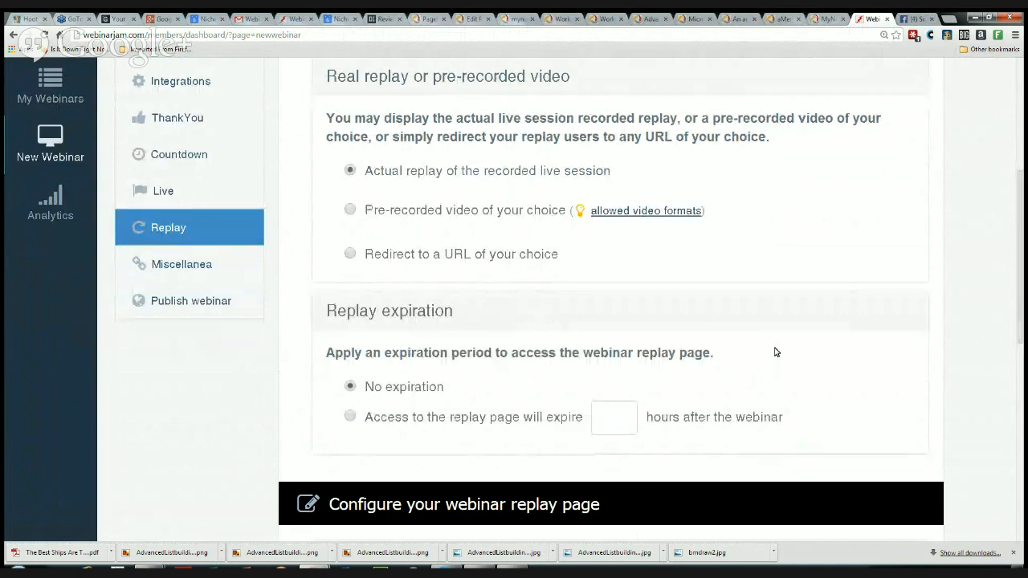
{"action": "scroll", "scroll_direction": "down", "scroll_amount": 3}
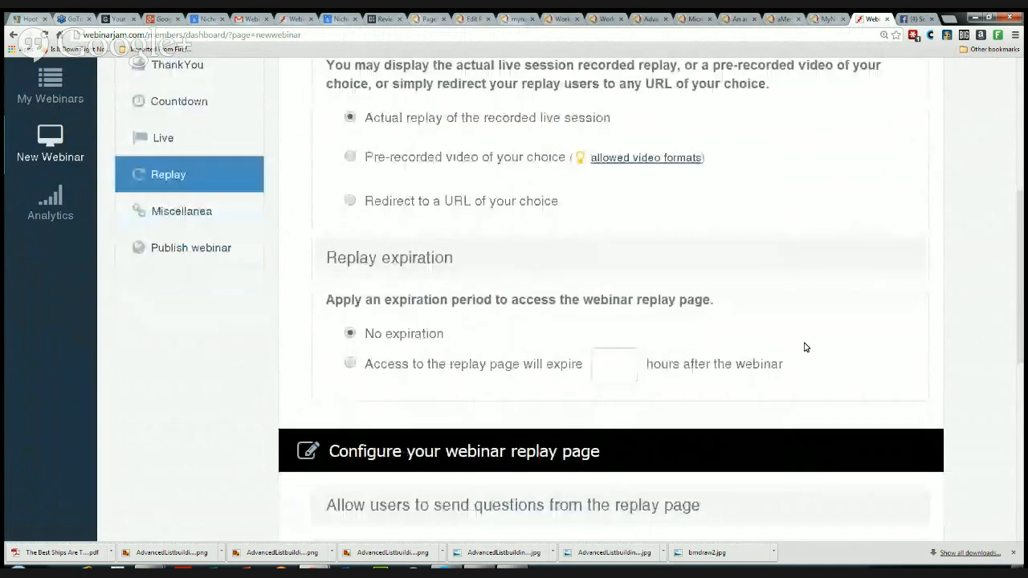
Enable the question box on the replay page, leaving the fixed offer unchecked.
{"action": "scroll", "scroll_direction": "down", "scroll_amount": 3}
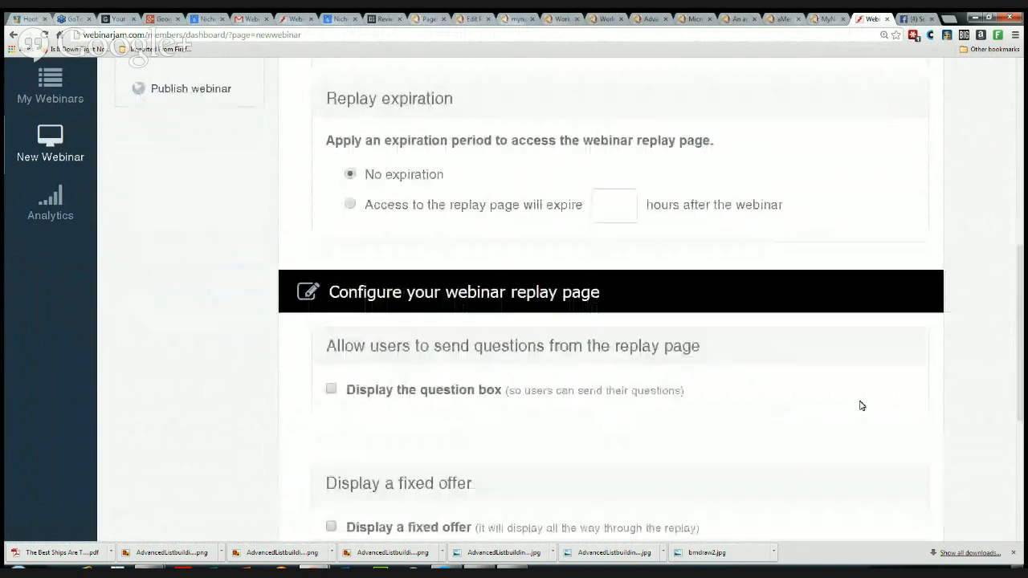
{"action": "scroll", "scroll_direction": "down", "scroll_amount": 3}
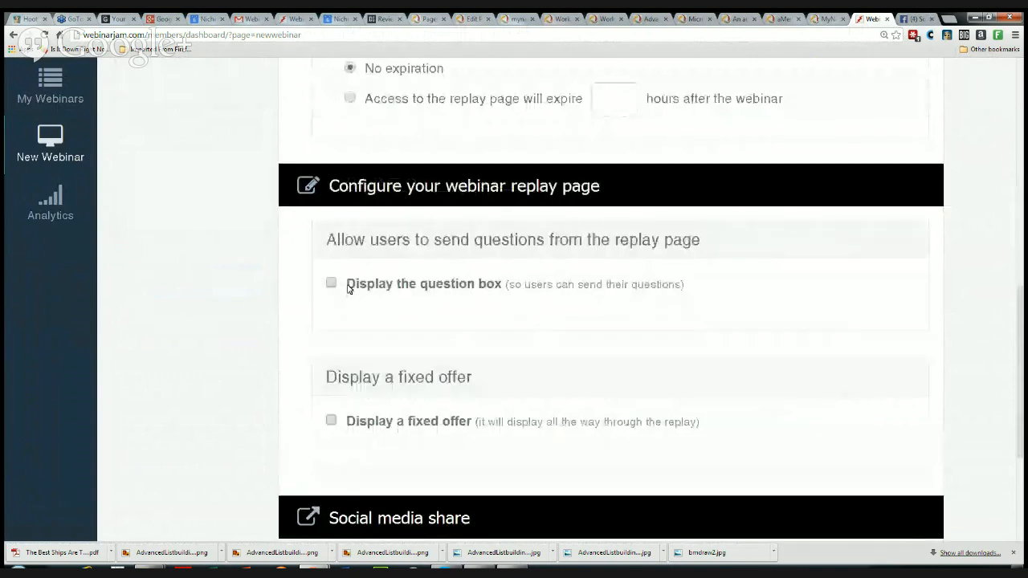
{"action": "left_click", "coordinate": [331, 283]}
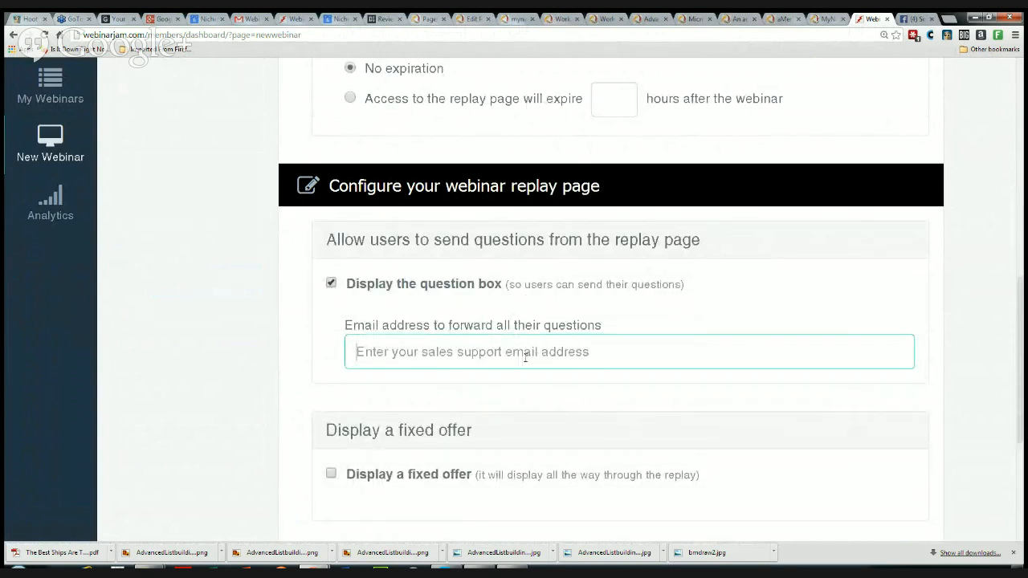
{"action": "mouse_move", "coordinate": [504, 424]}
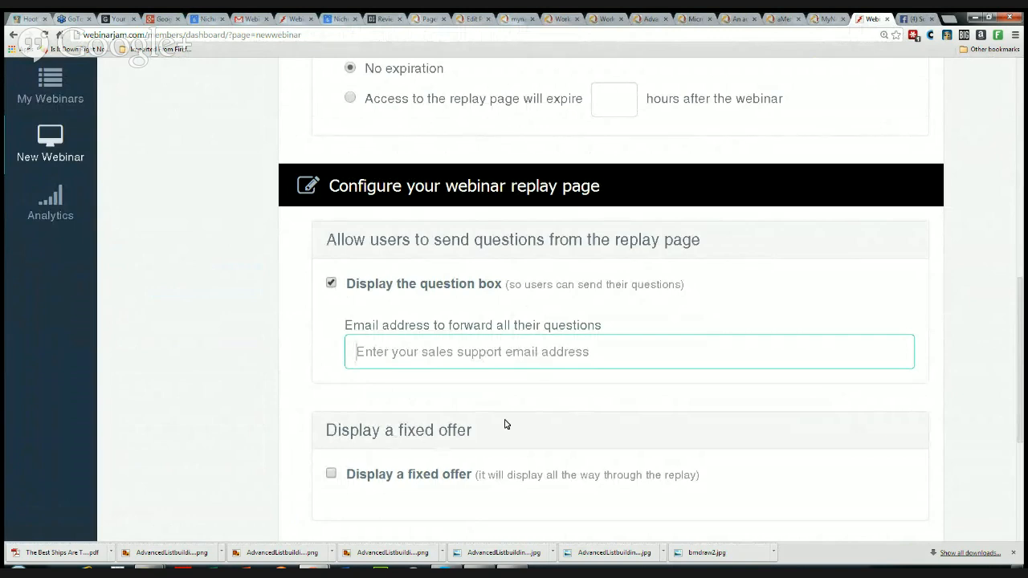
{"action": "scroll", "scroll_direction": "down", "scroll_amount": 3}
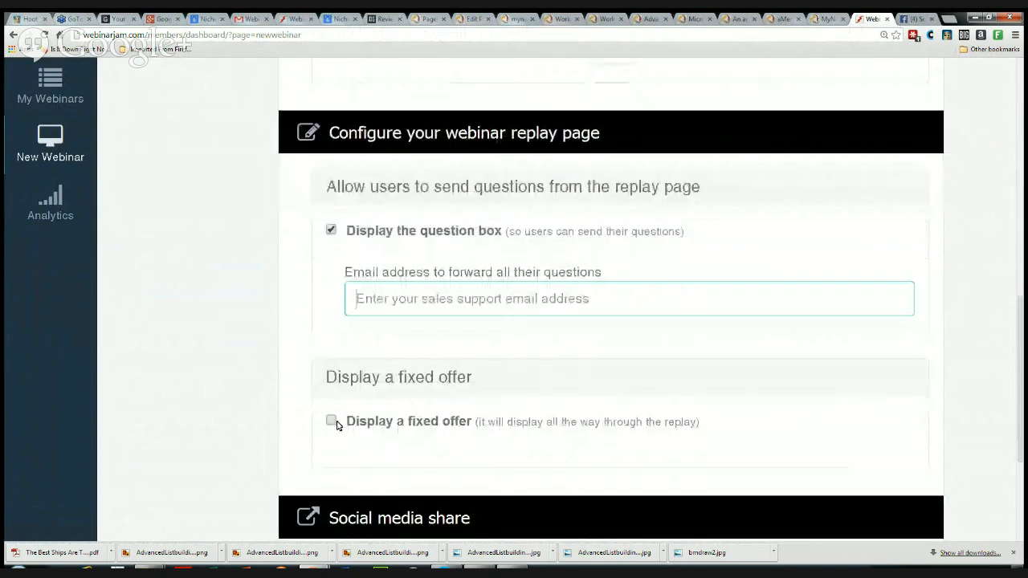
{"action": "scroll", "scroll_direction": "down", "scroll_amount": 3}
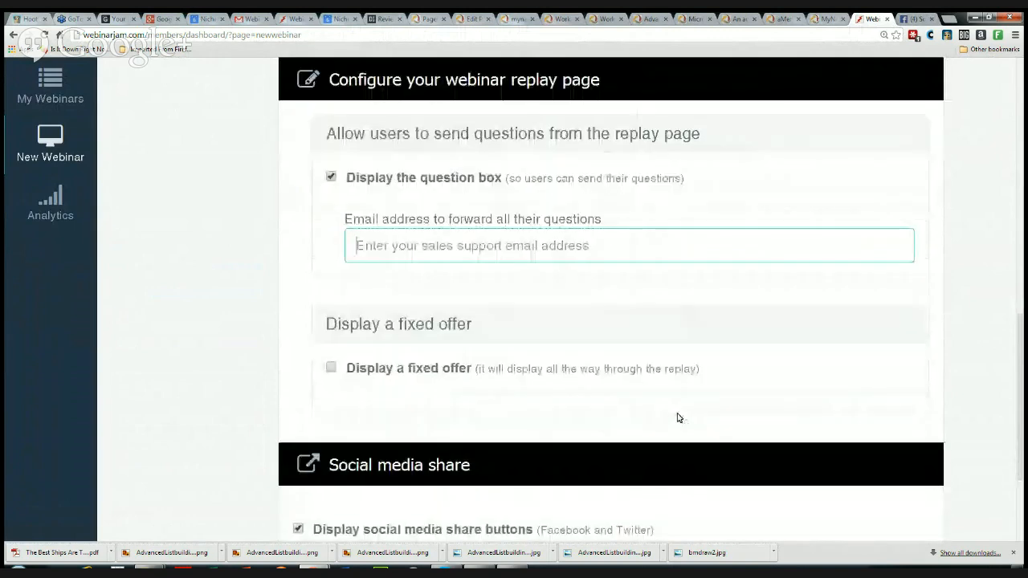
{"action": "mouse_move", "coordinate": [591, 386]}
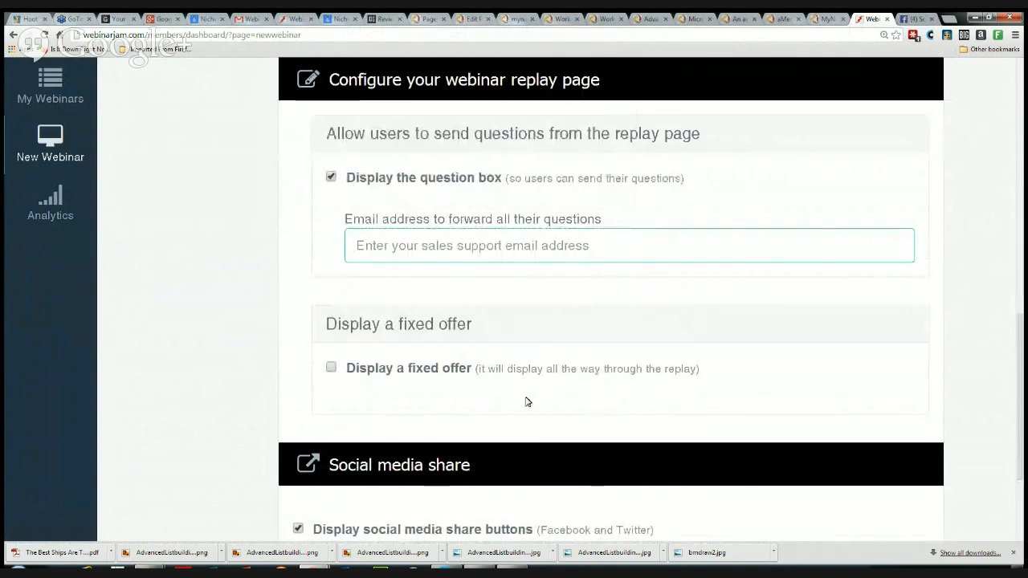
Enable 'Display a fixed offer' and scroll through the offer name, title, image, button and delay fields.
{"action": "left_click", "coordinate": [331, 367]}
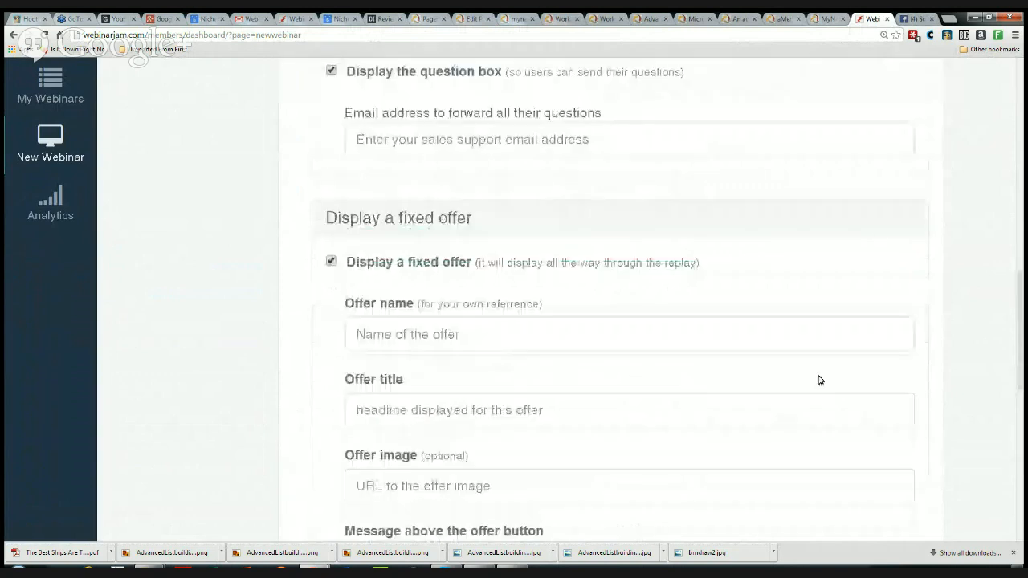
{"action": "scroll", "scroll_direction": "down", "scroll_amount": 3}
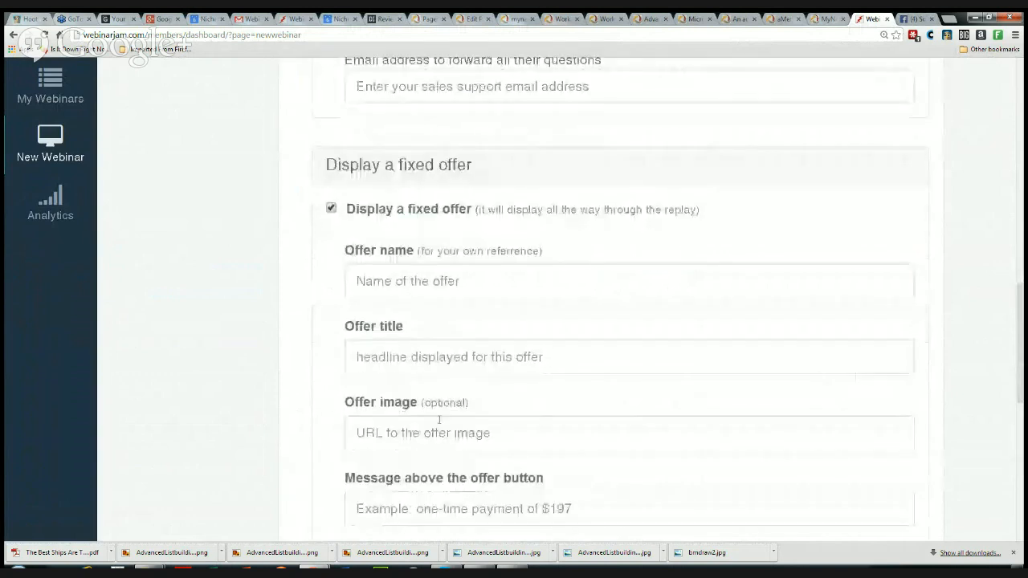
{"action": "scroll", "scroll_direction": "down", "scroll_amount": 3}
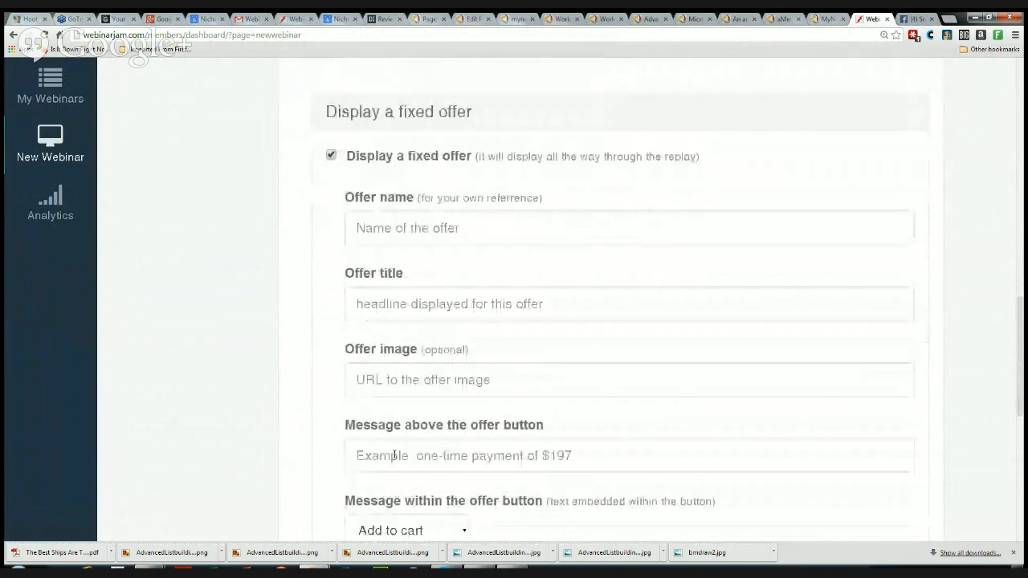
{"action": "scroll", "scroll_direction": "down", "scroll_amount": 3}
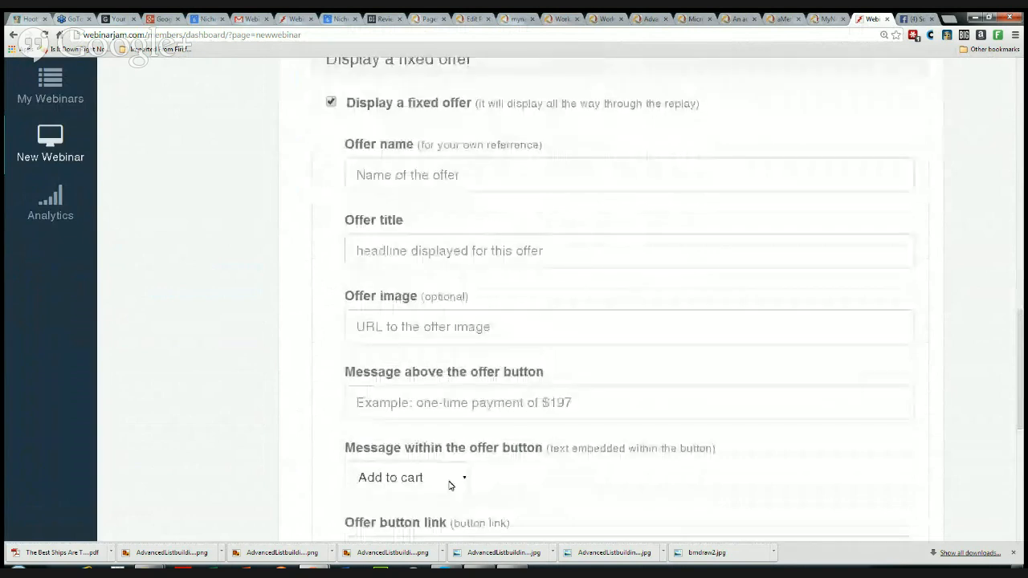
{"action": "scroll", "scroll_direction": "down", "scroll_amount": 3}
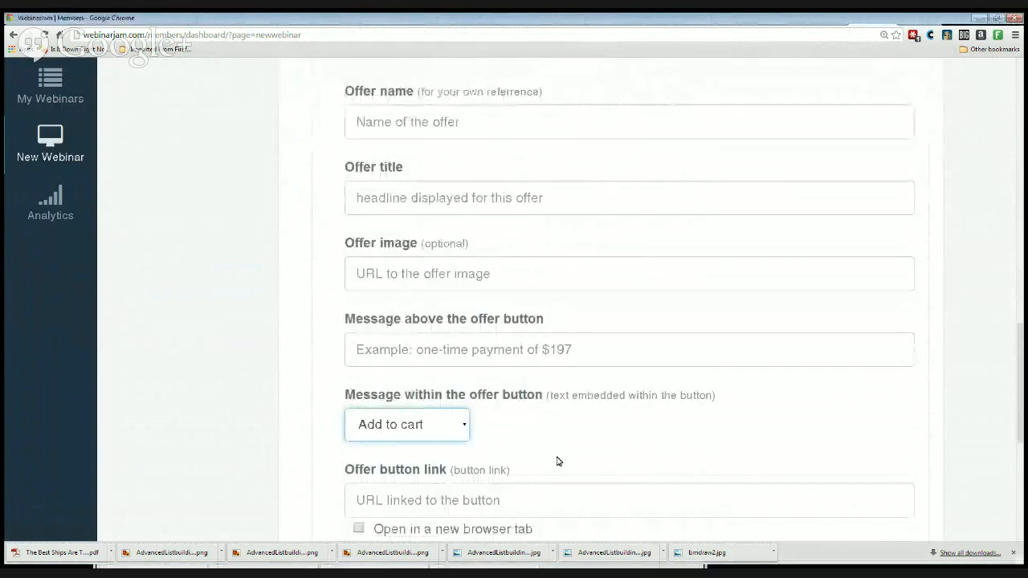
{"action": "scroll", "scroll_direction": "down", "scroll_amount": 3}
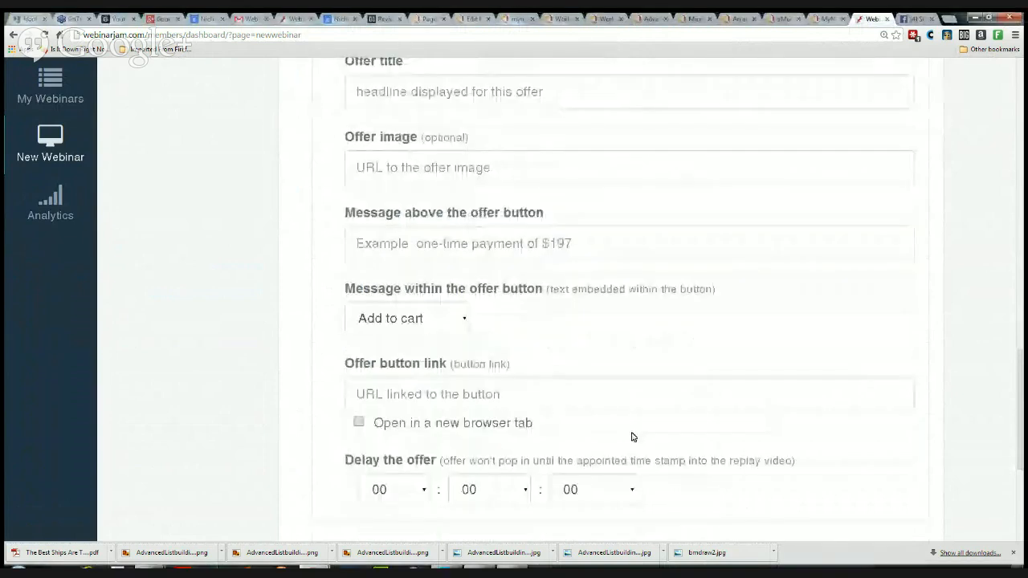
{"action": "scroll", "scroll_direction": "down", "scroll_amount": 3}
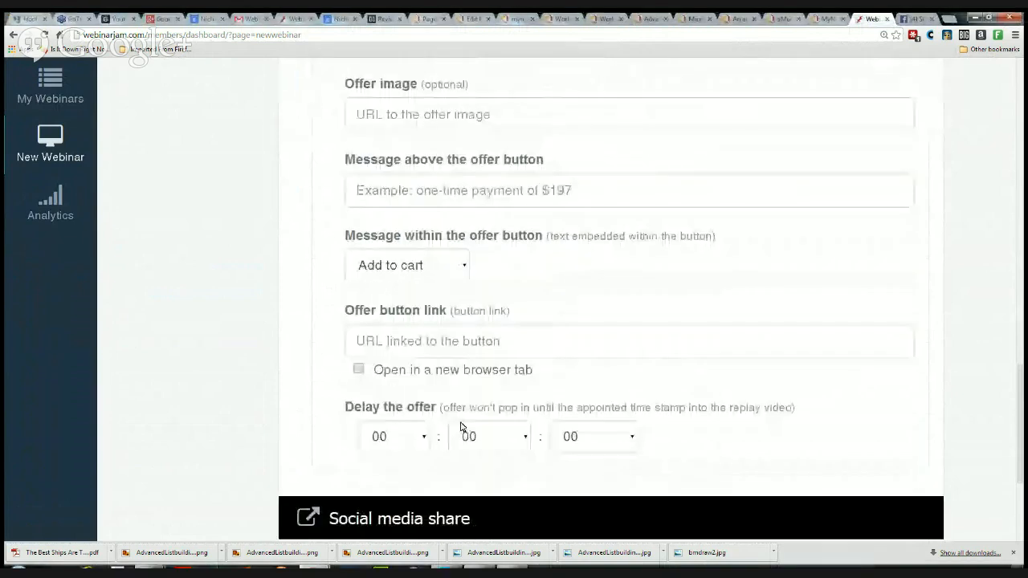
{"action": "mouse_move", "coordinate": [713, 436]}
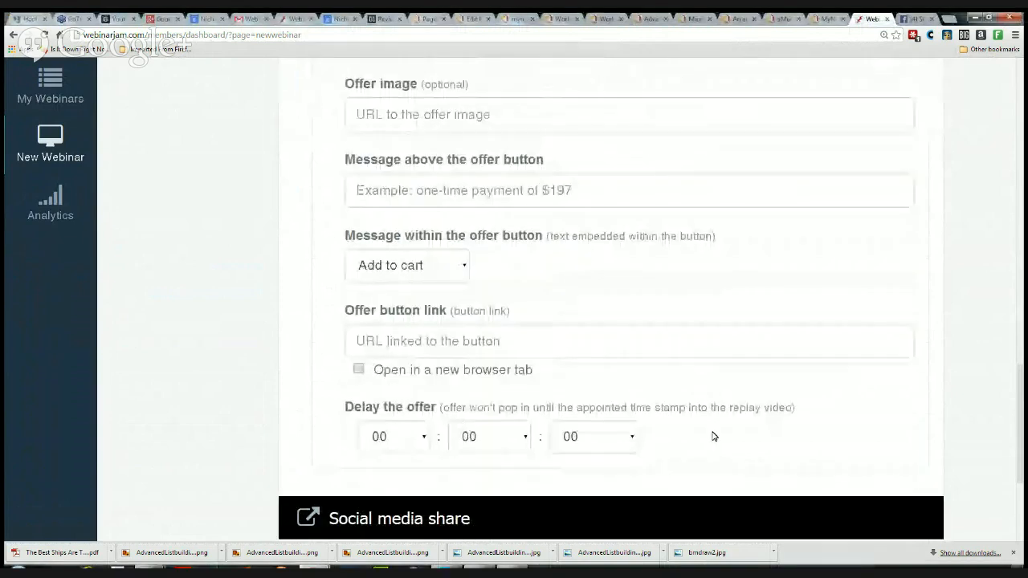
{"action": "mouse_move", "coordinate": [703, 451]}
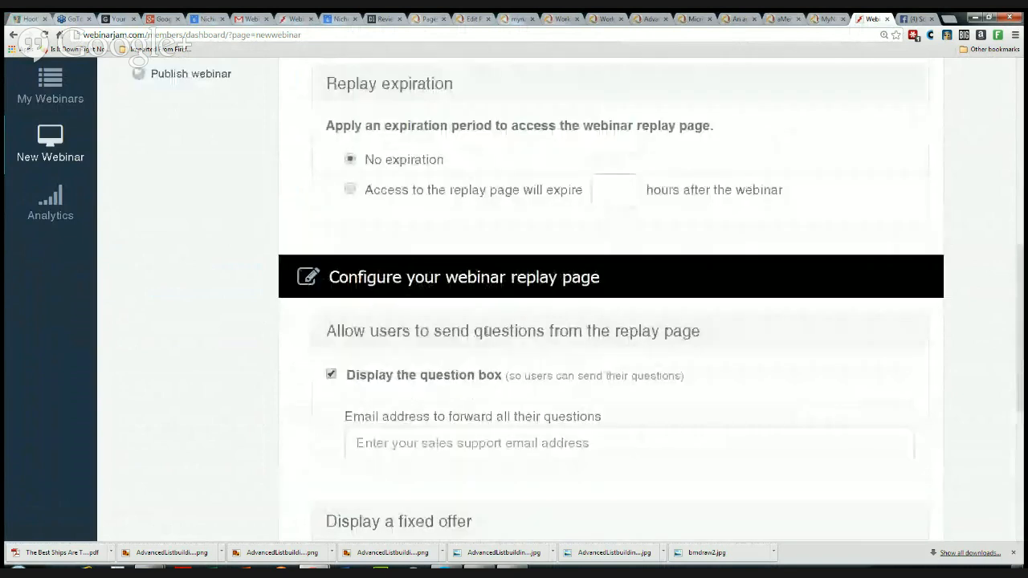
Save the replay module with question box and fixed offer off, confirming the success notice.
{"action": "scroll", "scroll_direction": "down", "scroll_amount": 3}
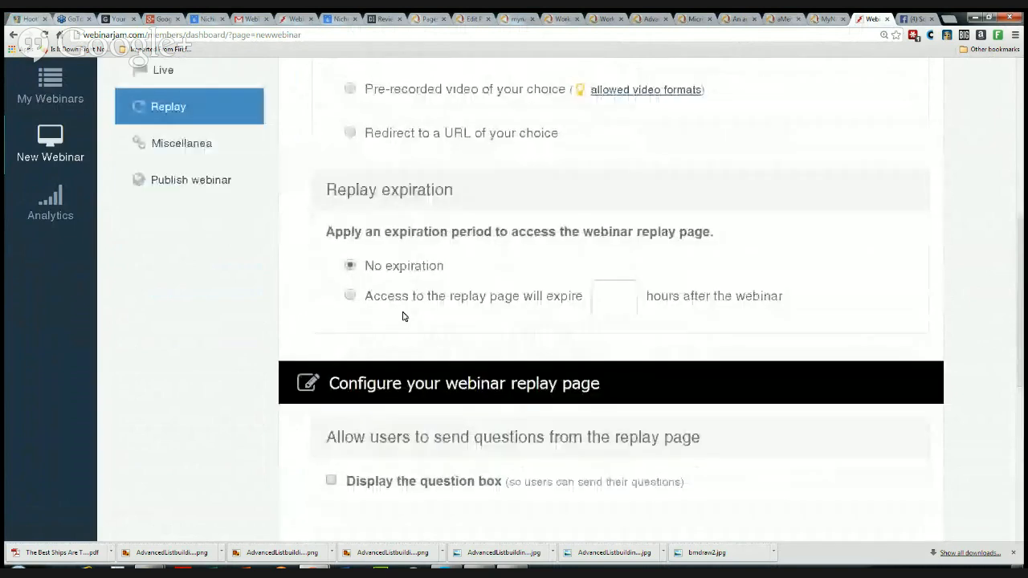
{"action": "scroll", "scroll_direction": "down", "scroll_amount": 3}
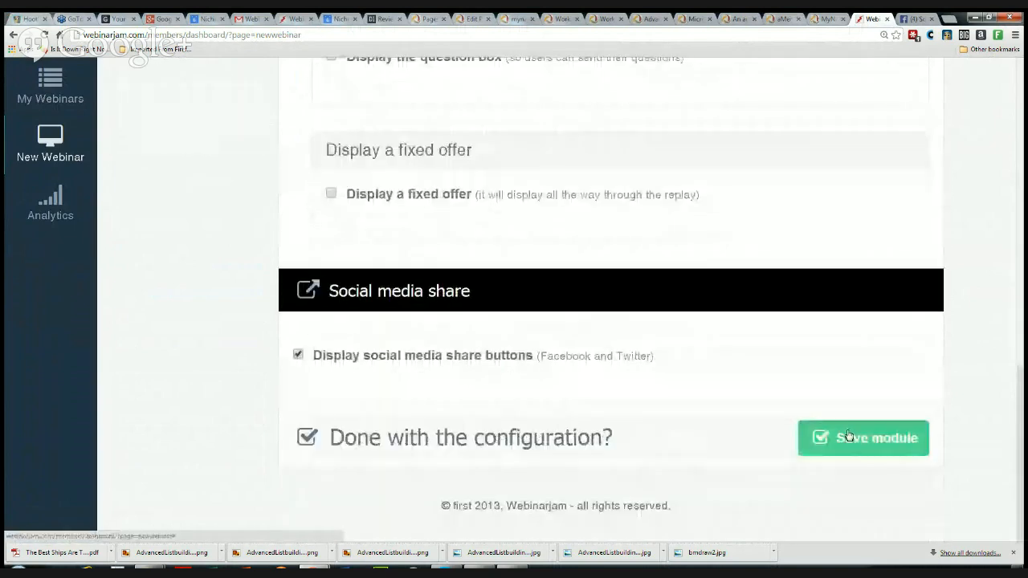
{"action": "left_click", "coordinate": [863, 437]}
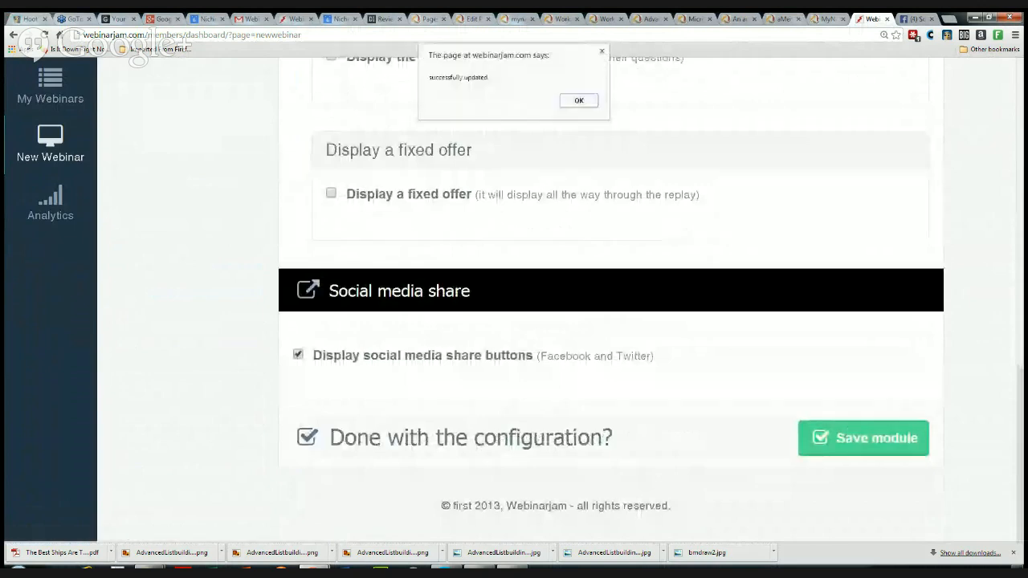
{"action": "left_click", "coordinate": [578, 99]}
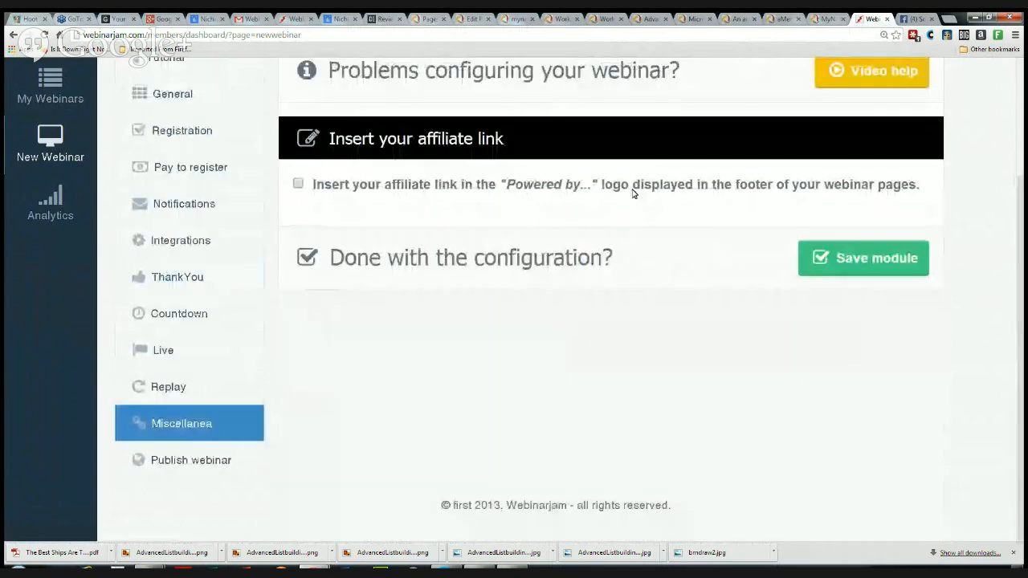
{"action": "left_click", "coordinate": [299, 183]}
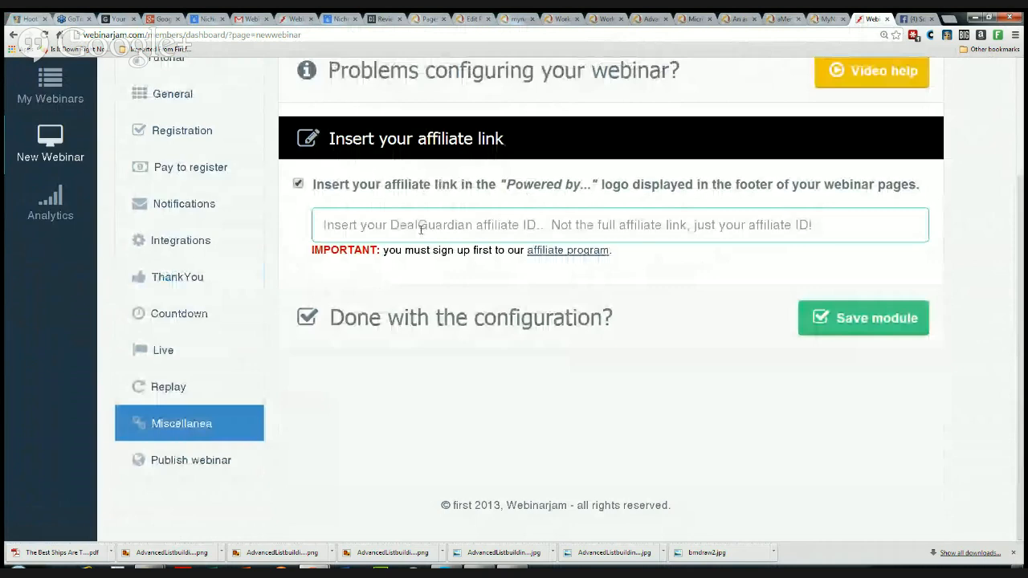
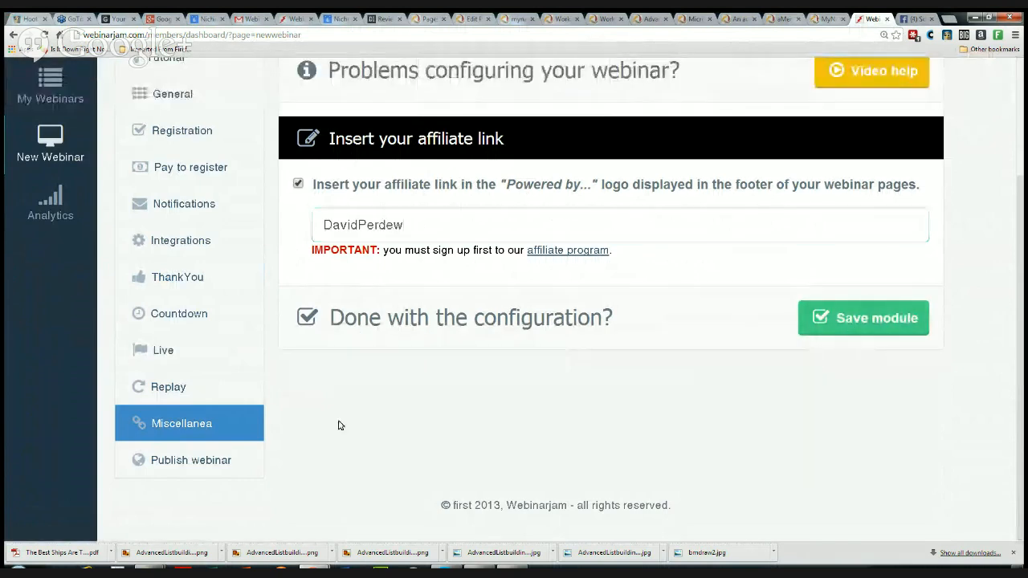
{"action": "mouse_move", "coordinate": [180, 466]}
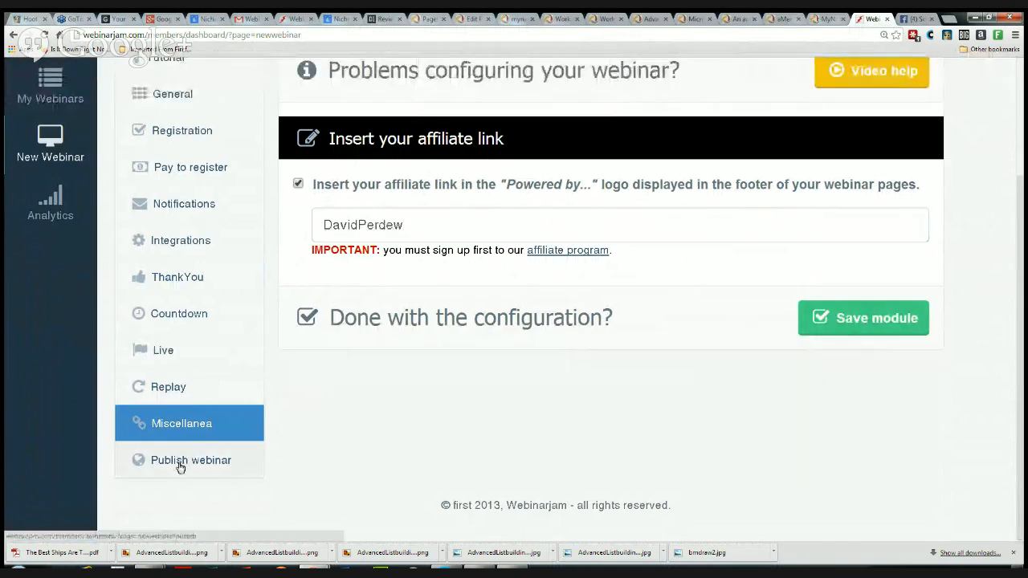
{"action": "mouse_move", "coordinate": [173, 466]}
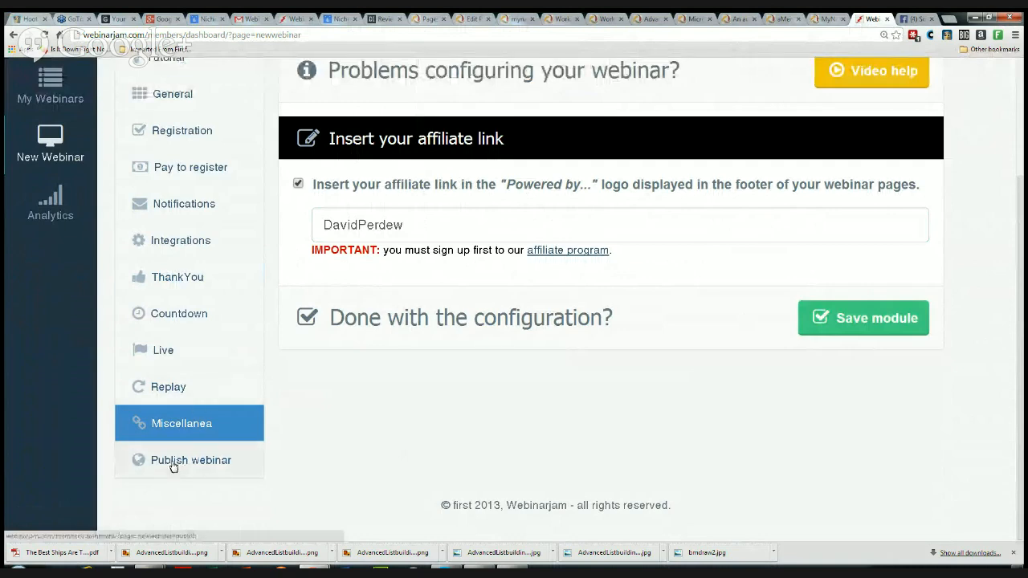
Go to the Publish webinar step and publish the Test webinar online.
{"action": "left_click", "coordinate": [191, 460]}
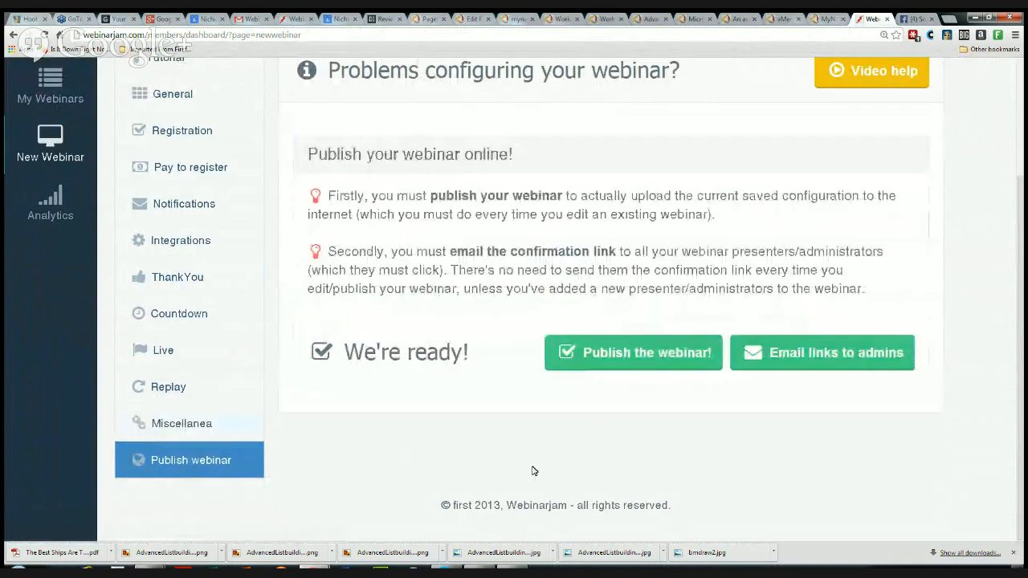
{"action": "mouse_move", "coordinate": [372, 231]}
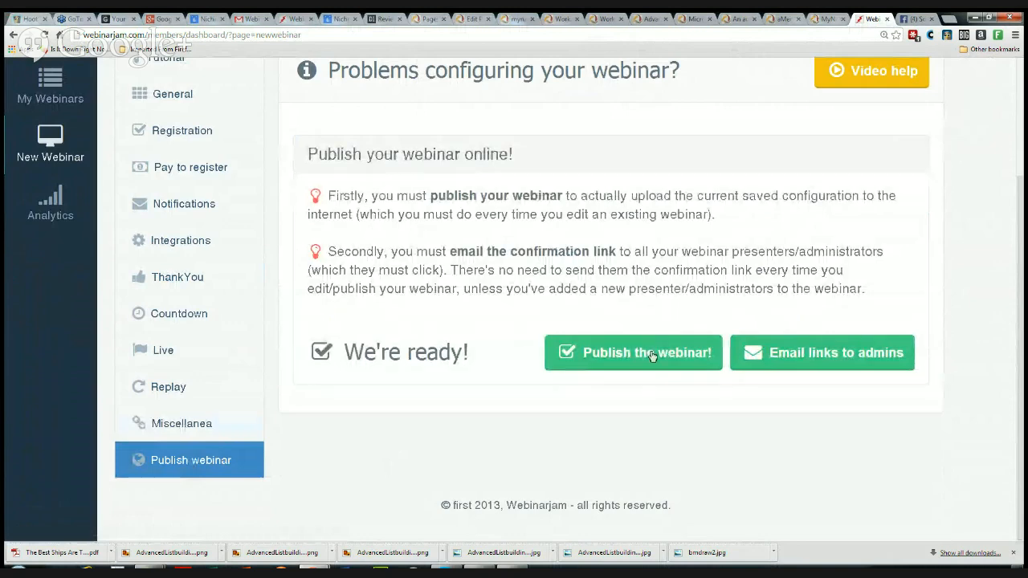
{"action": "left_click", "coordinate": [633, 352]}
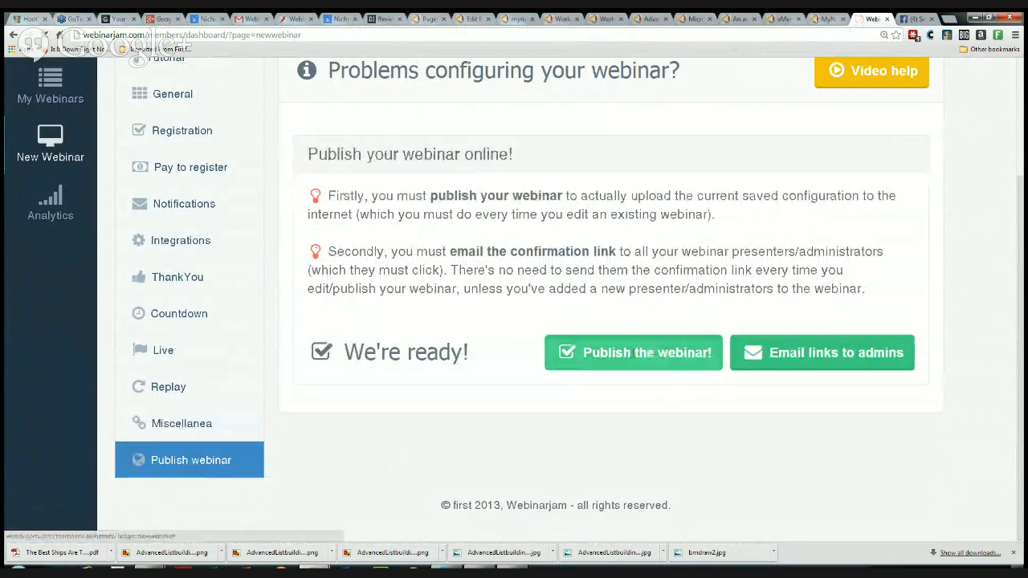
{"action": "left_click", "coordinate": [633, 353]}
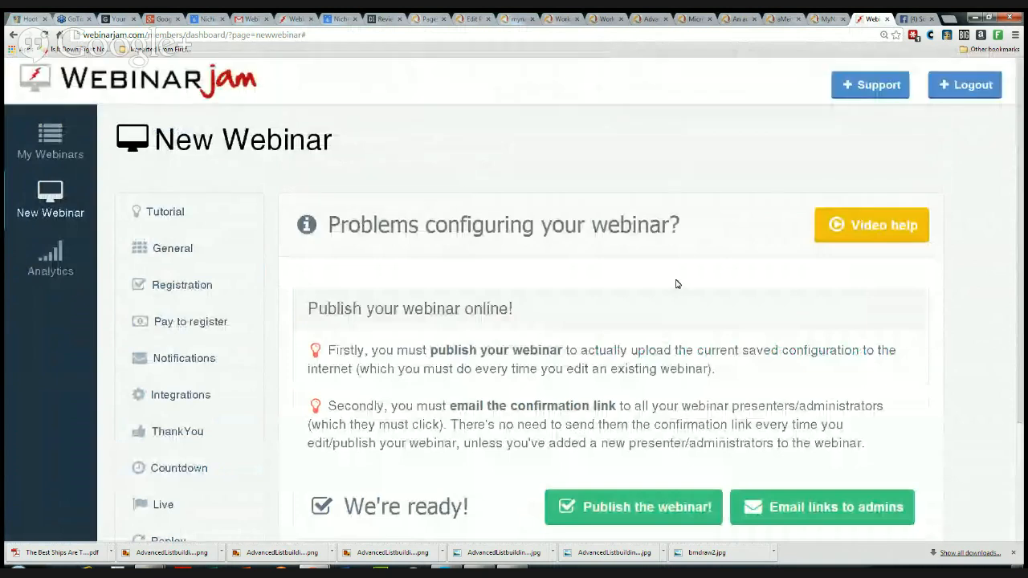
{"action": "scroll", "scroll_direction": "down", "scroll_amount": 3}
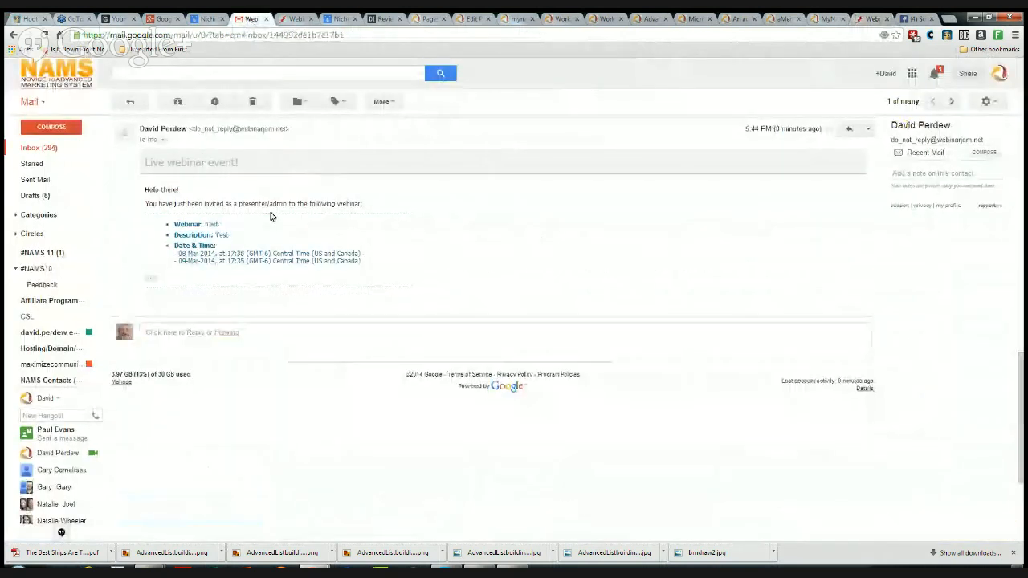
{"action": "mouse_move", "coordinate": [257, 215]}
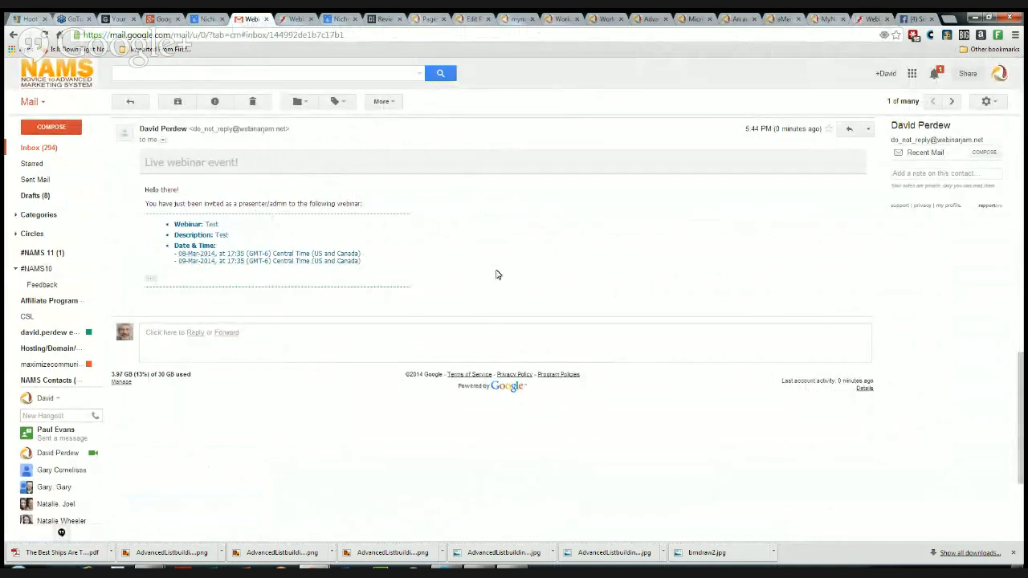
Read the WebinarJam invitation email and agree to be presenter/moderator.
{"action": "key", "text": "ctrl+plus"}
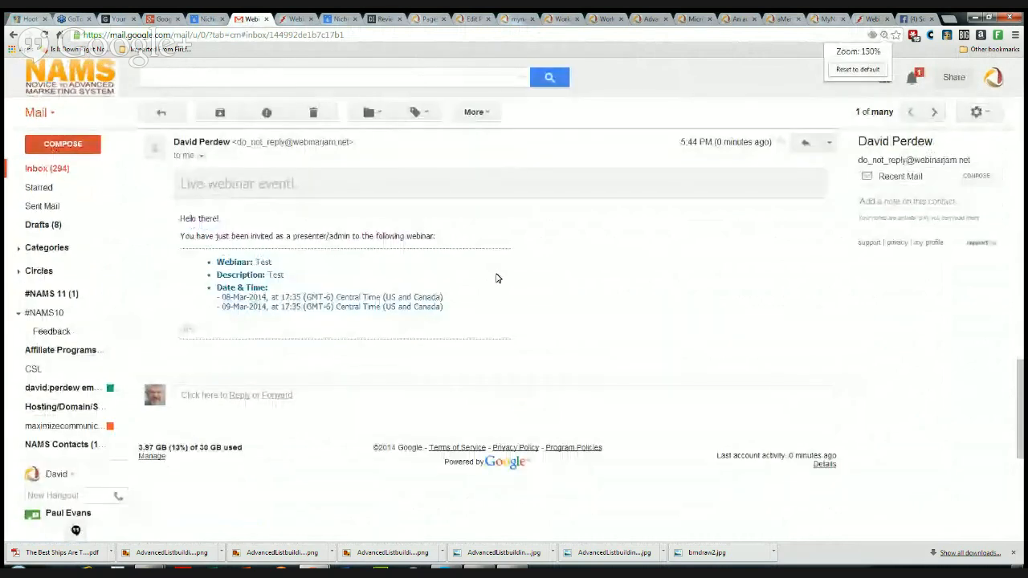
{"action": "key", "text": "ctrl+plus"}
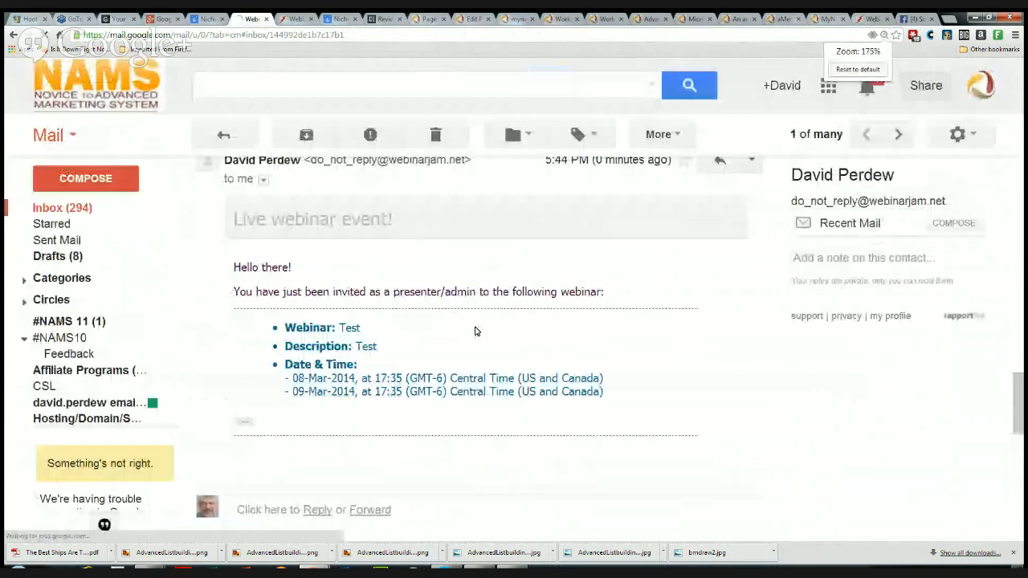
{"action": "scroll", "scroll_direction": "down", "scroll_amount": 3}
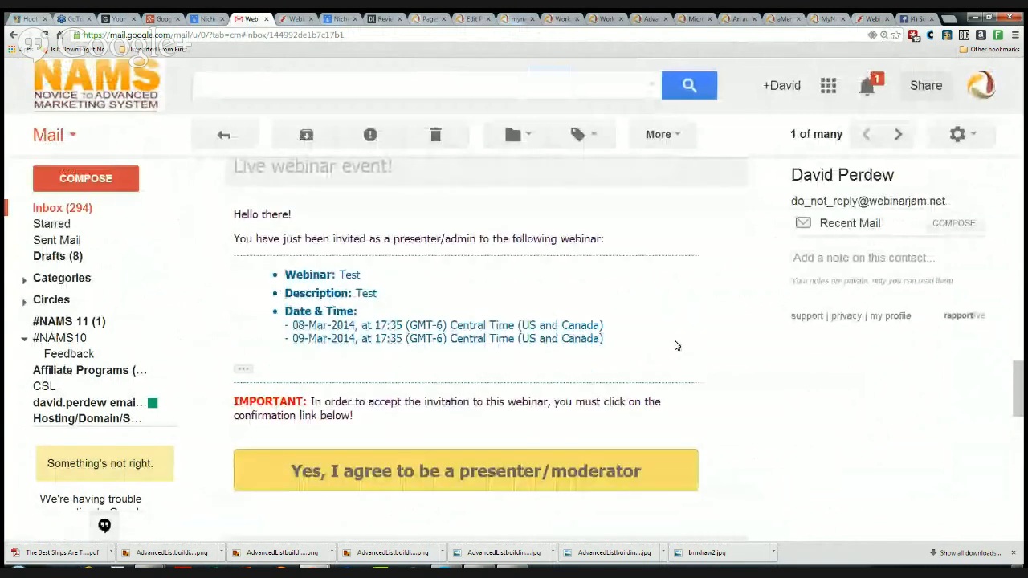
{"action": "scroll", "scroll_direction": "down", "scroll_amount": 3}
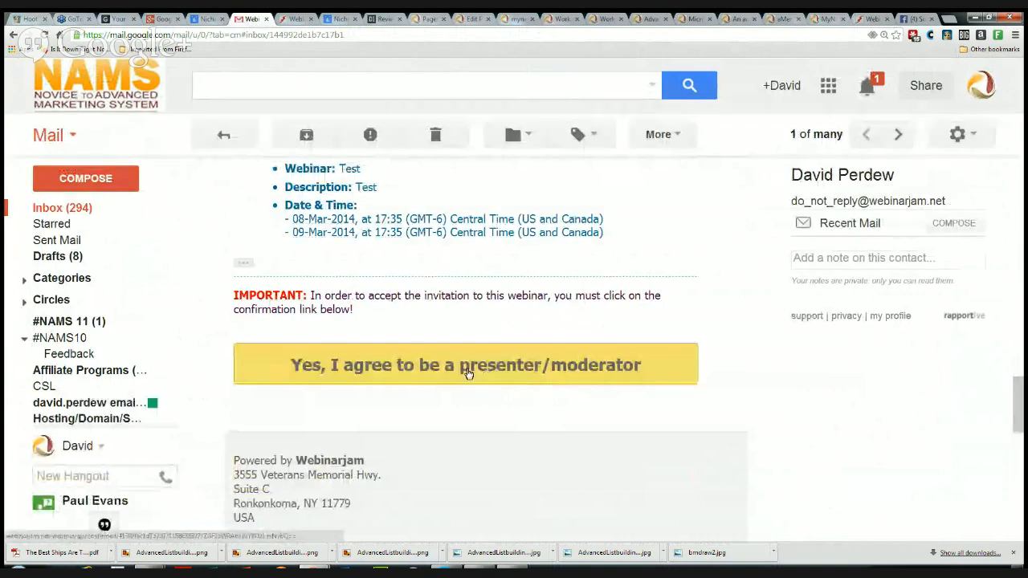
{"action": "mouse_move", "coordinate": [402, 352]}
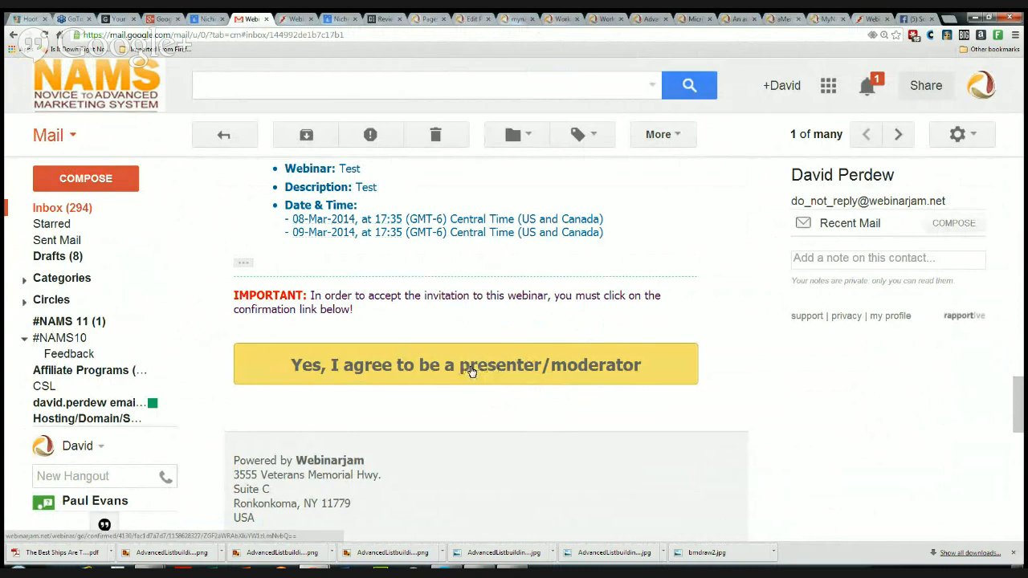
{"action": "left_click", "coordinate": [466, 363]}
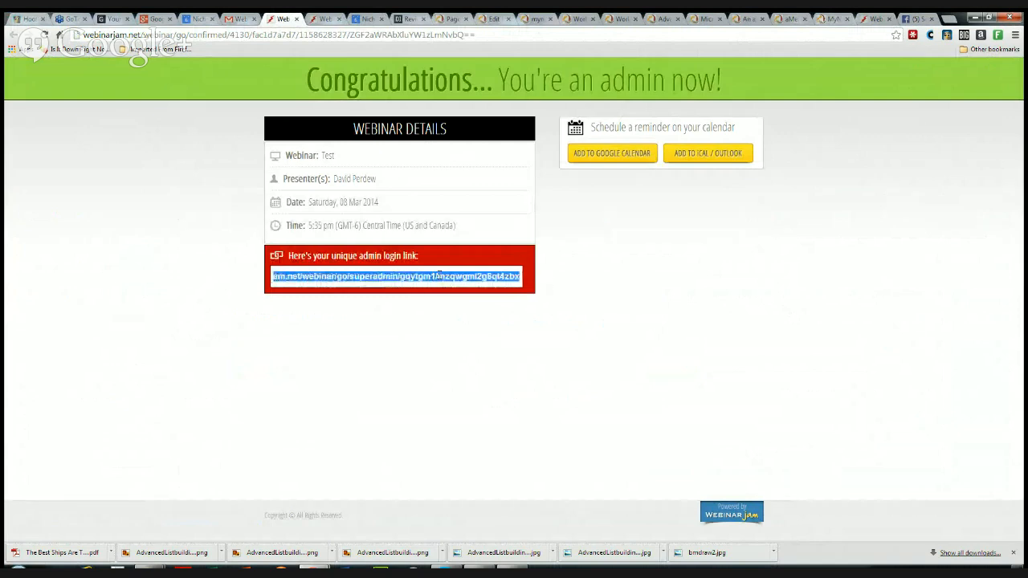
Inspect the unique admin login link and add the webinar to Google Calendar.
{"action": "left_click", "coordinate": [363, 276]}
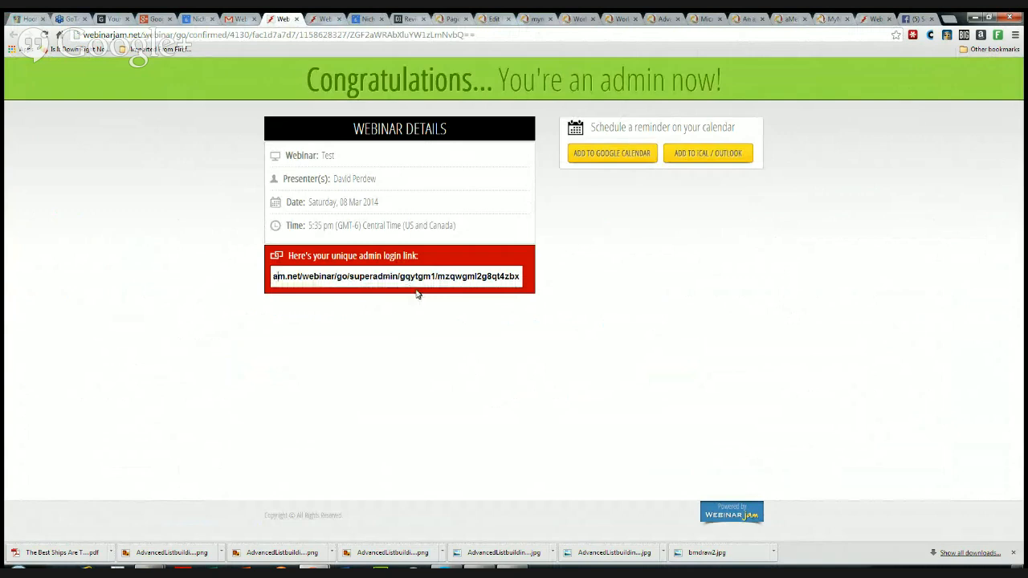
{"action": "mouse_move", "coordinate": [810, 215]}
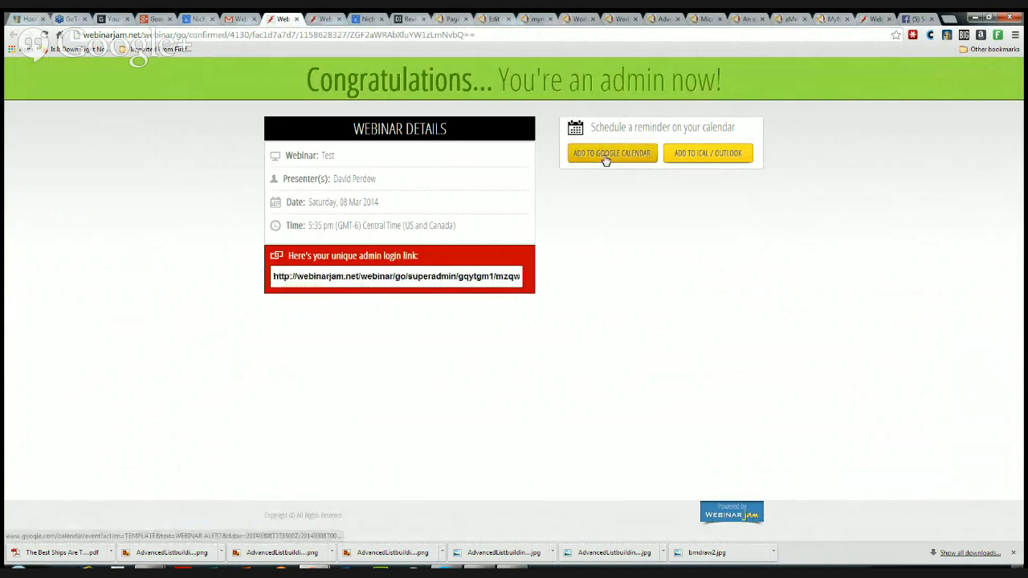
{"action": "left_click", "coordinate": [612, 152]}
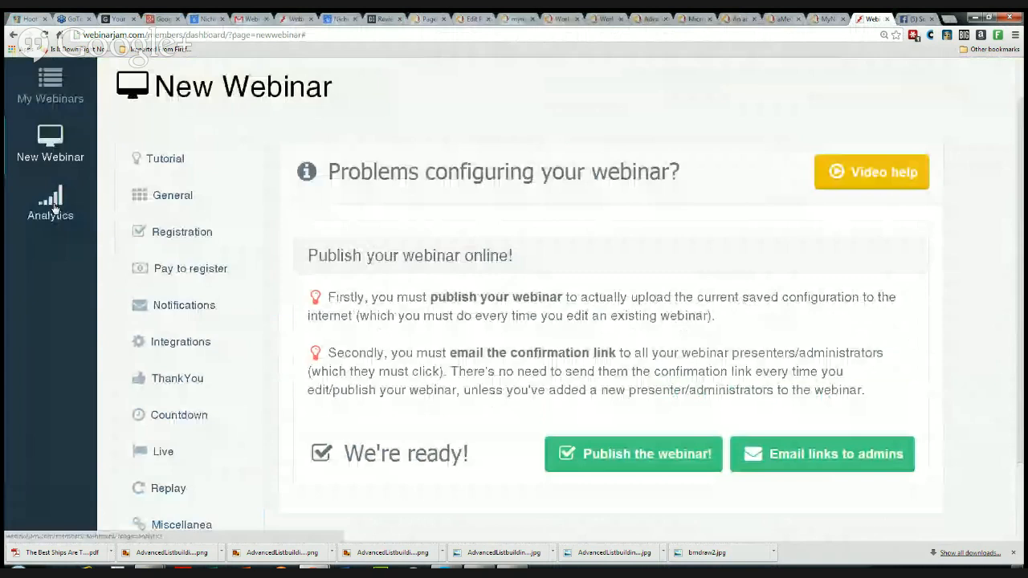
Display Analytics for the Webinar Jam Demo webinar across all sessions.
{"action": "left_click", "coordinate": [50, 201]}
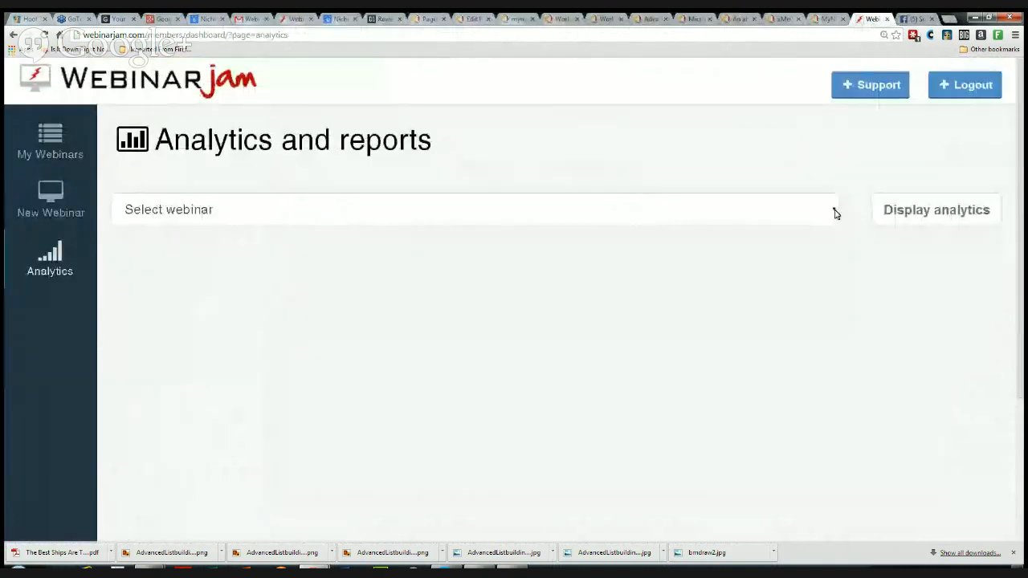
{"action": "left_click", "coordinate": [473, 209]}
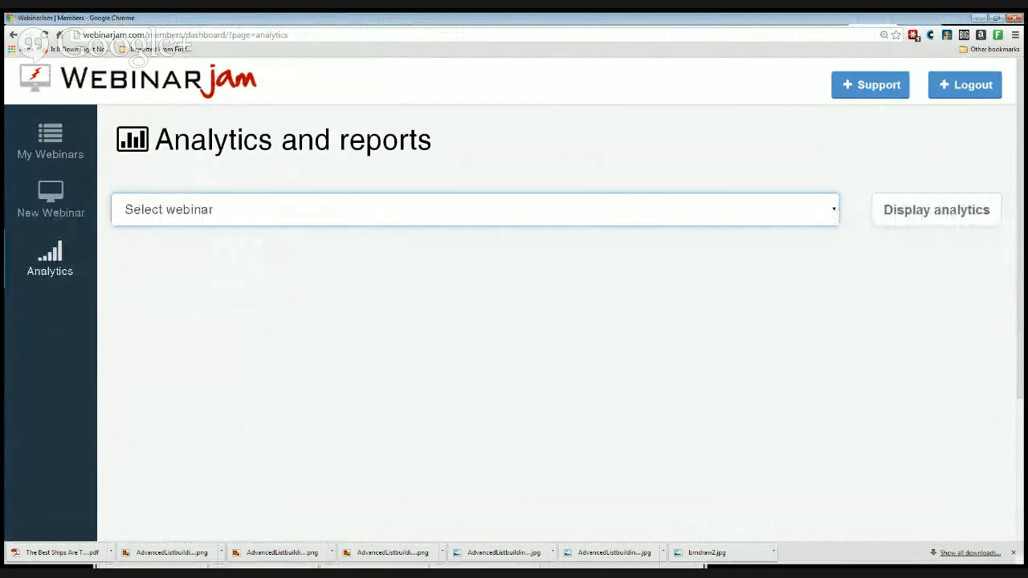
{"action": "left_click", "coordinate": [473, 209]}
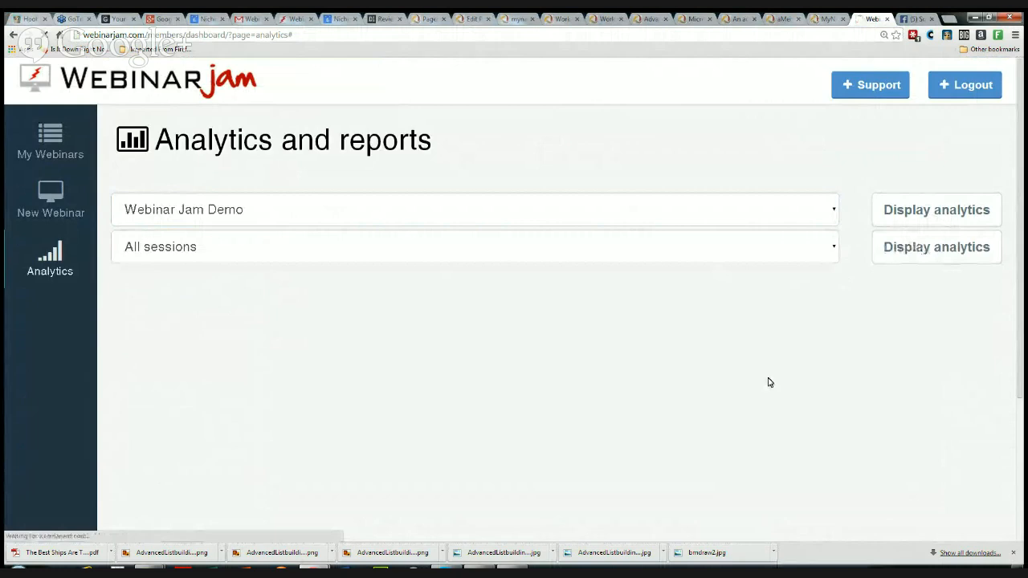
{"action": "left_click", "coordinate": [935, 209]}
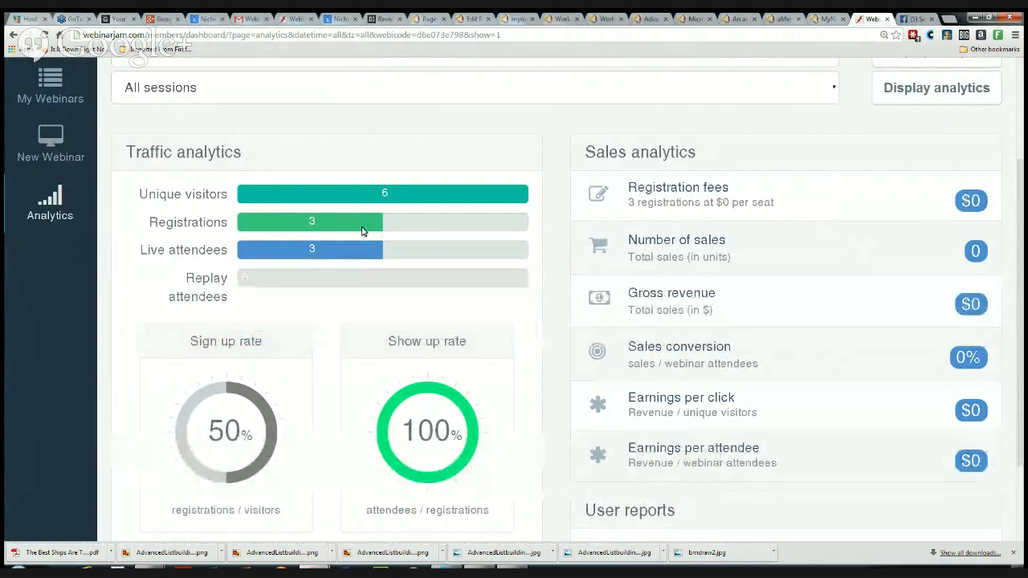
{"action": "mouse_move", "coordinate": [328, 248]}
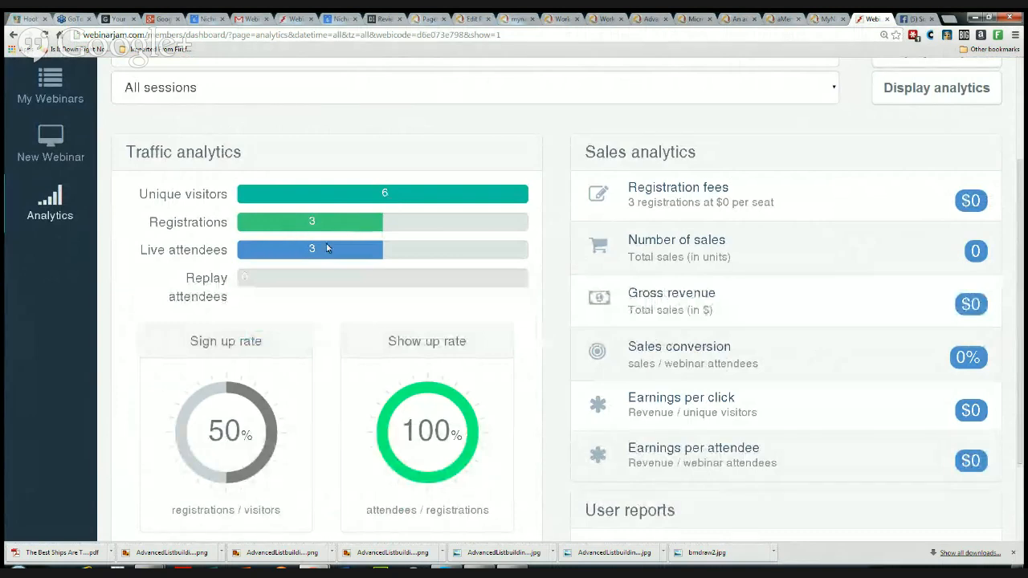
{"action": "mouse_move", "coordinate": [345, 287]}
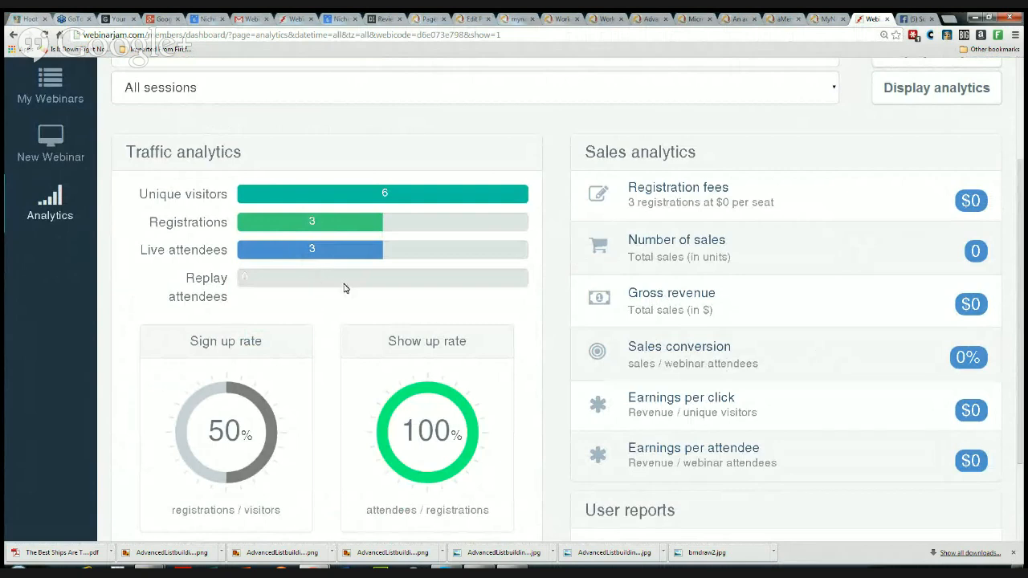
{"action": "mouse_move", "coordinate": [334, 255]}
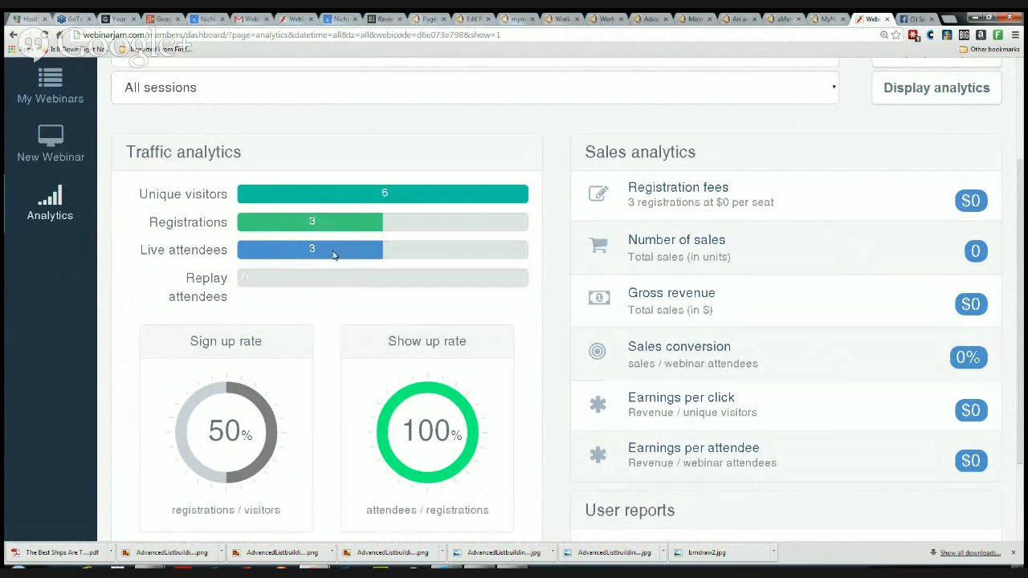
{"action": "mouse_move", "coordinate": [341, 267]}
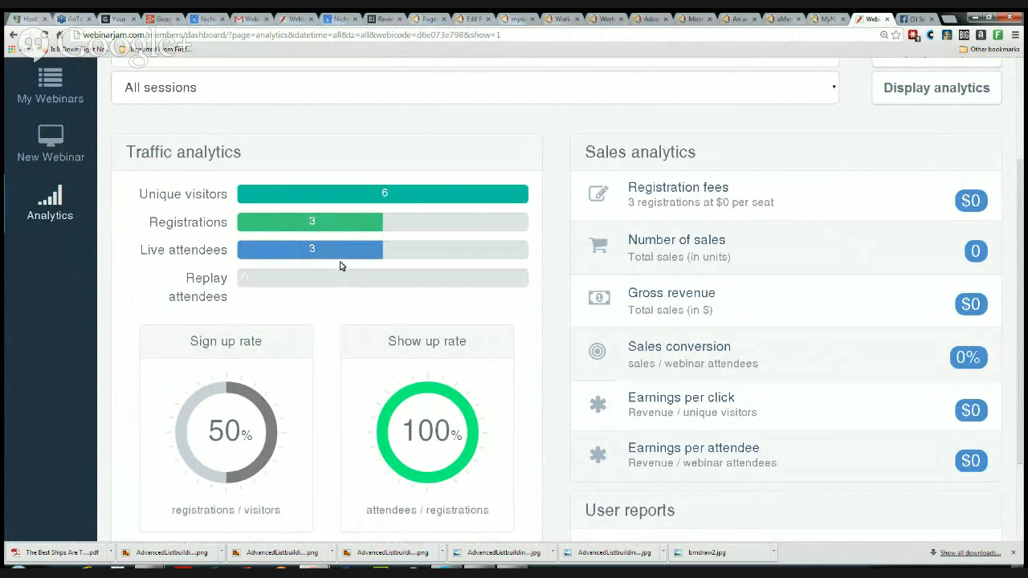
{"action": "mouse_move", "coordinate": [359, 270]}
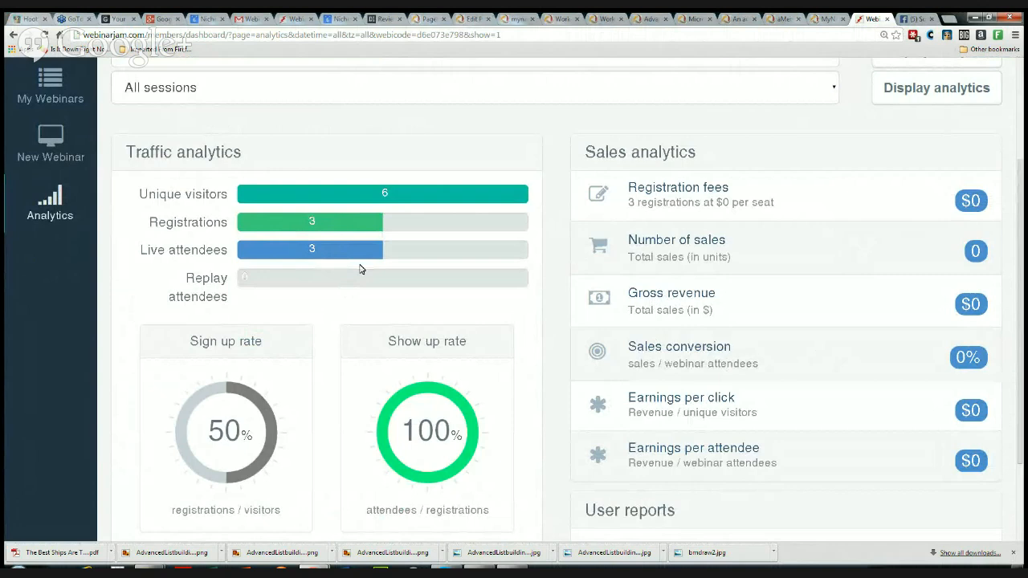
{"action": "scroll", "scroll_direction": "down", "scroll_amount": 3}
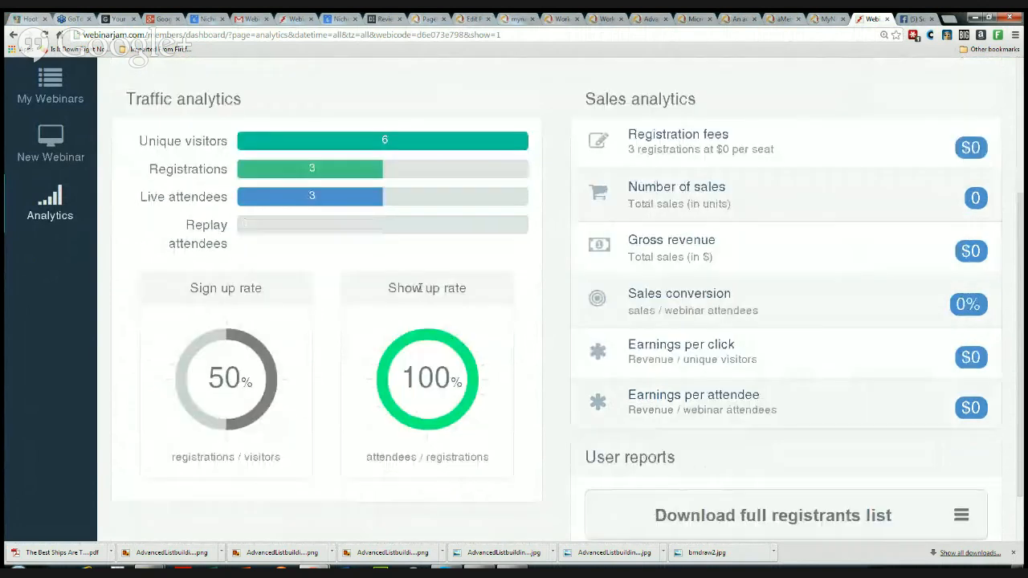
{"action": "scroll", "scroll_direction": "down", "scroll_amount": 3}
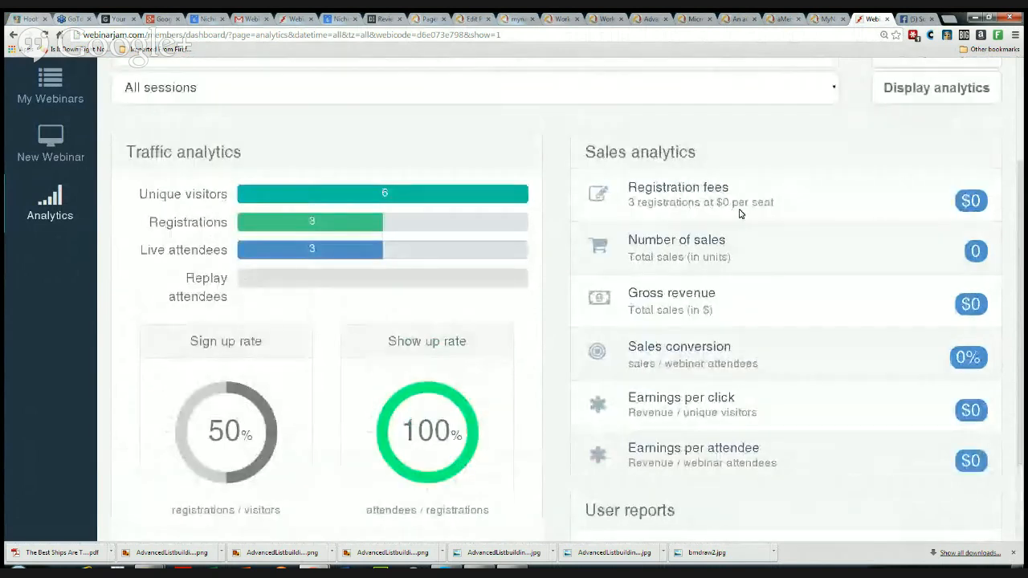
{"action": "scroll", "scroll_direction": "down", "scroll_amount": 3}
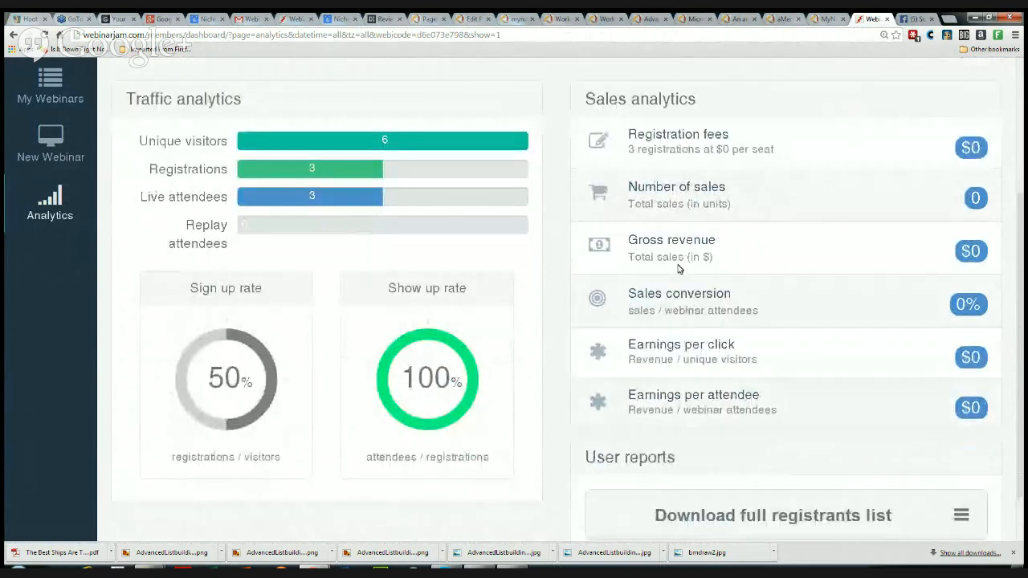
{"action": "mouse_move", "coordinate": [826, 275]}
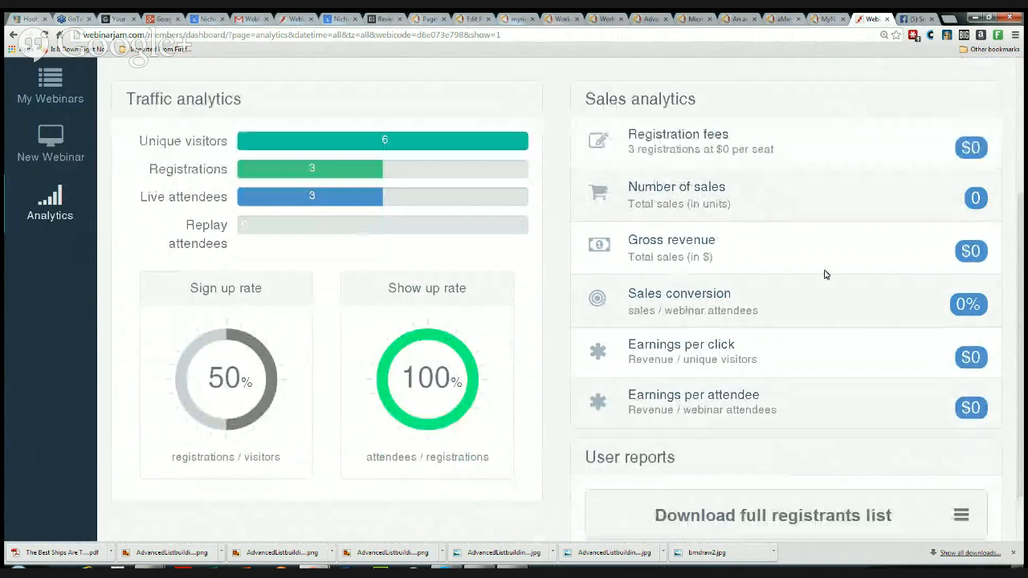
{"action": "mouse_move", "coordinate": [755, 374]}
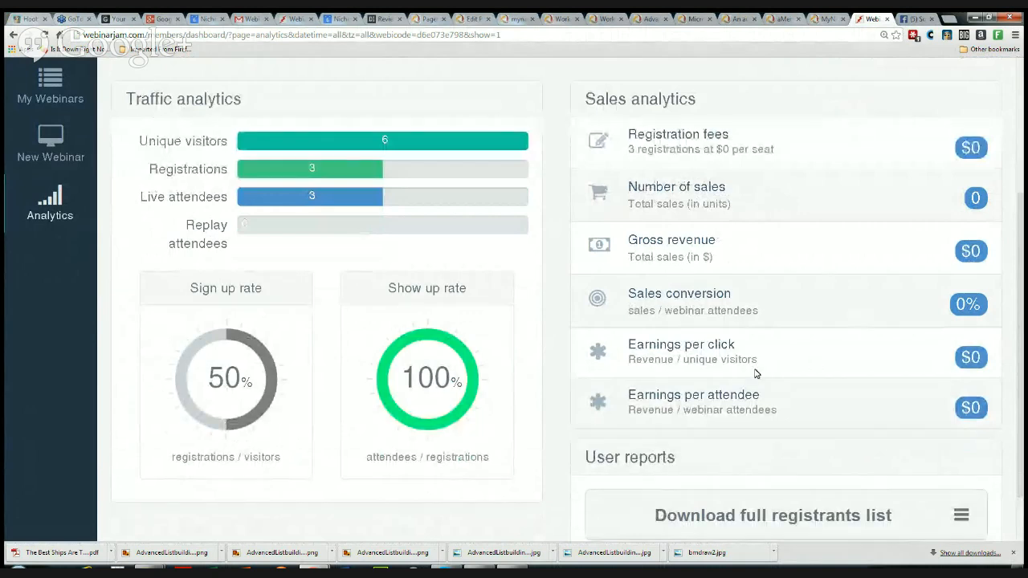
{"action": "scroll", "scroll_direction": "down", "scroll_amount": 3}
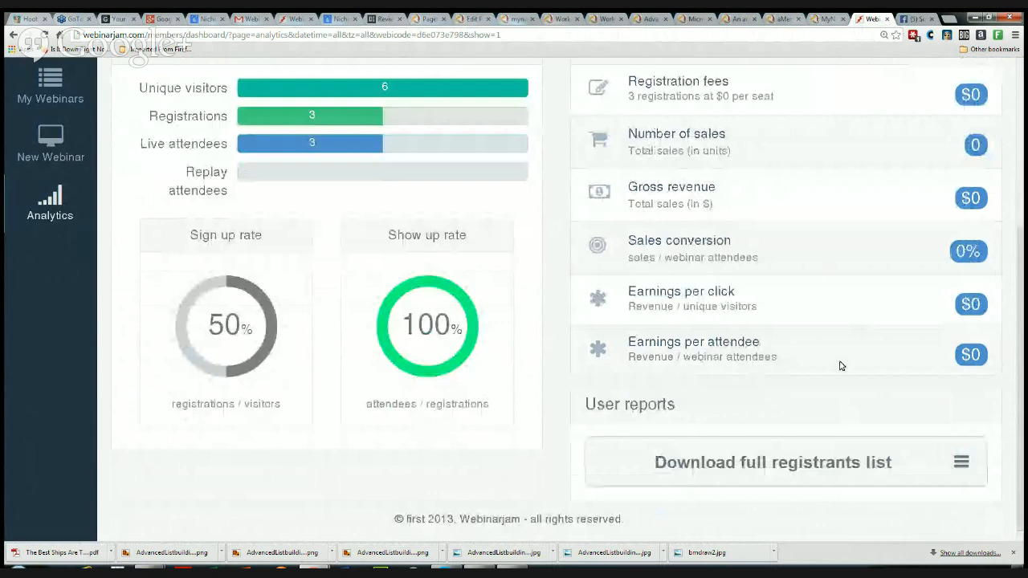
{"action": "scroll", "scroll_direction": "down", "scroll_amount": 3}
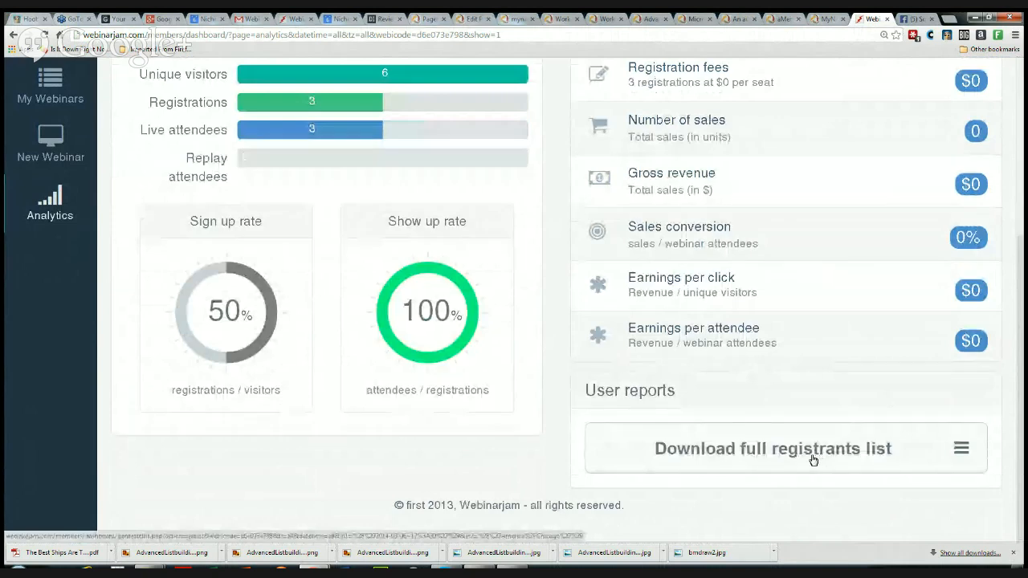
{"action": "scroll", "scroll_direction": "up", "scroll_amount": 3}
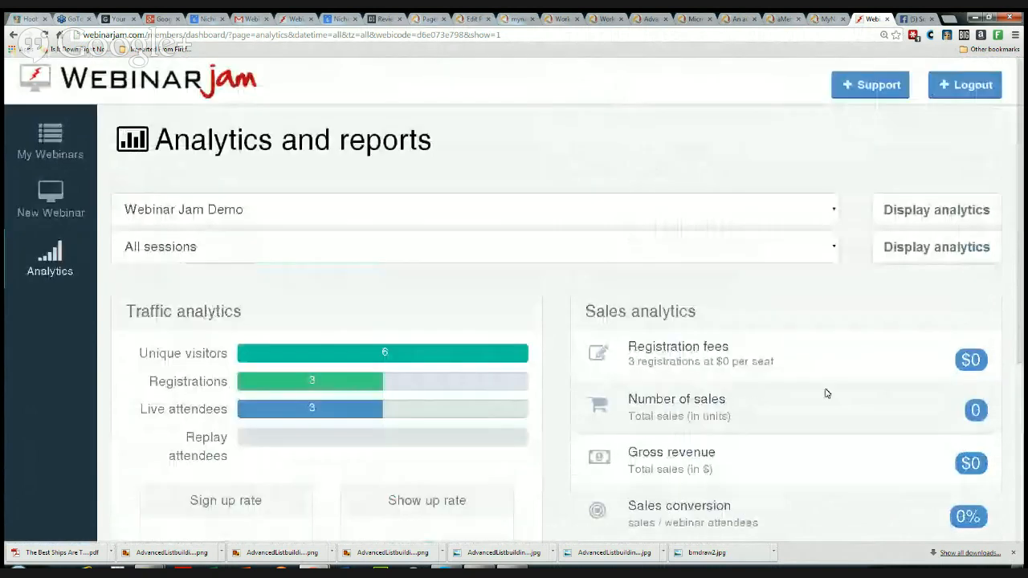
{"action": "mouse_move", "coordinate": [864, 305]}
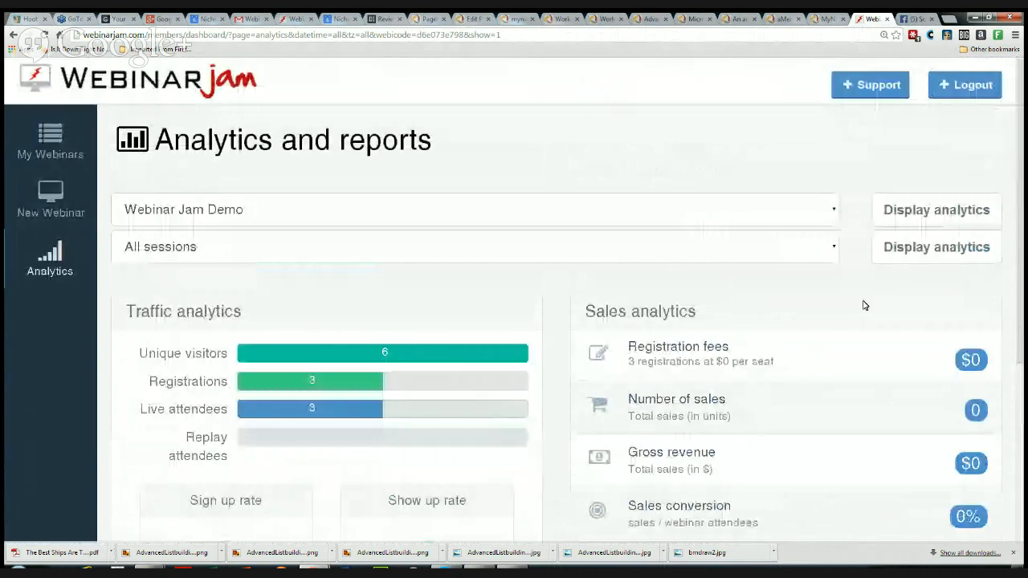
{"action": "mouse_move", "coordinate": [581, 158]}
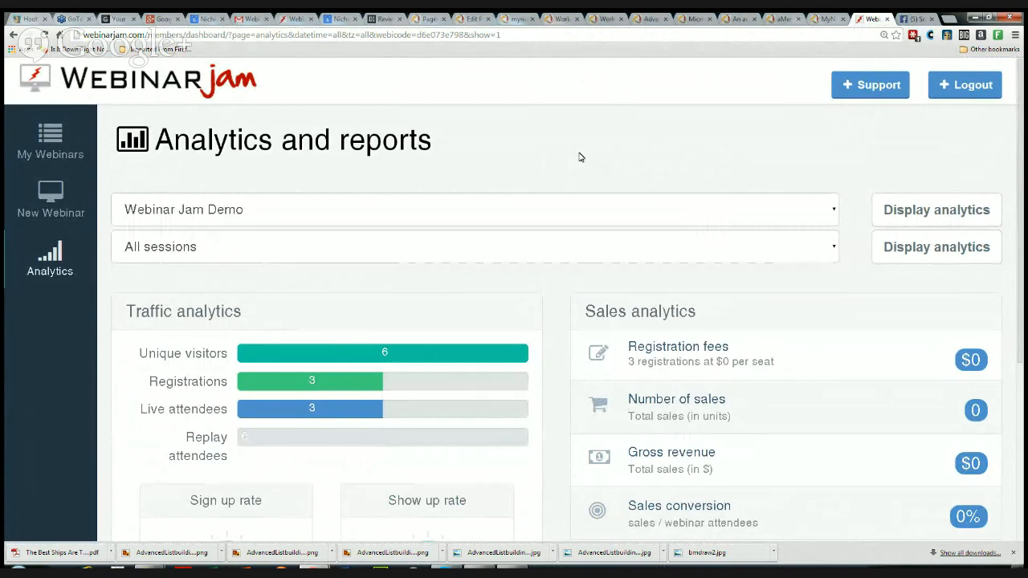
{"action": "mouse_move", "coordinate": [604, 161]}
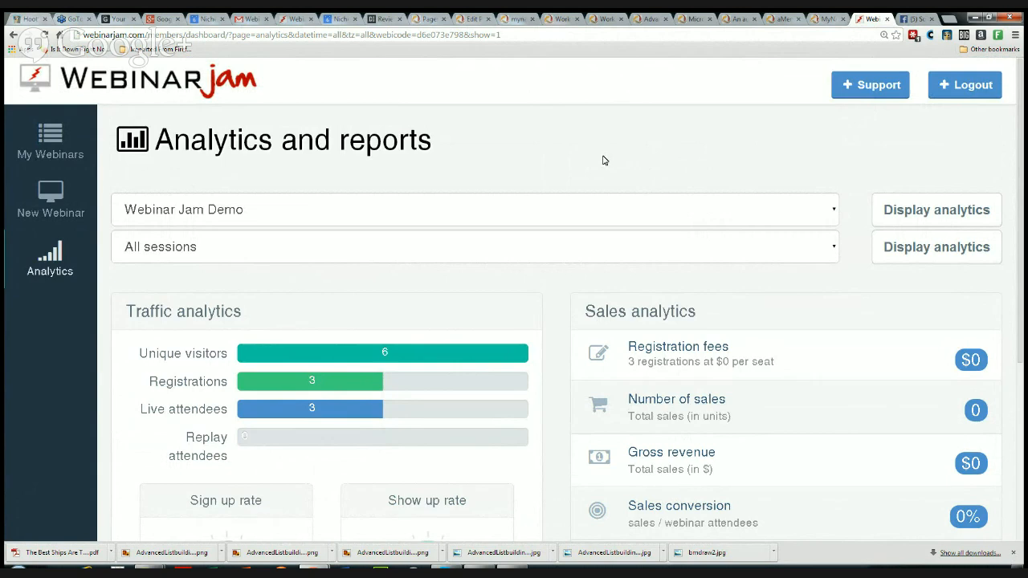
{"action": "mouse_move", "coordinate": [641, 175]}
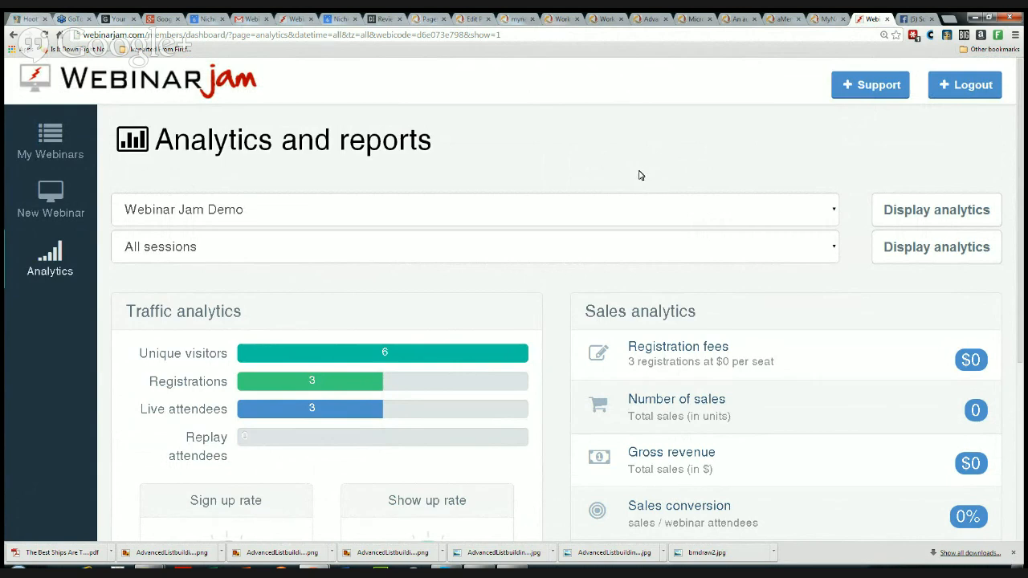
{"action": "mouse_move", "coordinate": [845, 169]}
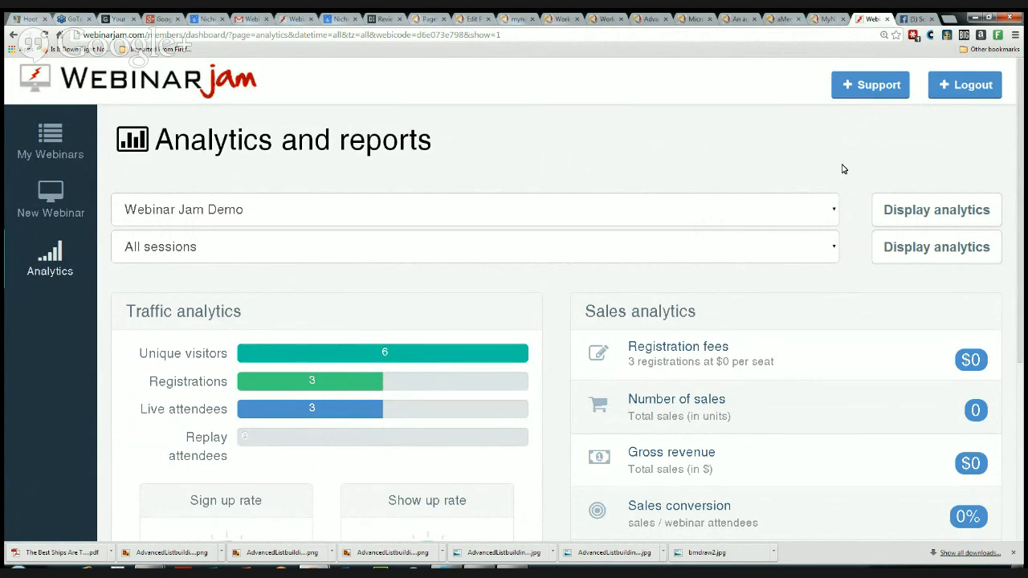